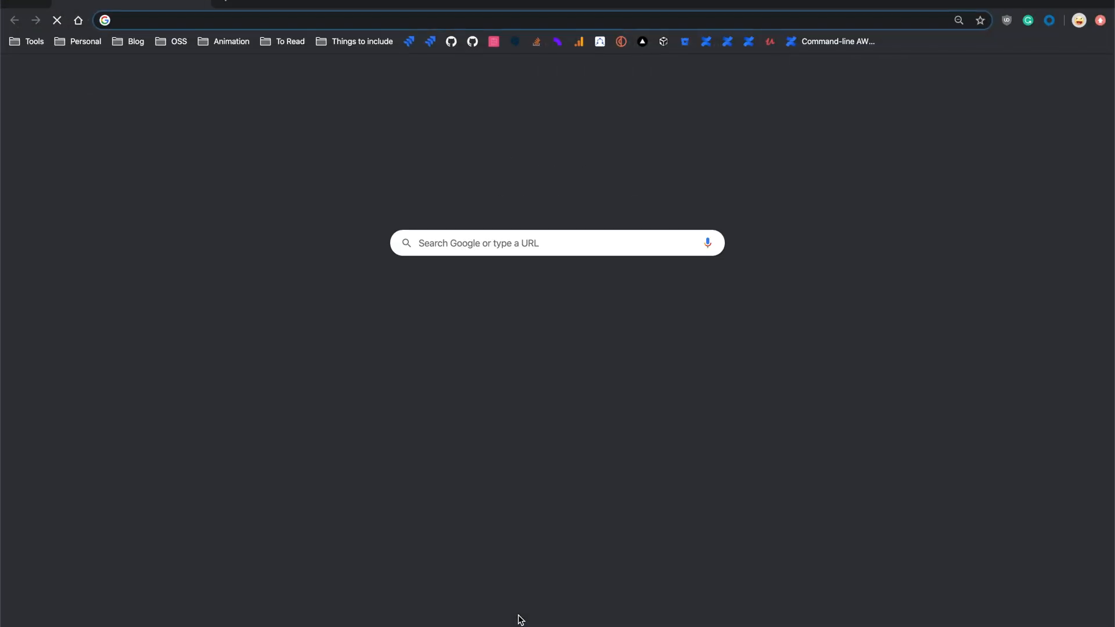
Open the React Hook Form API docs on the Controller component and scroll to its onFocus prop.
left_click(493, 41)
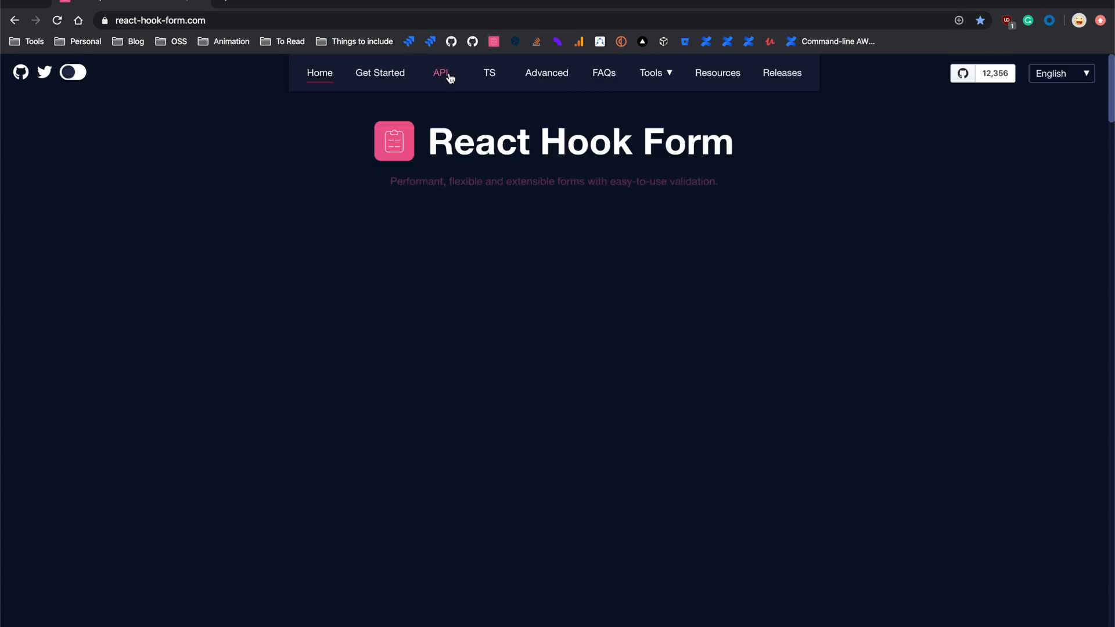
left_click(441, 73)
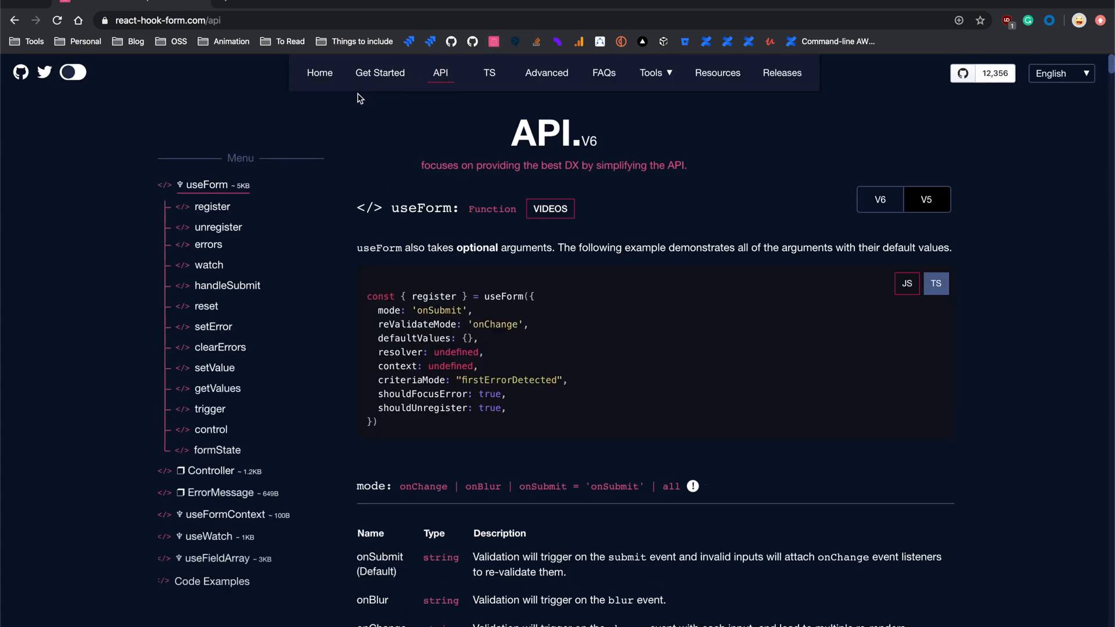
left_click(211, 471)
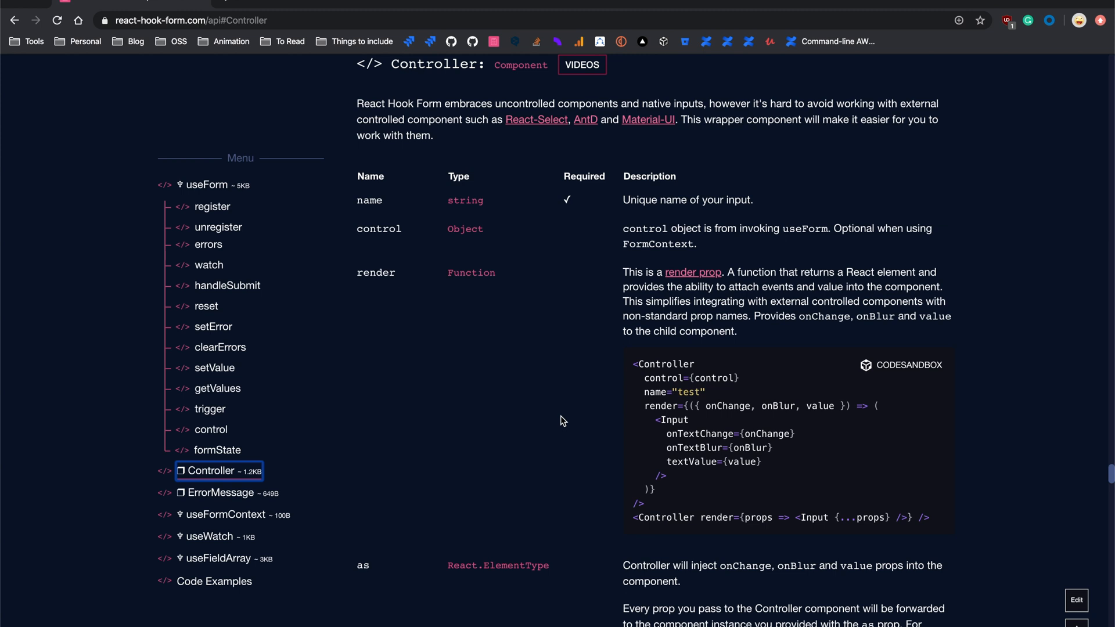
scroll("down", 3)
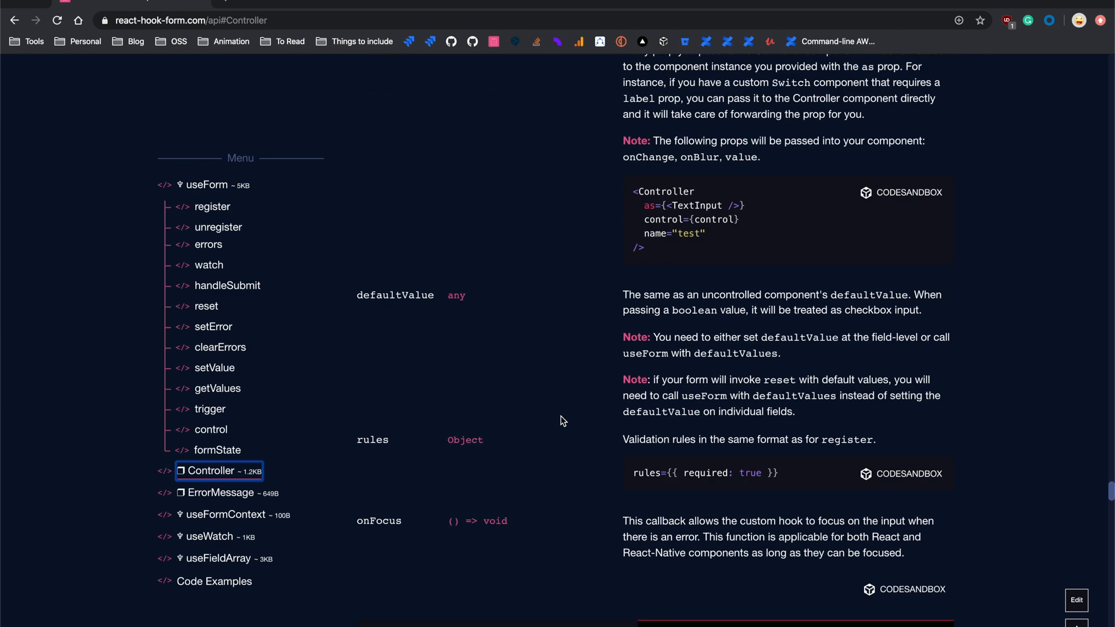
double_click(379, 521)
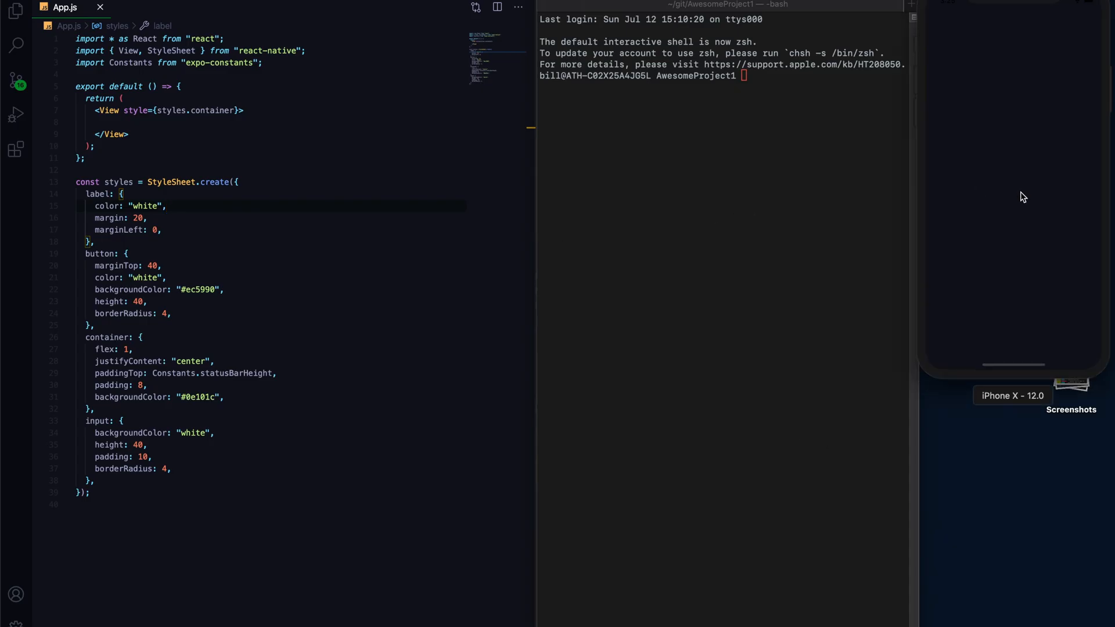
Import useForm from 'react-hook-form' in App.js.
left_click(224, 396)
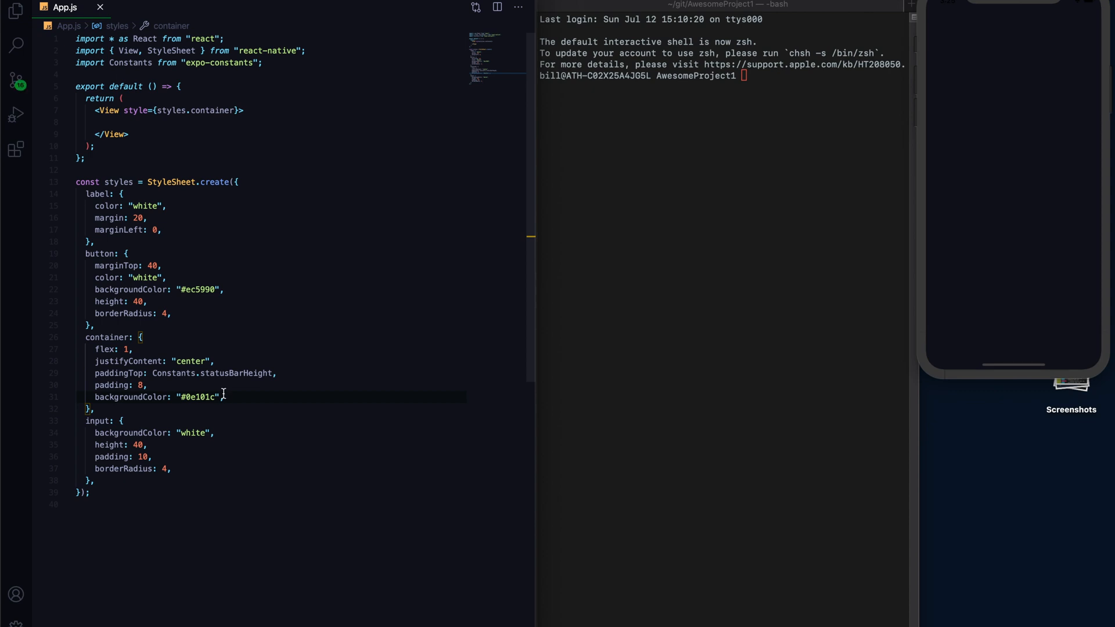
mouse_move(499, 337)
type("import { ")
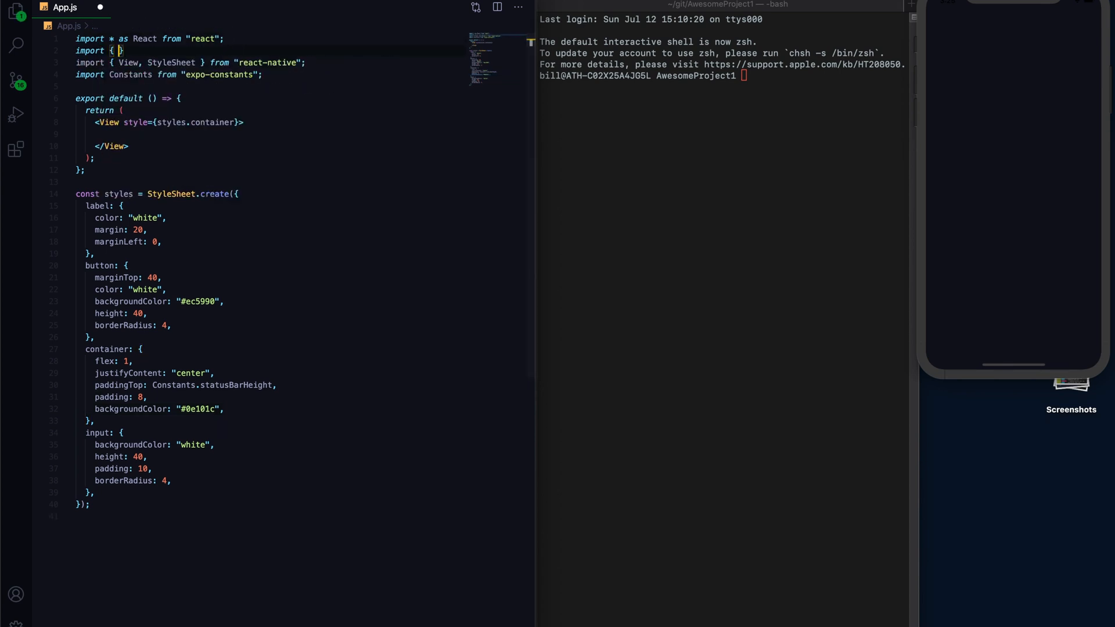
type("useForm")
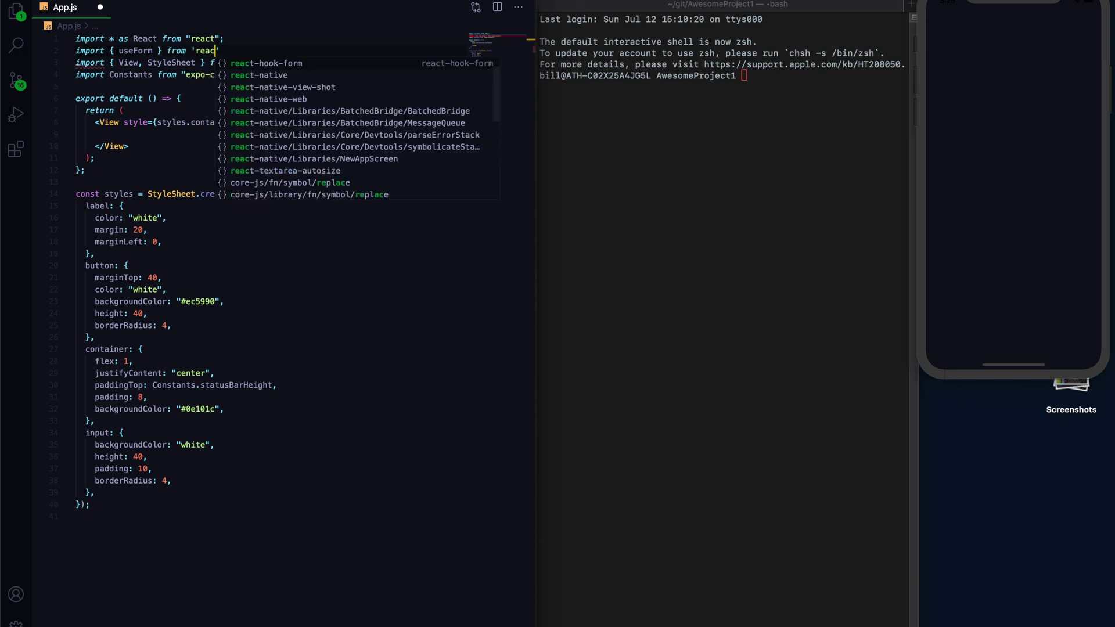
key("Tab")
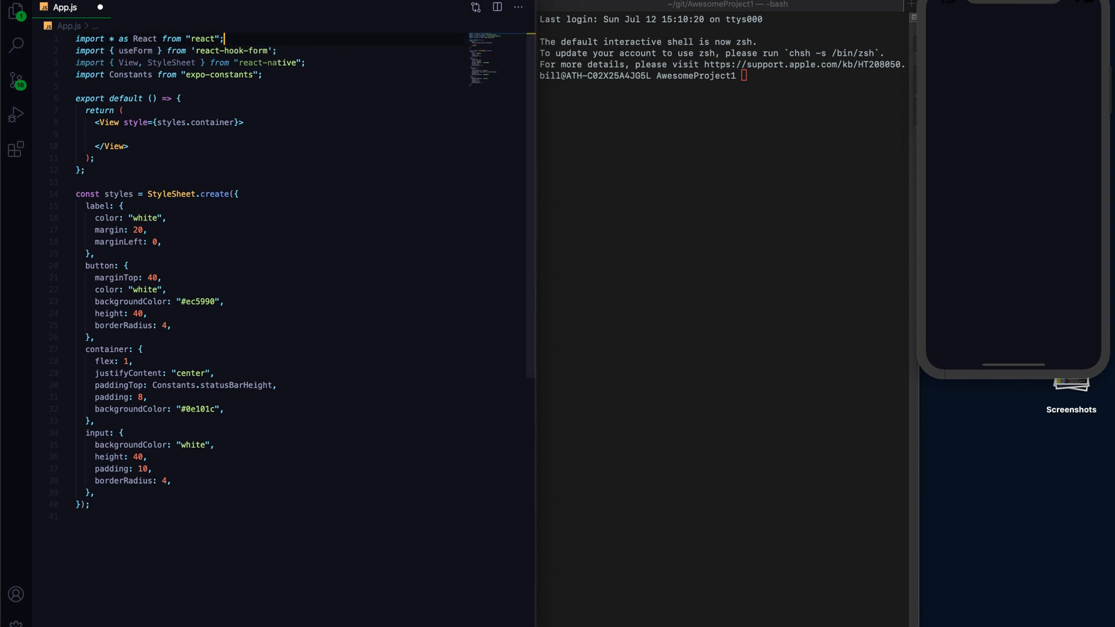
Nest a View in the JSX containing a Text reading 'First Last'.
left_click(224, 123)
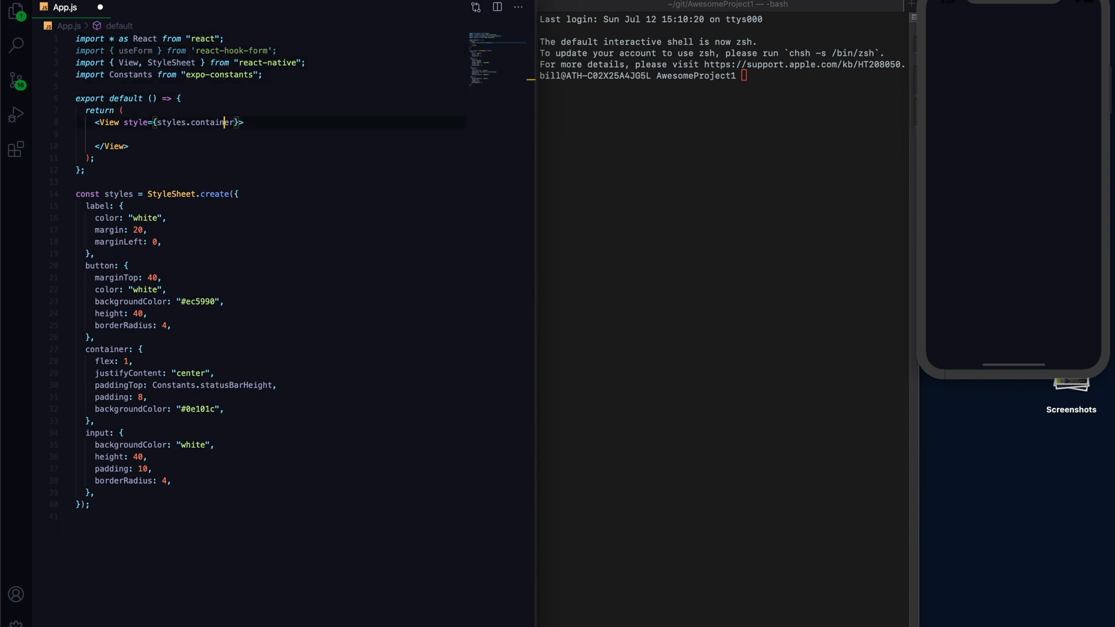
type("<View>")
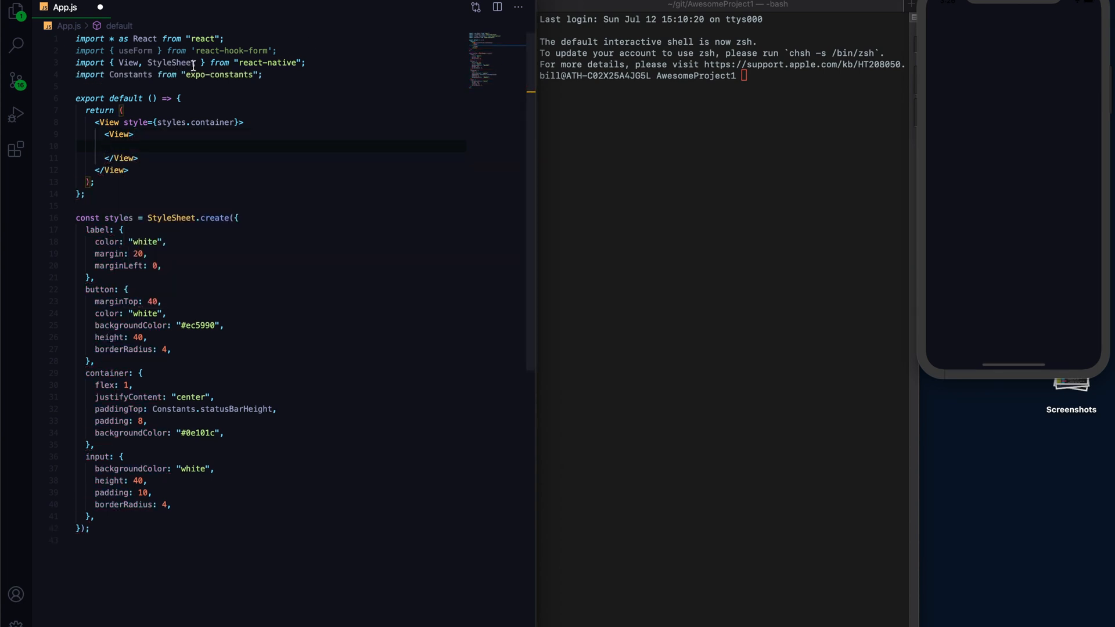
type("Text")
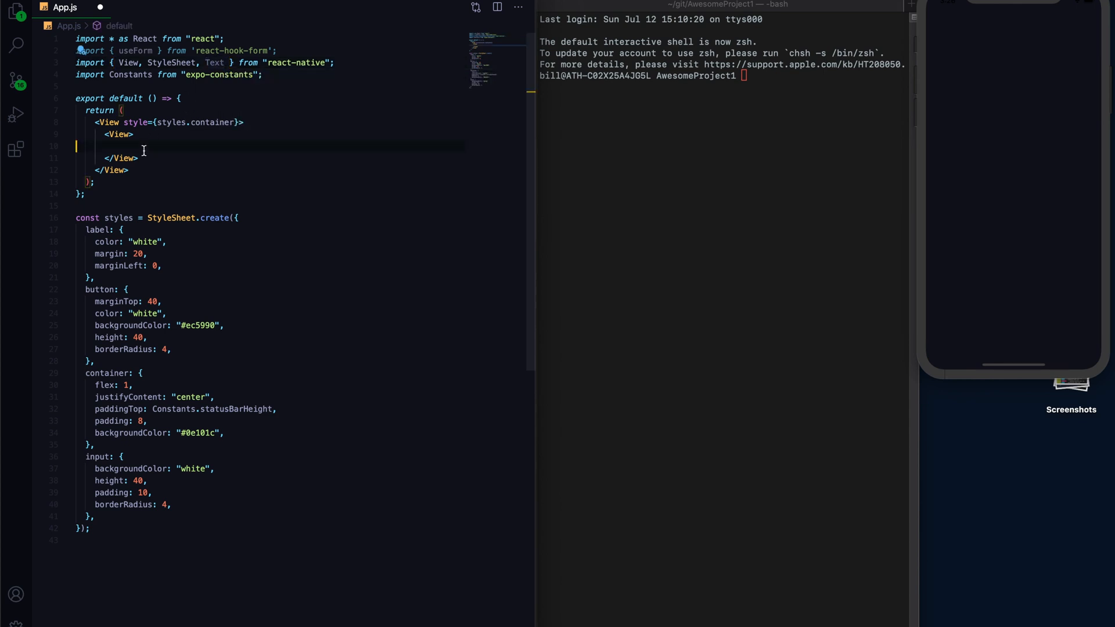
type("<Text></Text>")
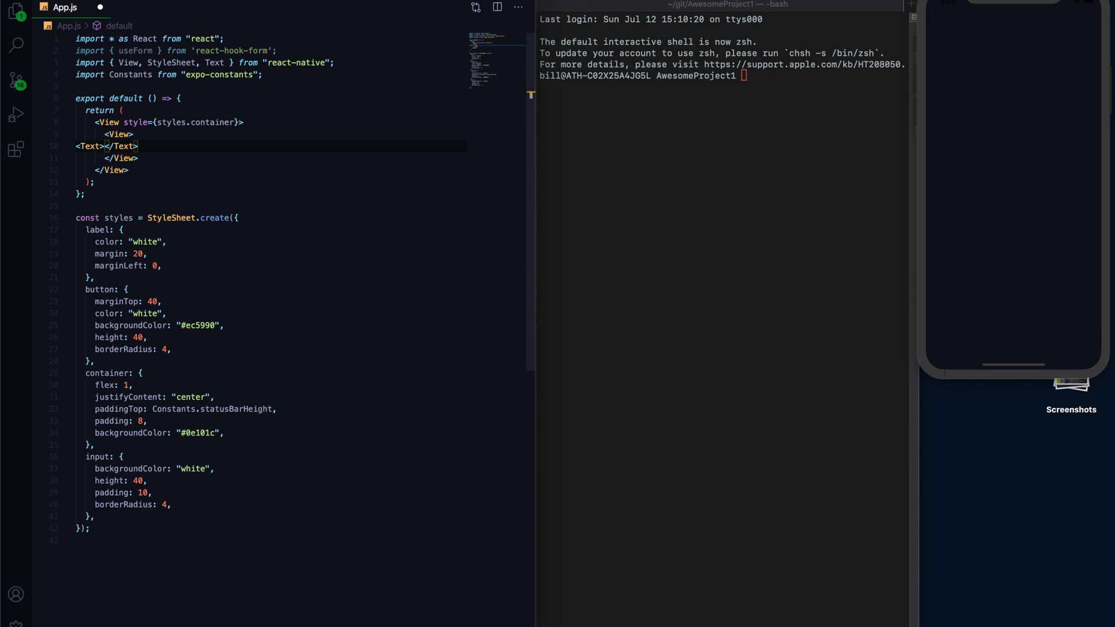
type("First")
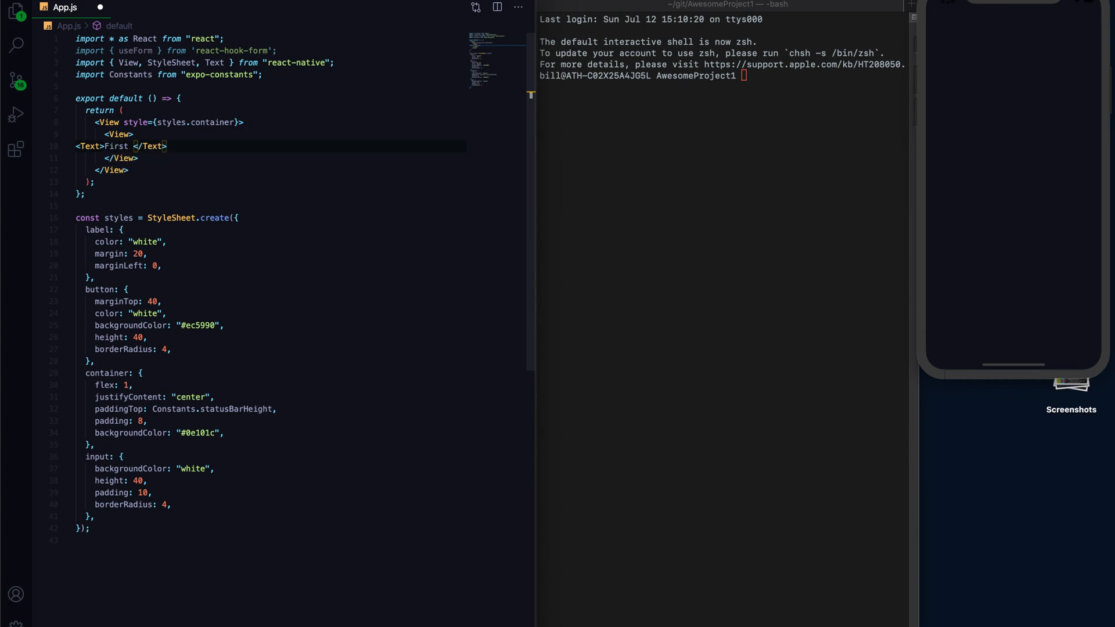
type("Last")
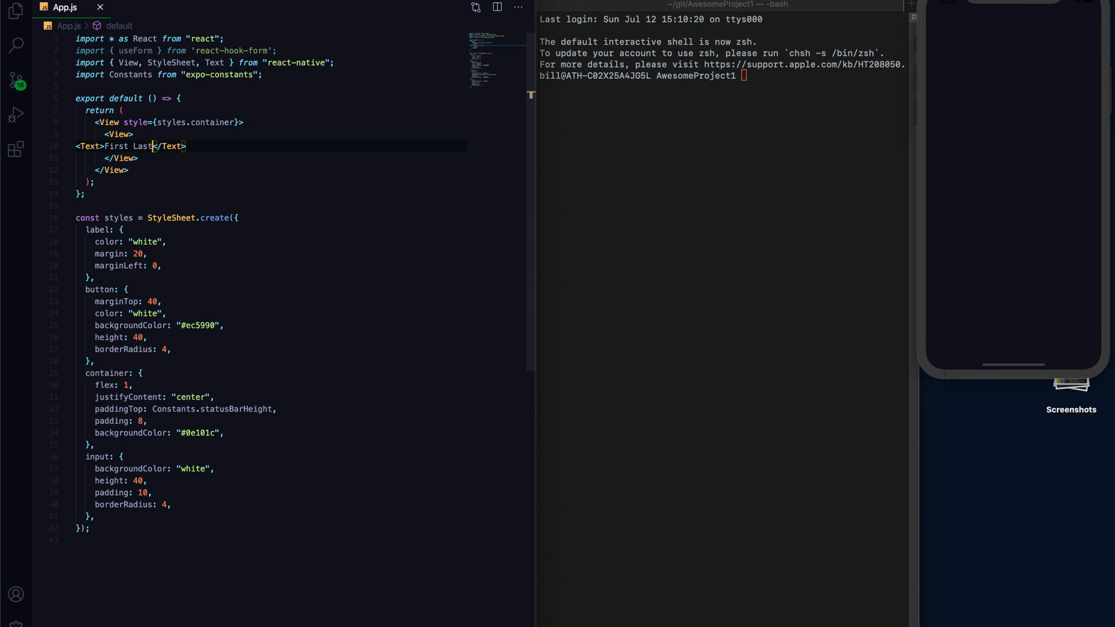
type("for")
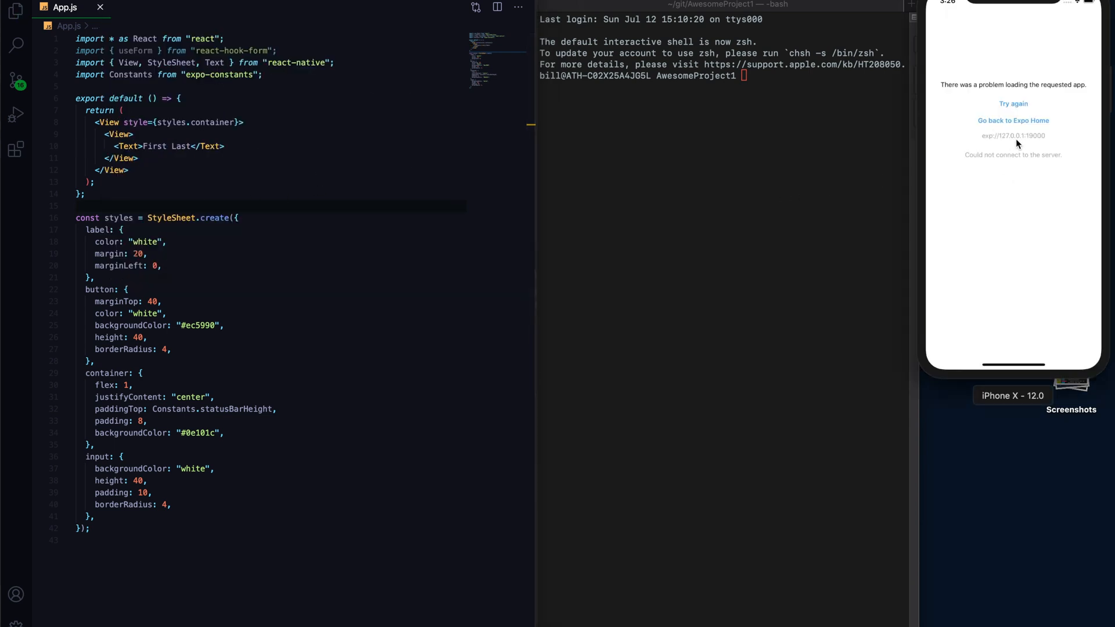
mouse_move(1019, 107)
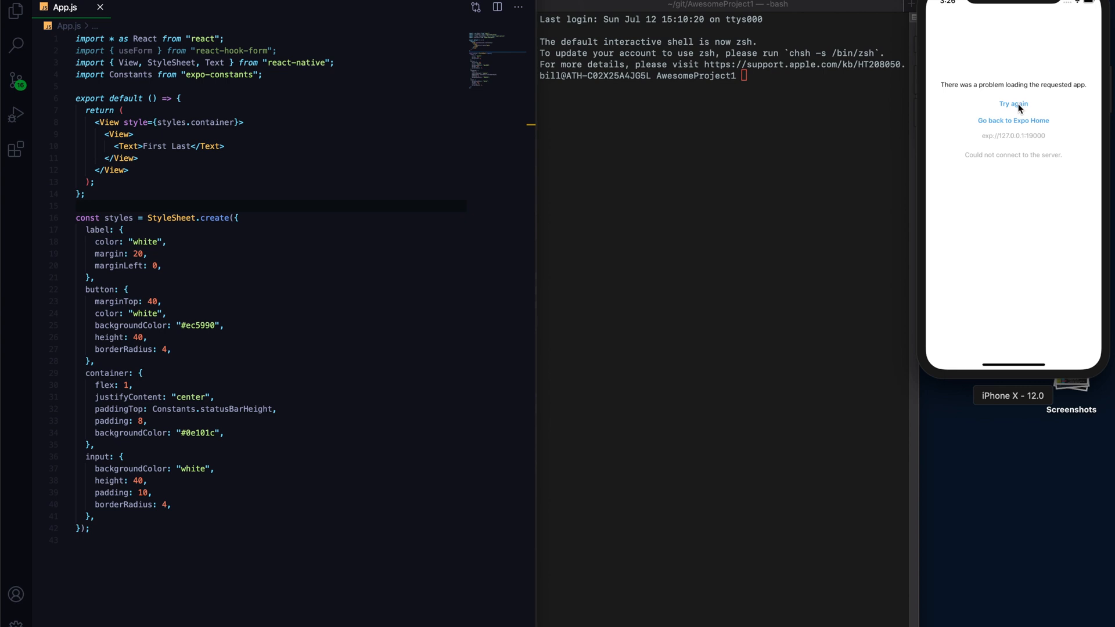
Run yarn start to launch the Expo dev server for the iPhone X simulator.
type("ys")
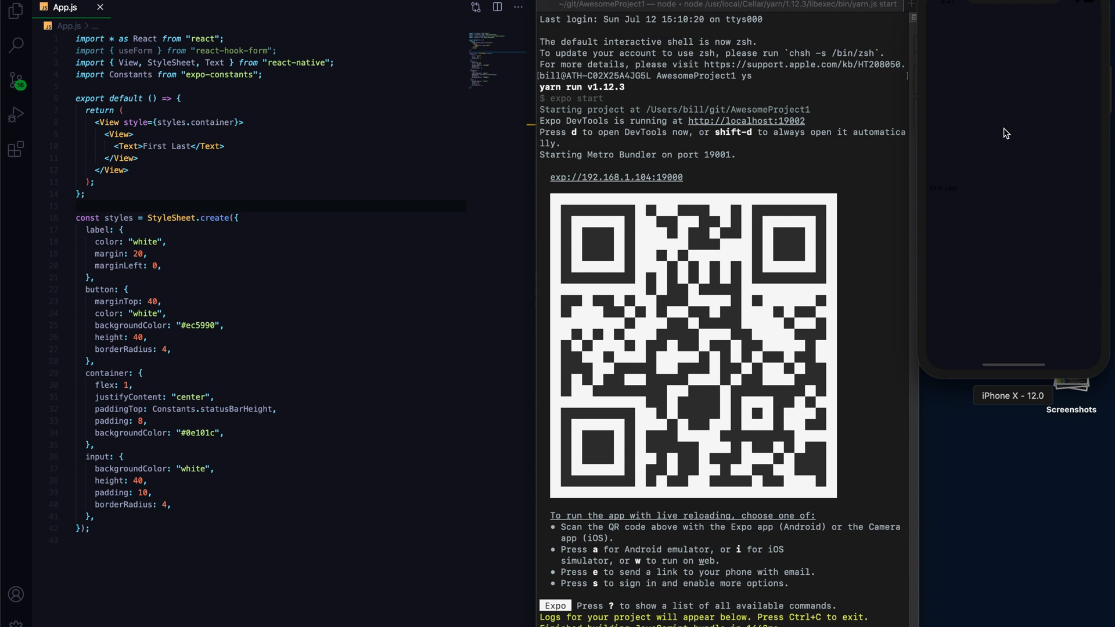
mouse_move(149, 146)
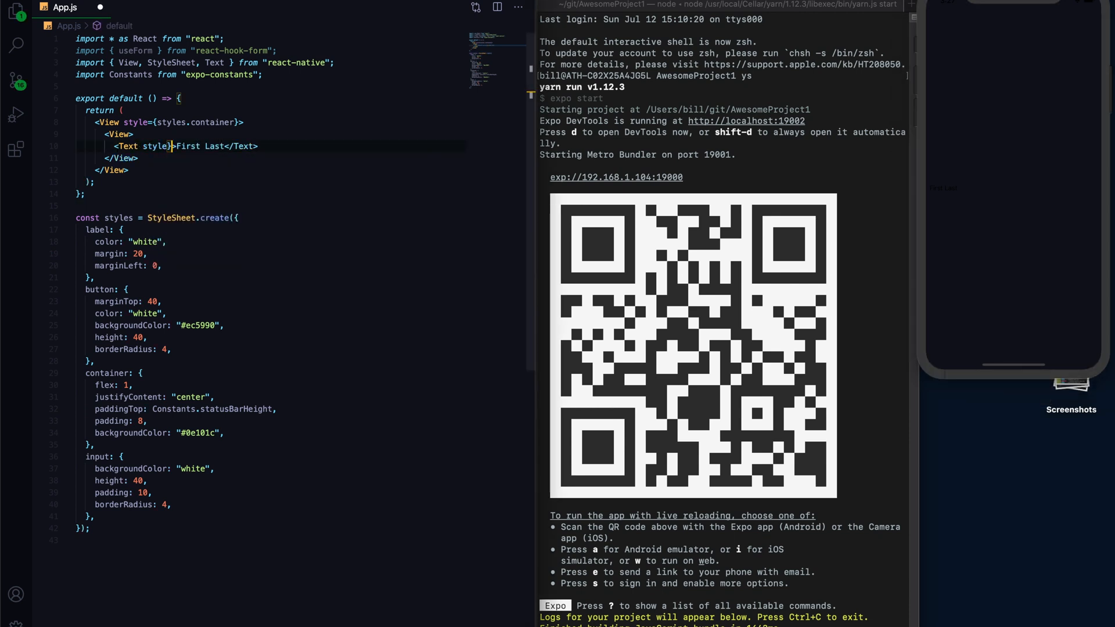
Style First name and Last name labels with styles.label, then add a View holding a Button.
type("styles.label")
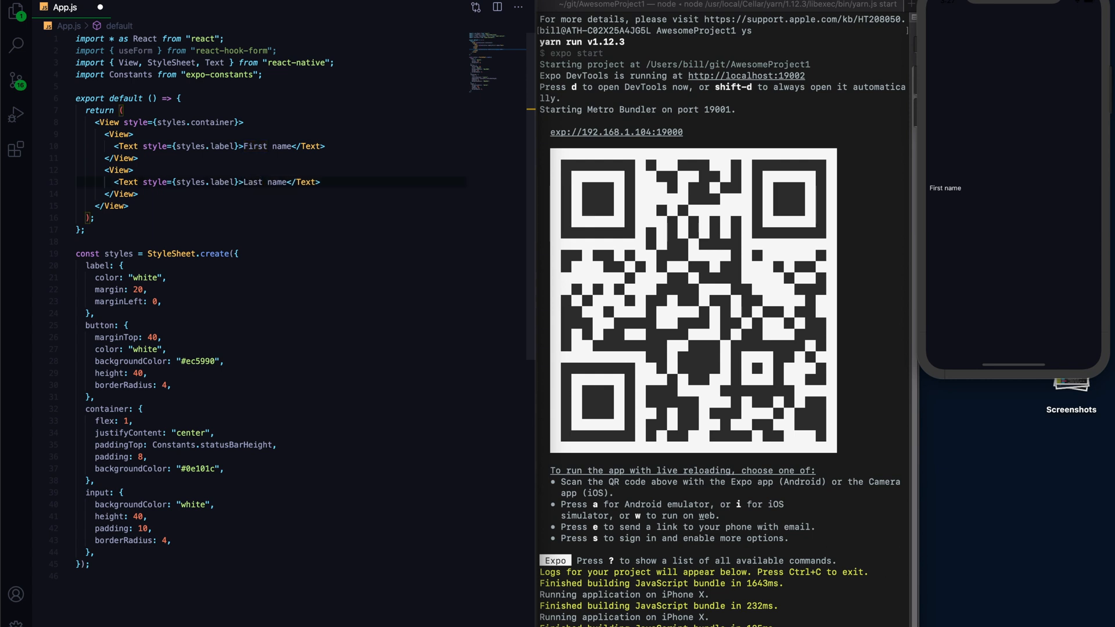
key("Enter")
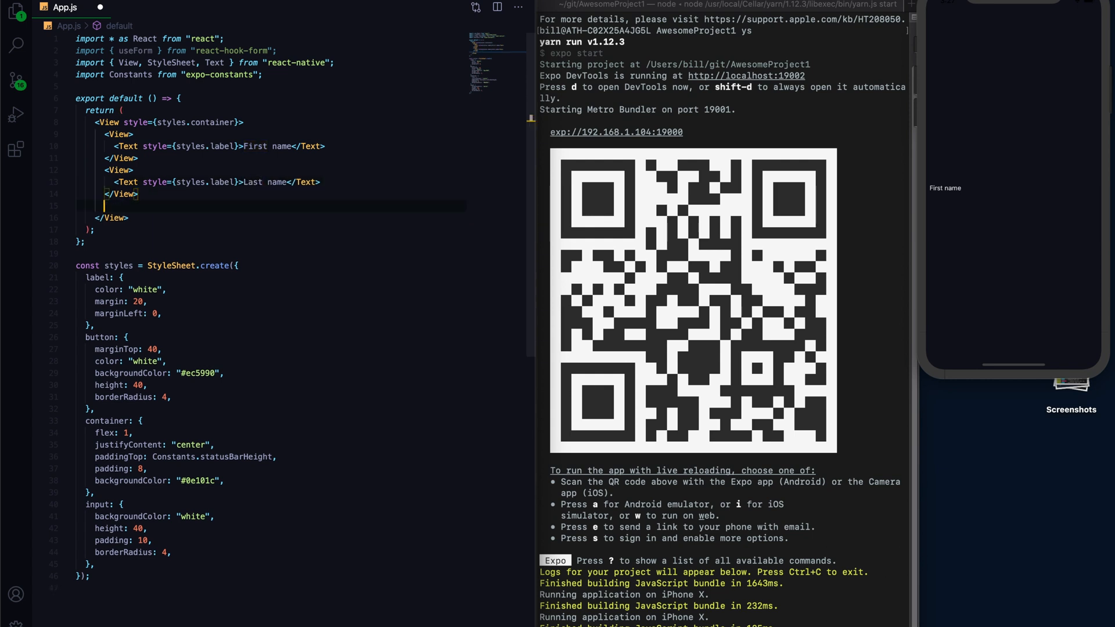
type("<VIe")
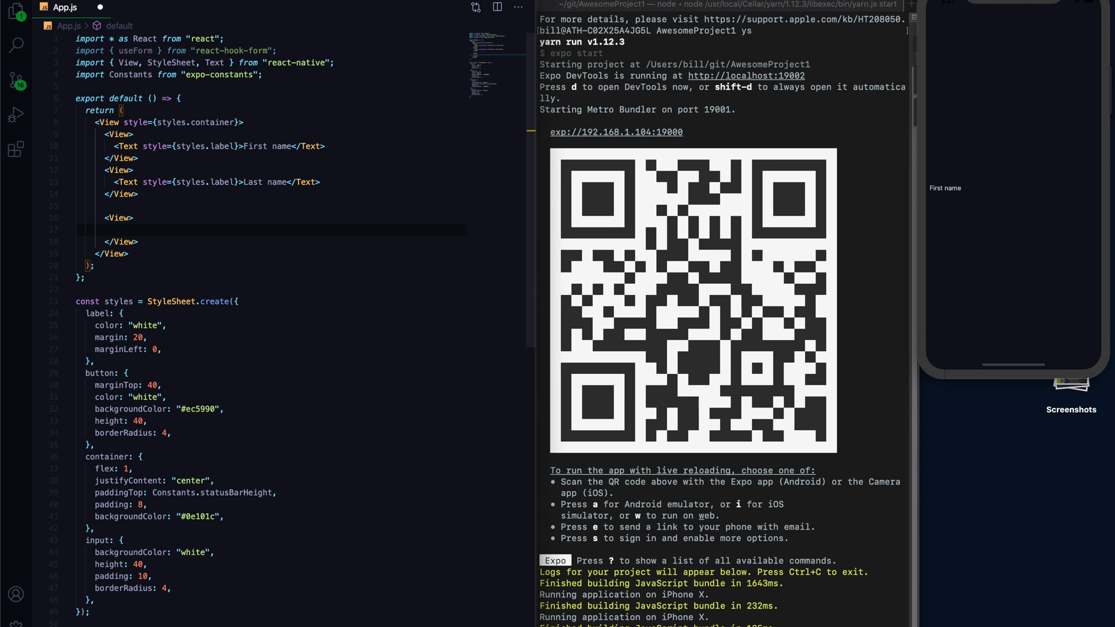
type("<Button />")
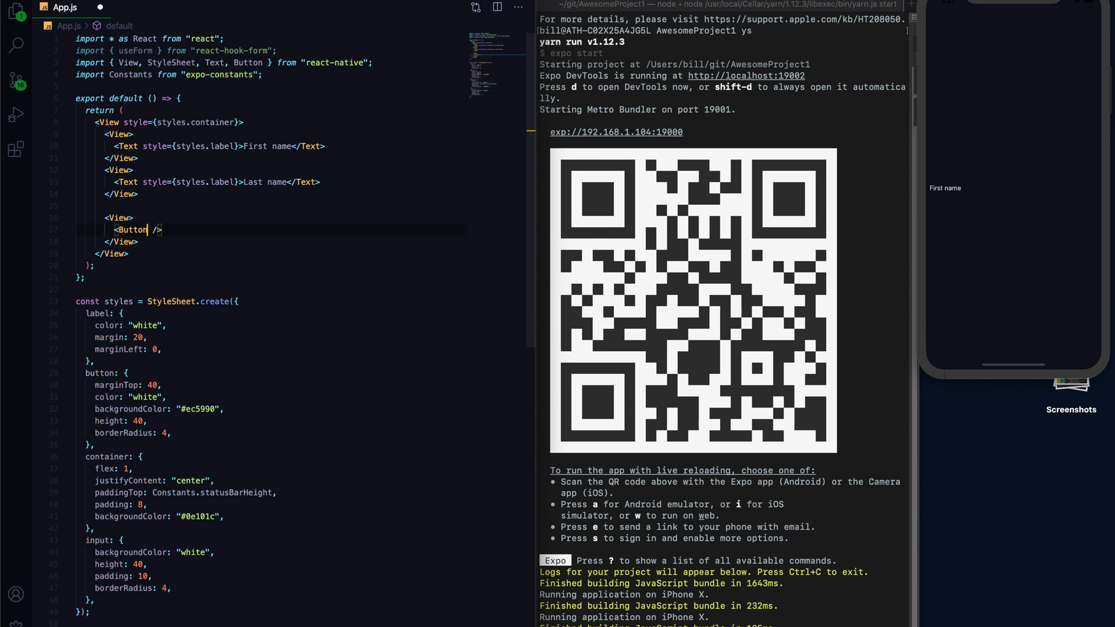
Give the Button a color and empty onPress handler, then add const {} = useForm.
type("color")
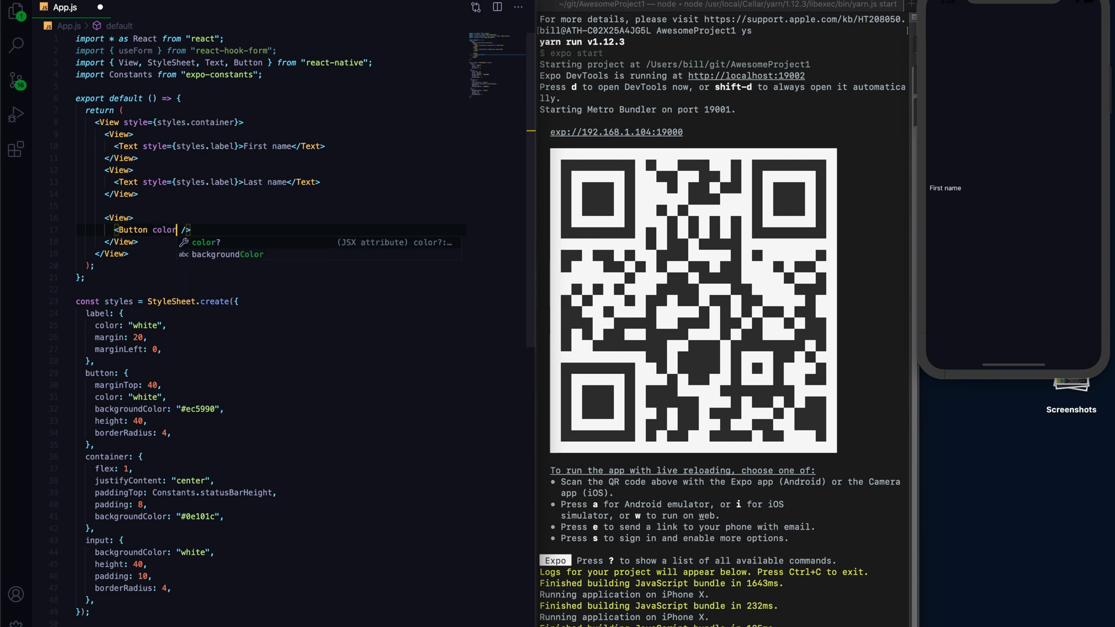
type("=\"wh\"")
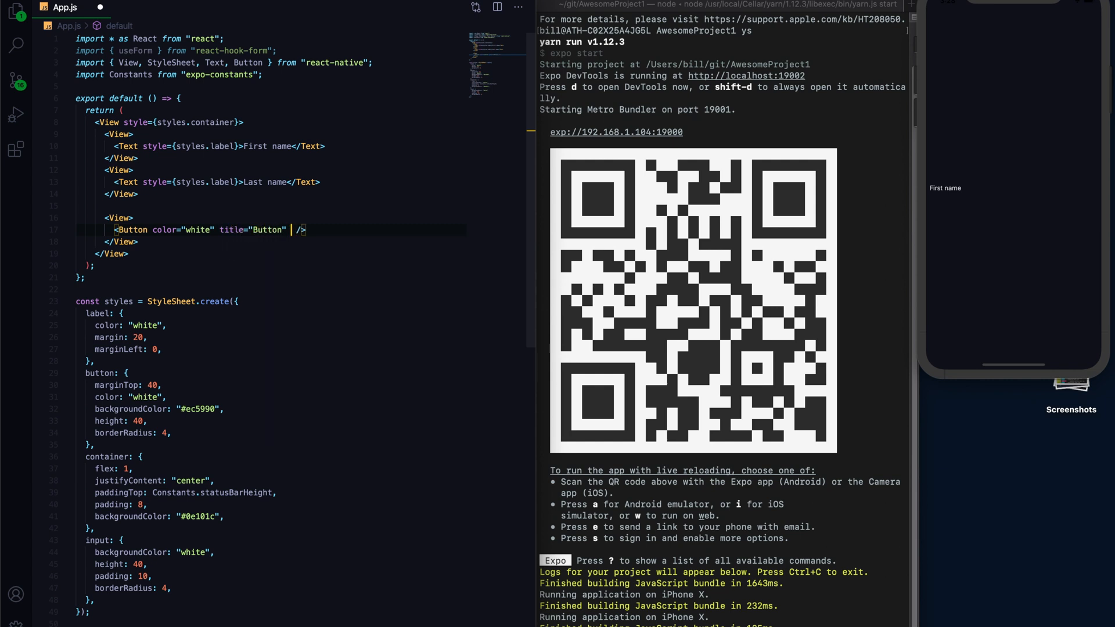
type("onPress")
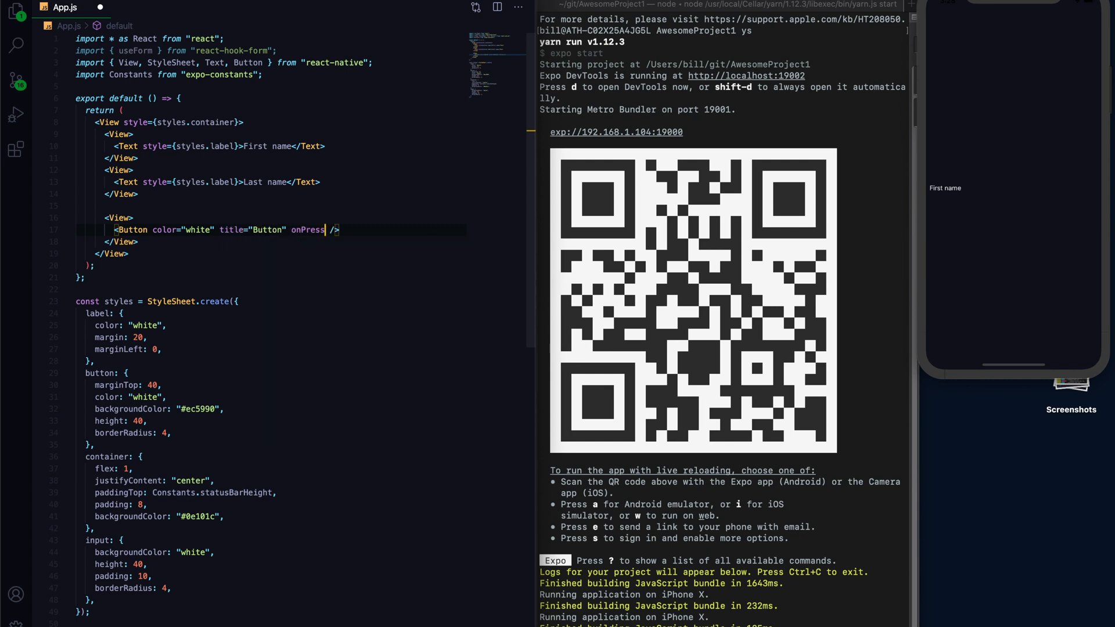
type("={}")
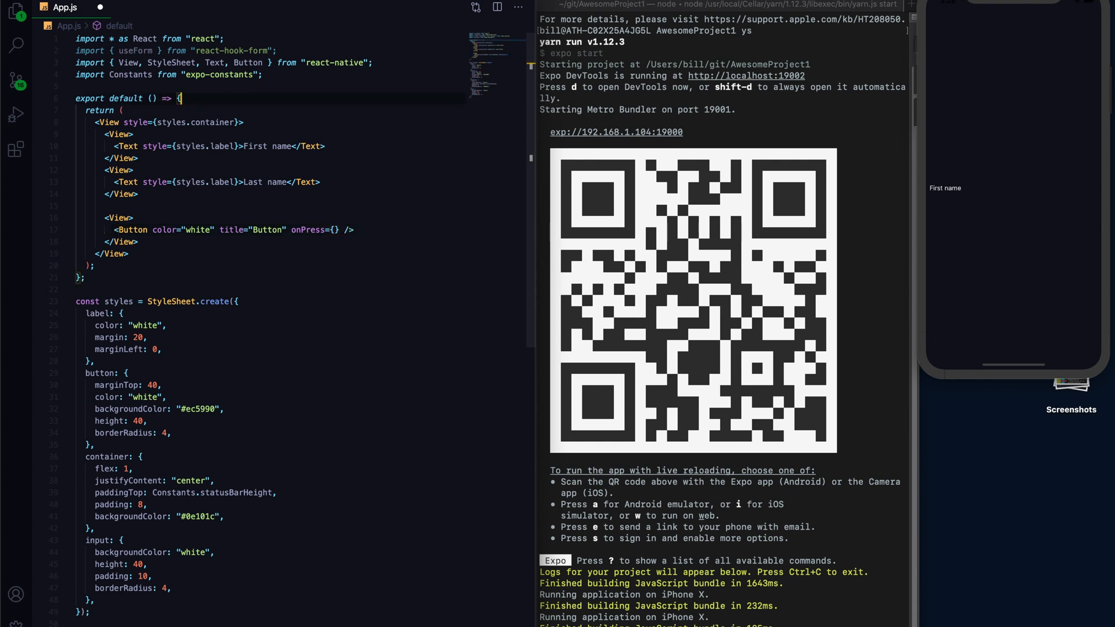
type("const {}")
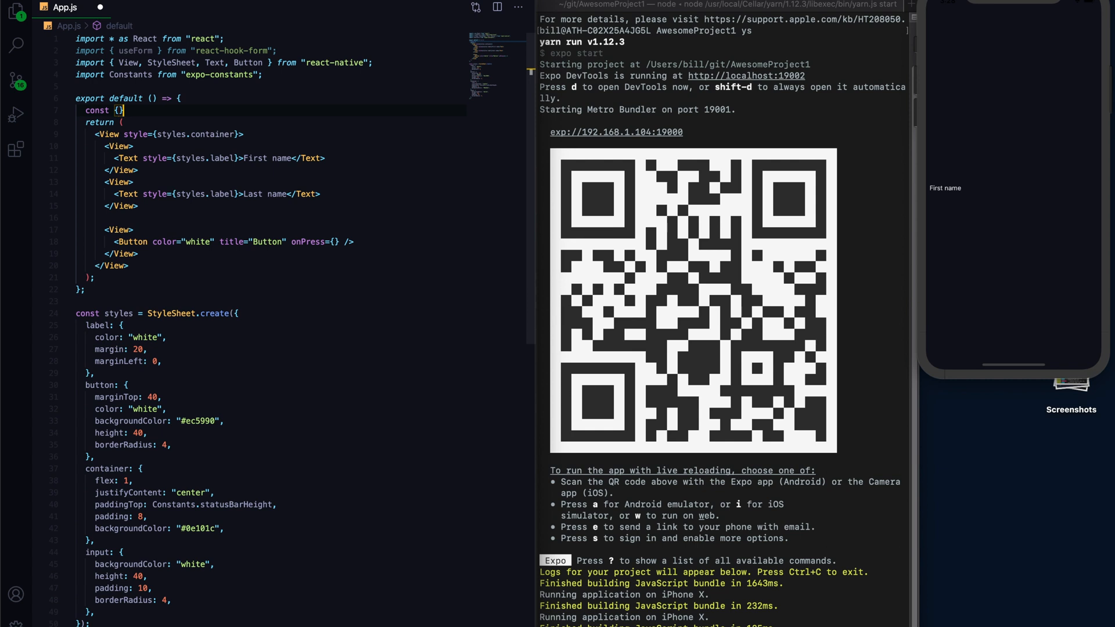
type("= useForm();")
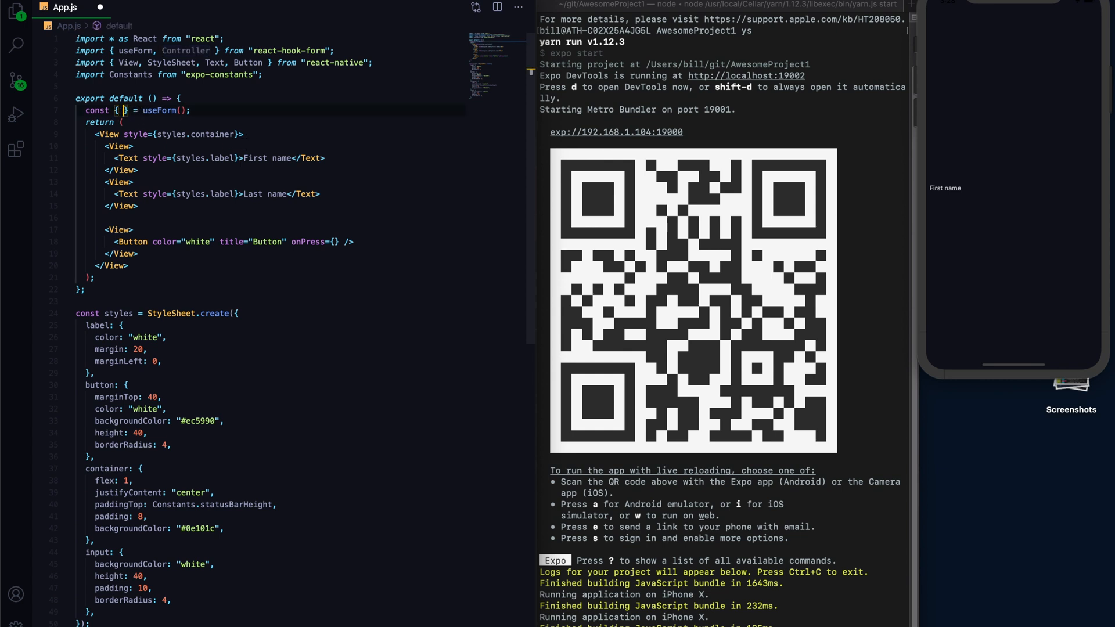
Destructure control and place <Controller control={control} /> under both name labels.
type("control")
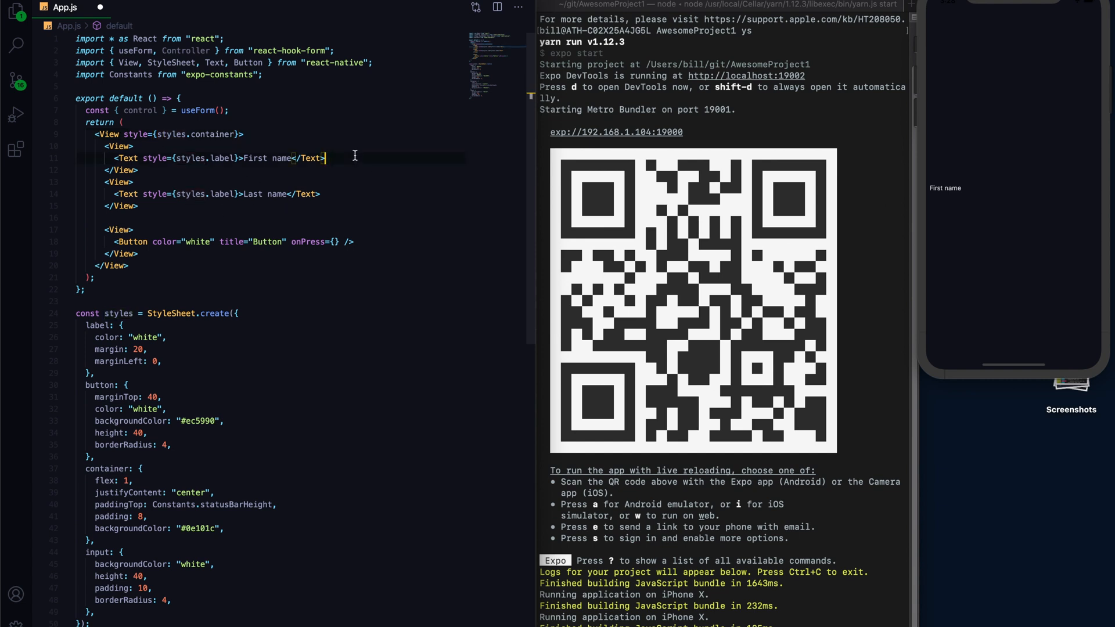
type("<Controller />")
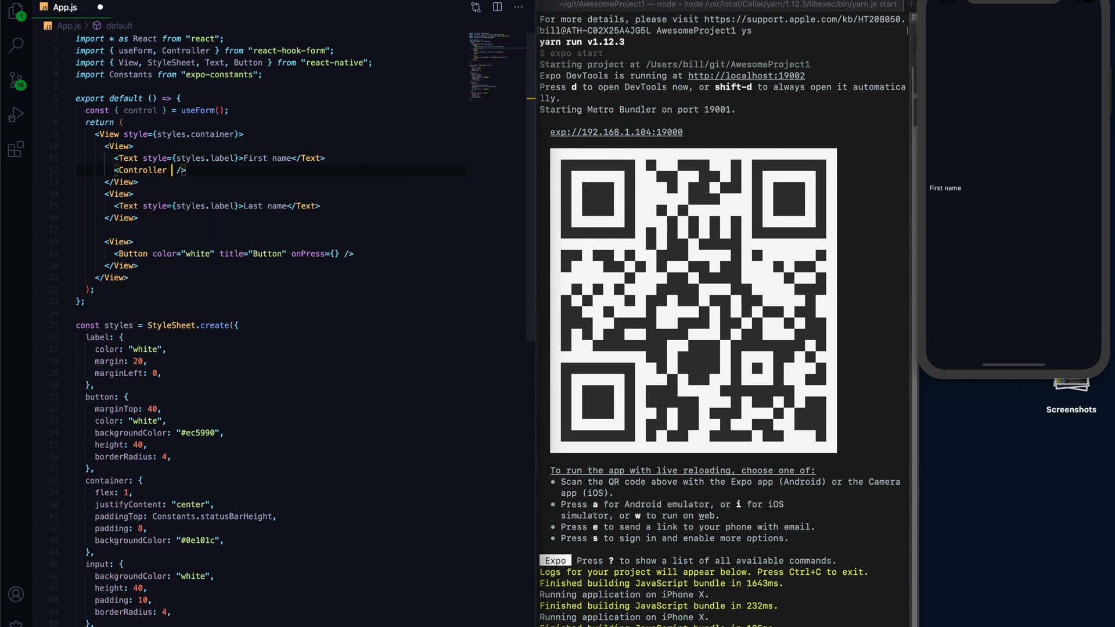
type("control={}")
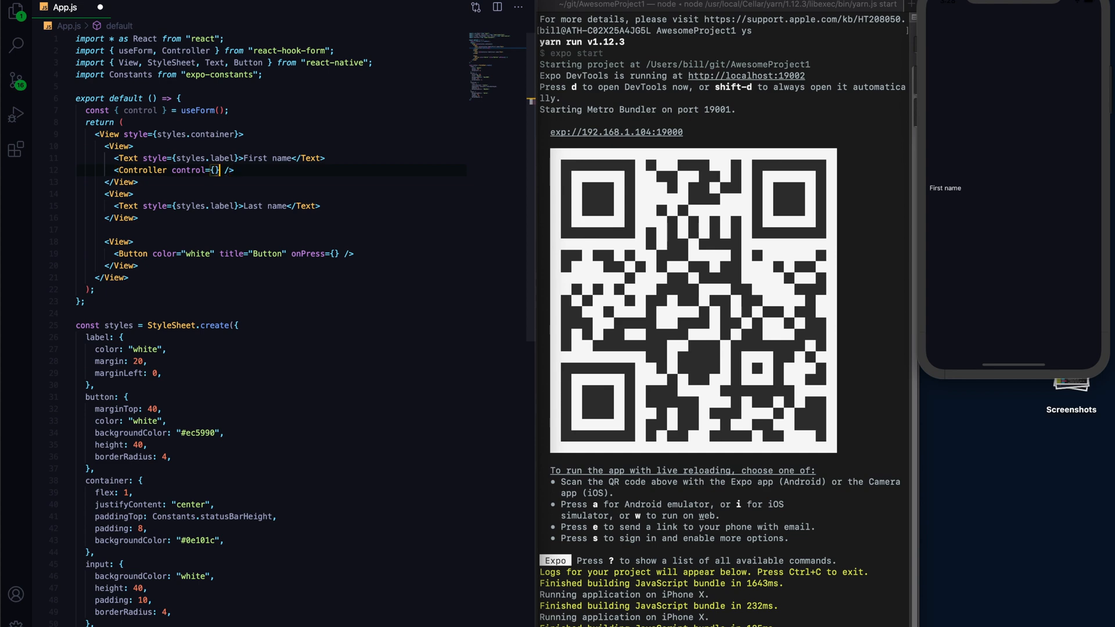
type("control")
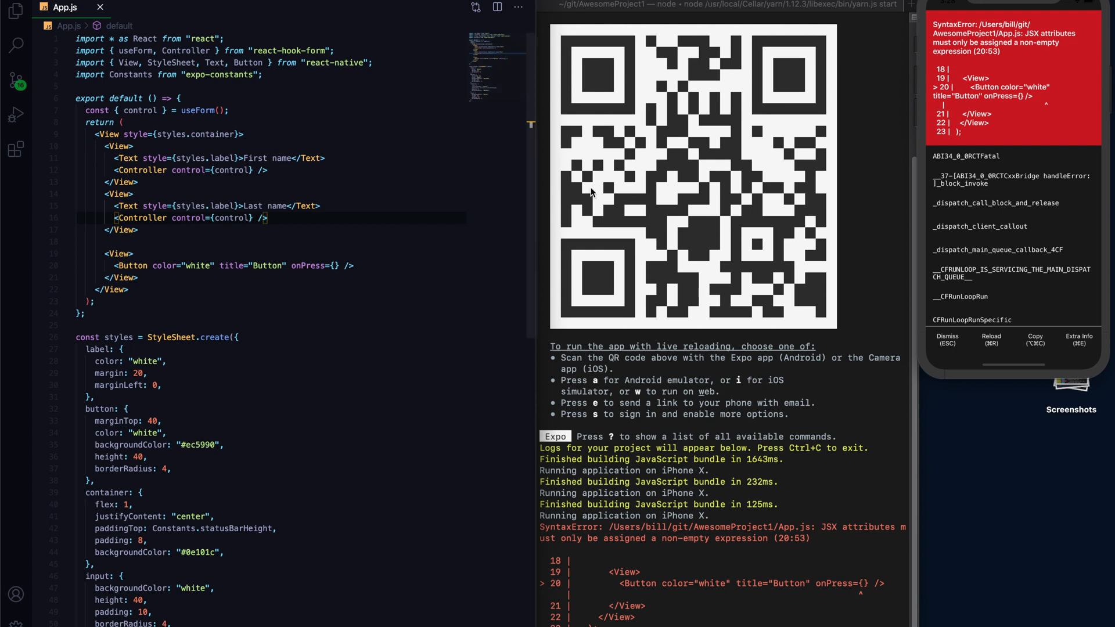
Set onPress to handleSubmit(onSubmit), define onSubmit logging the data, and destructure errors.
double_click(141, 110)
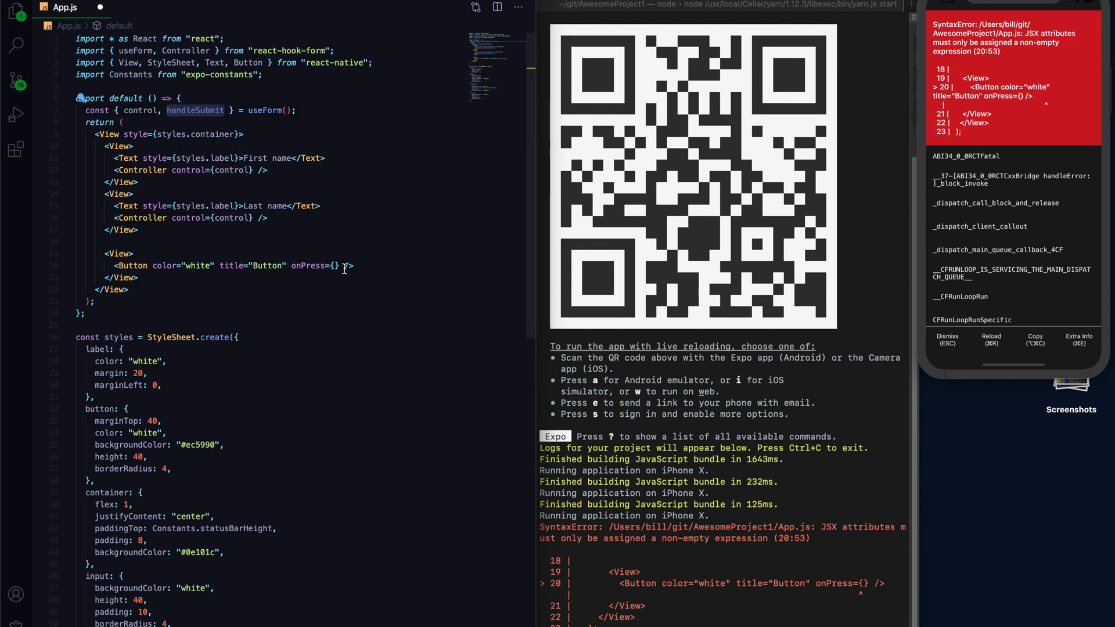
type("handleSubmit()")
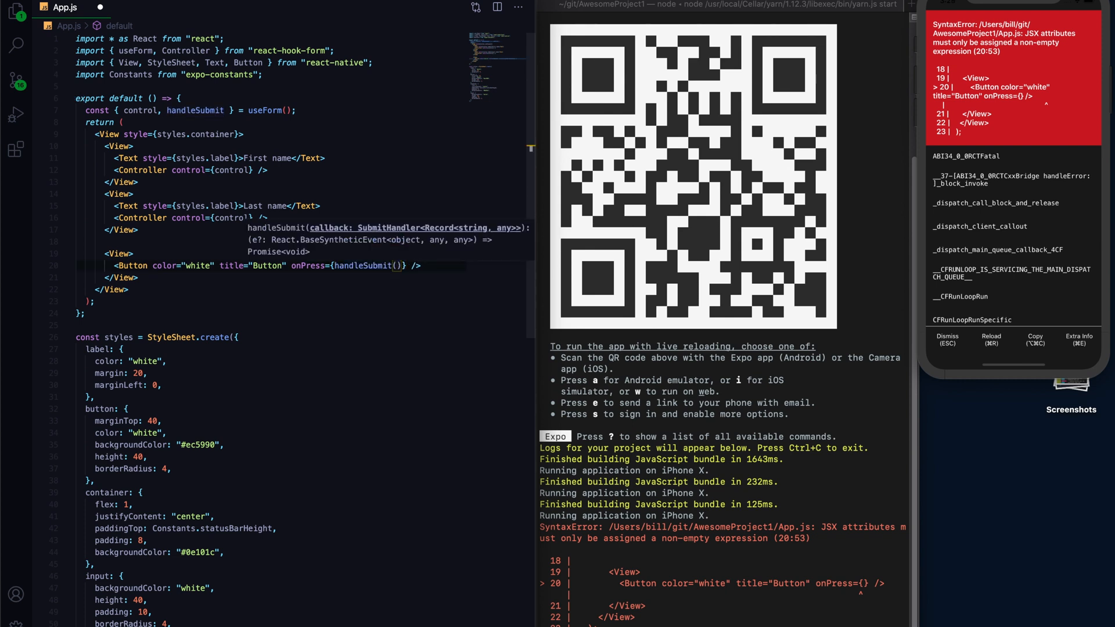
type("onSubmit")
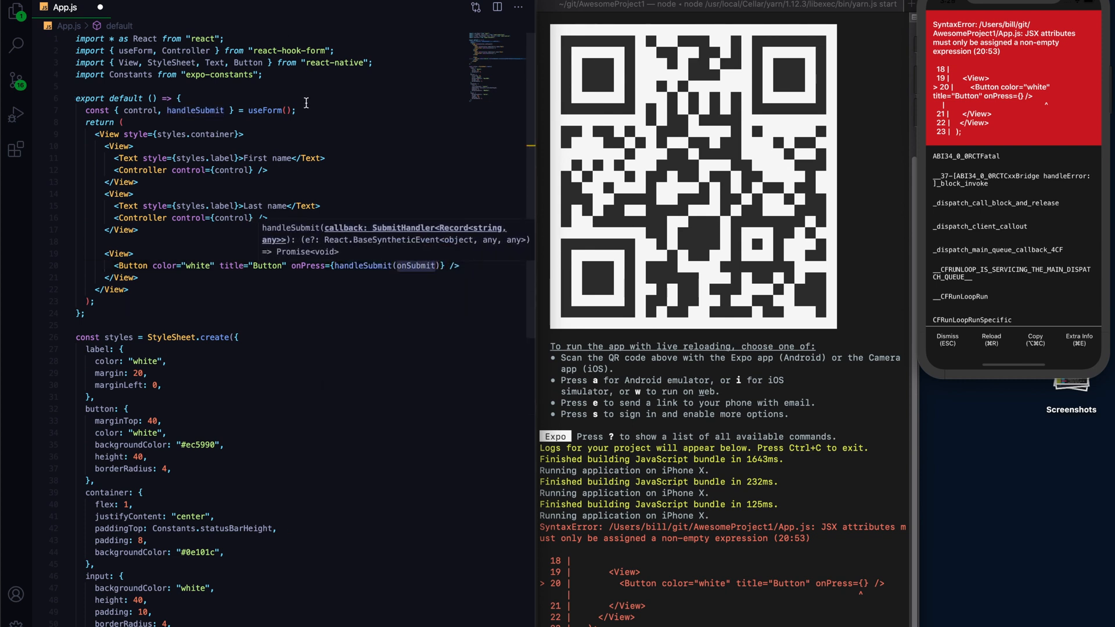
type("const onSubmit")
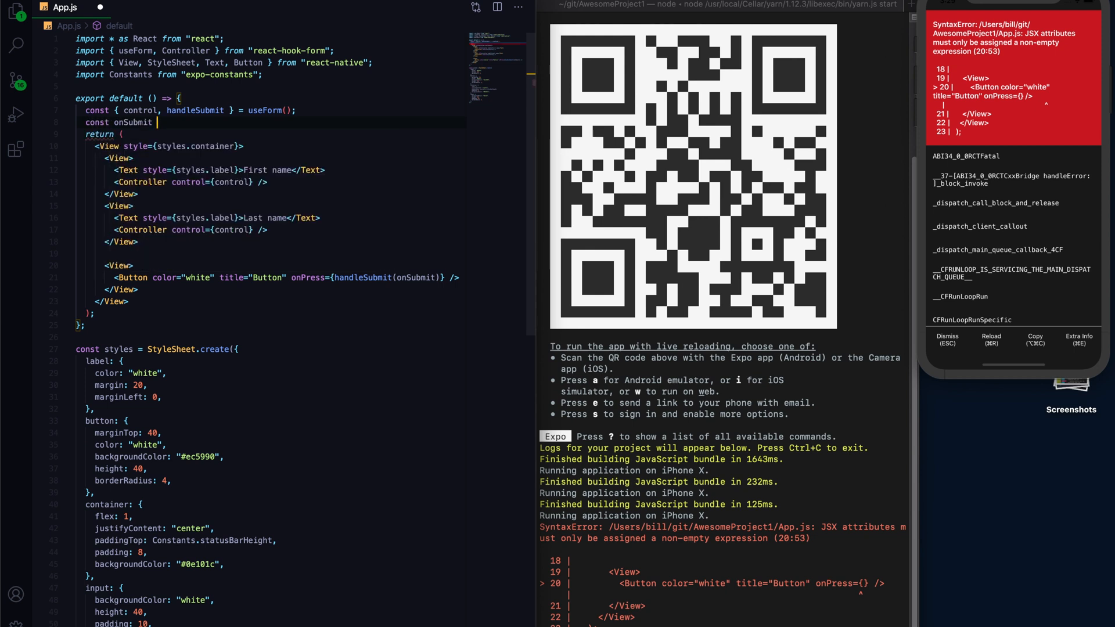
type("= () => {}")
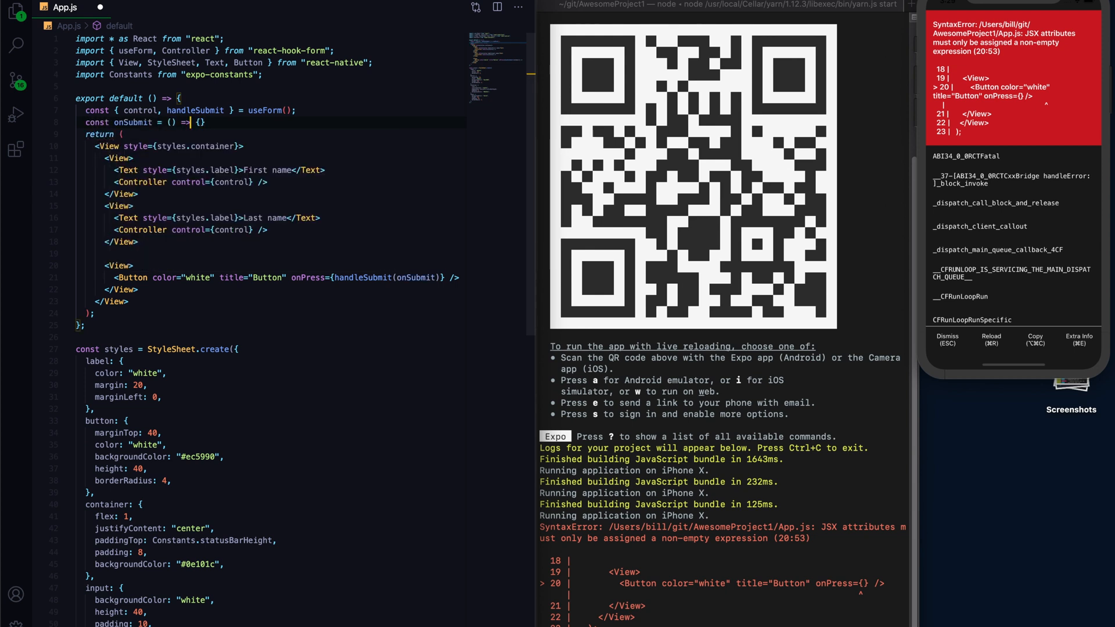
type("d")
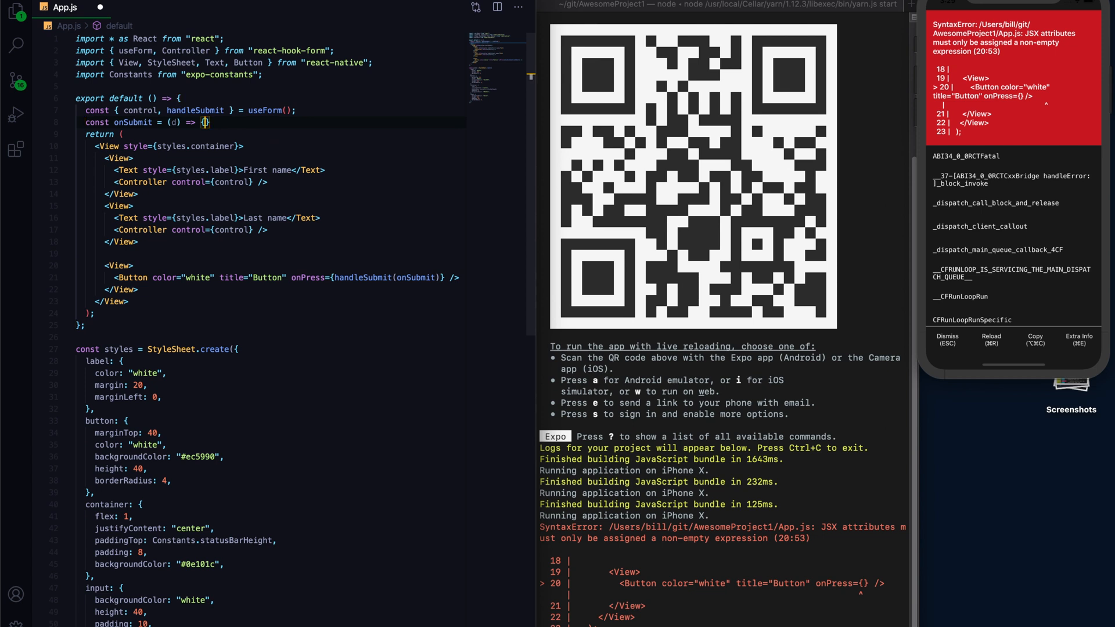
type("console.log()")
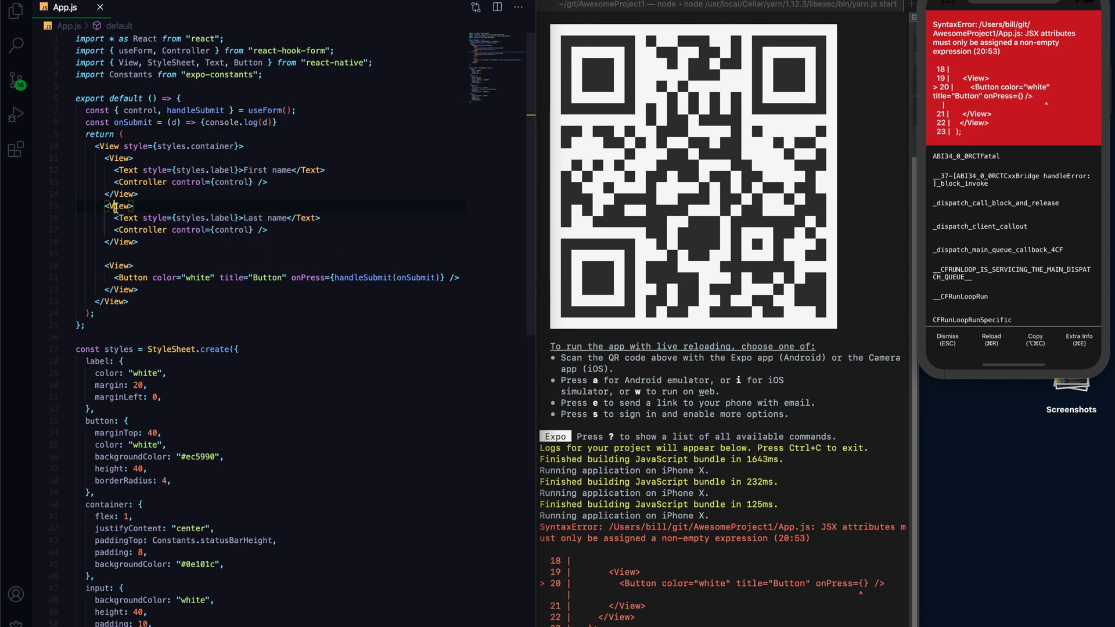
double_click(195, 111)
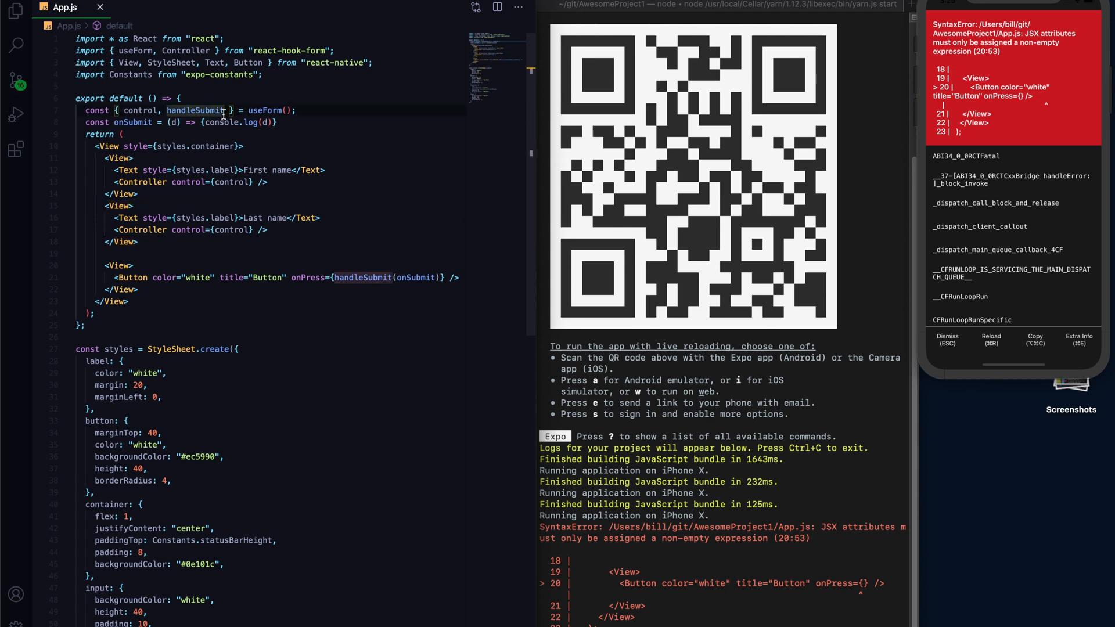
type(", errors")
type("console.log(errors);")
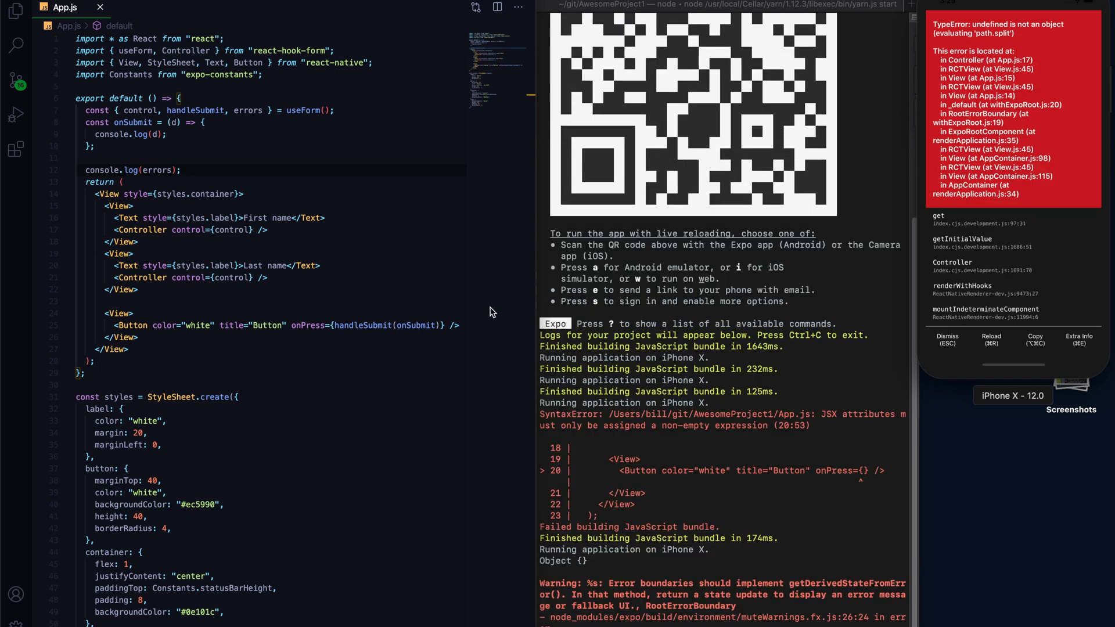
Scroll the terminal output showing the repeated path.split TypeError.
scroll("down", 3)
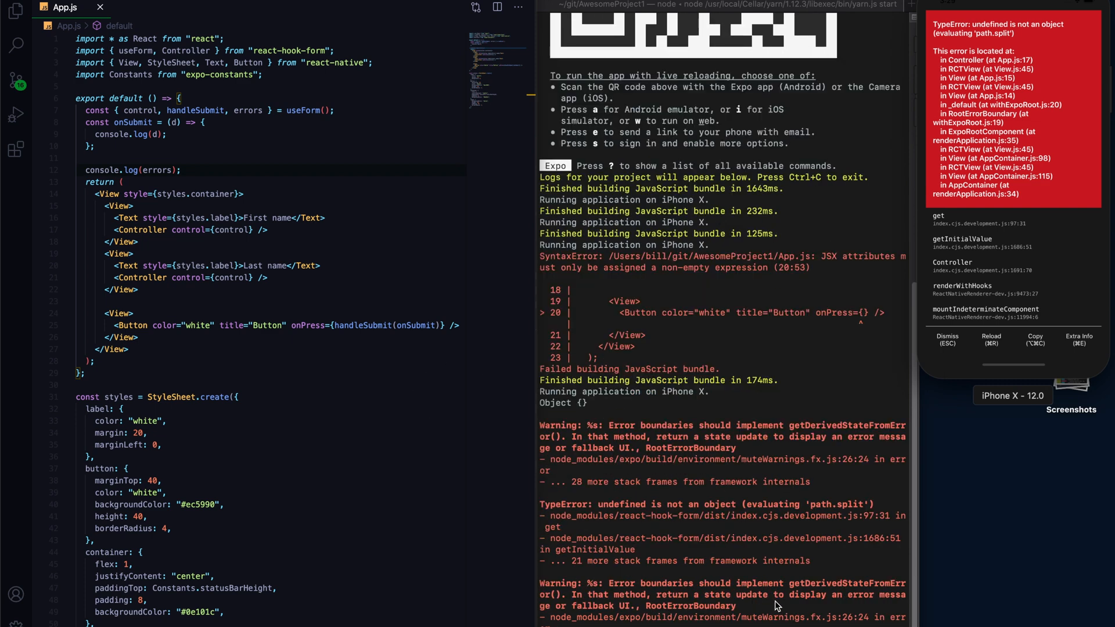
scroll("down", 3)
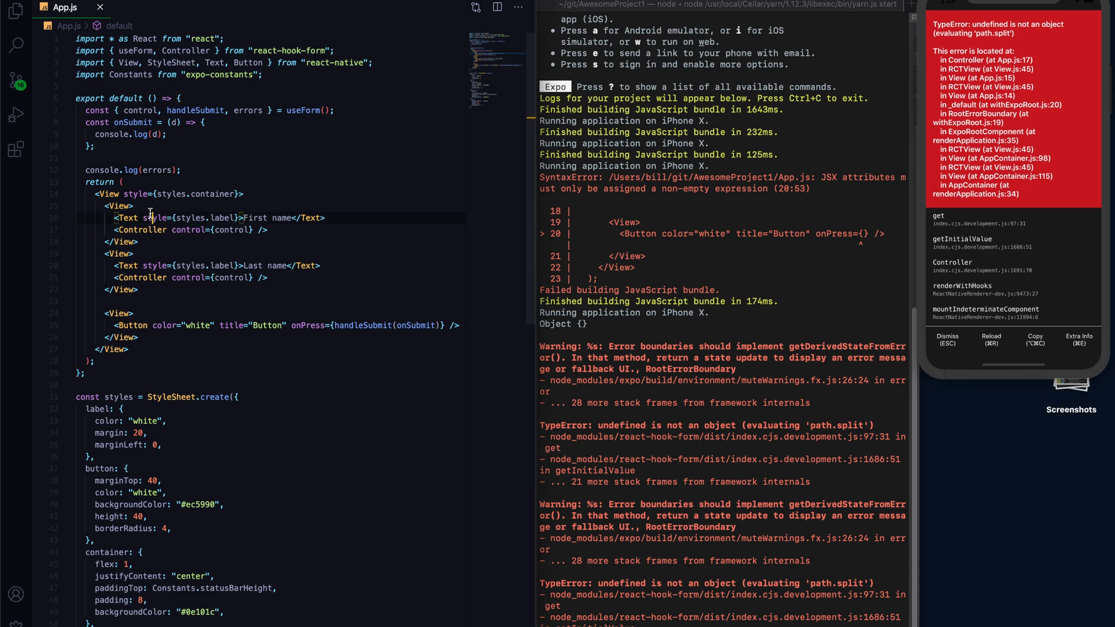
Name both Controllers firstName and give the first a render prop returning a TextInput.
type("name=")
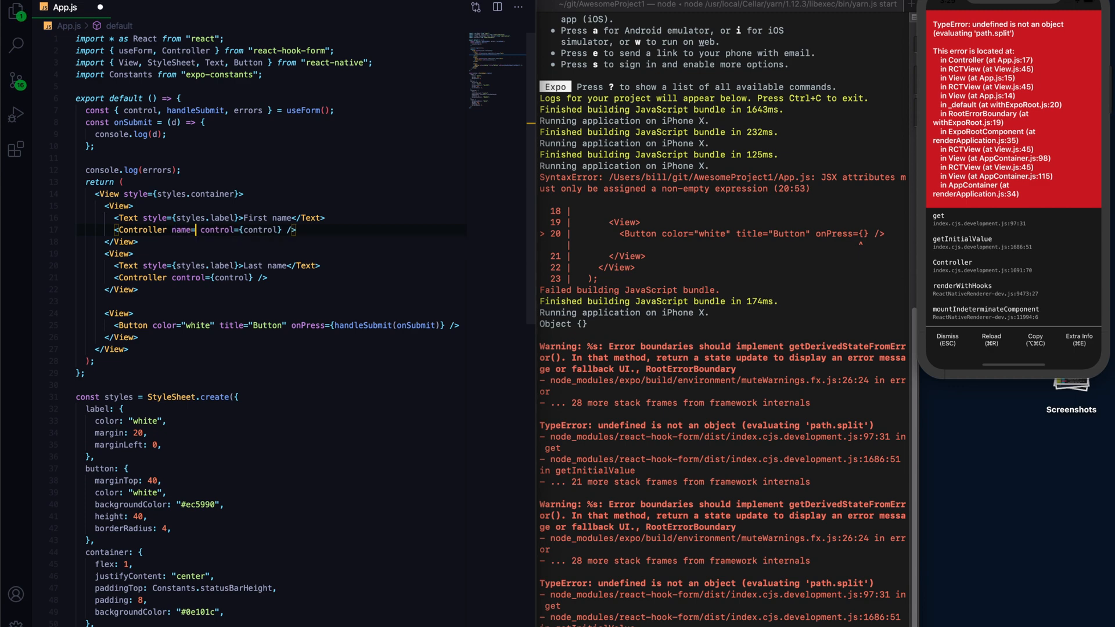
type("\"firstName\"")
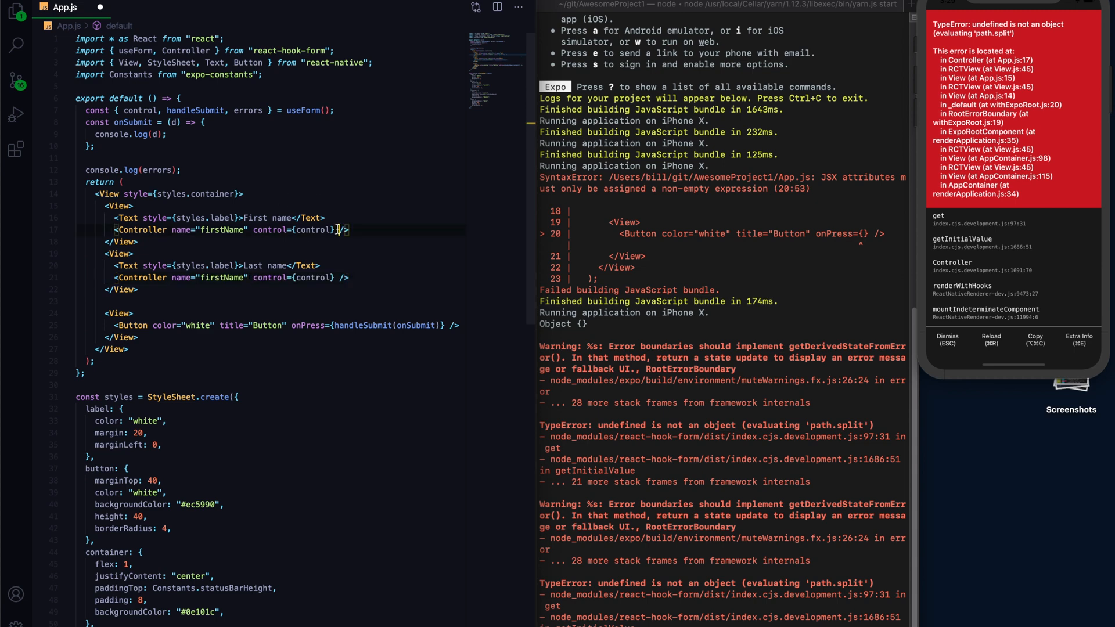
type("render")
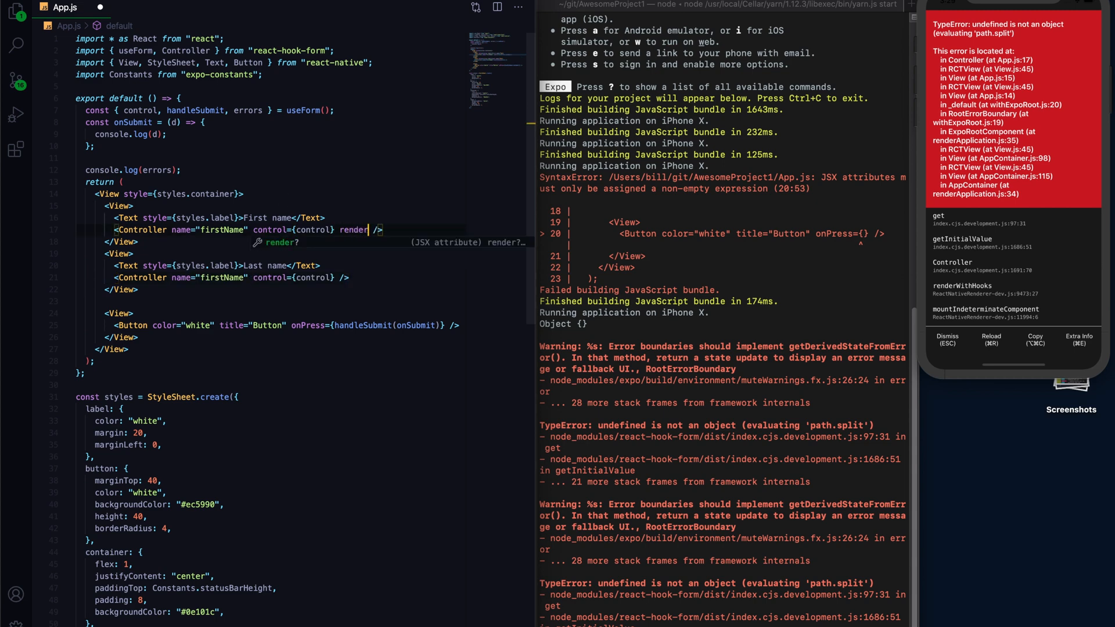
type("={()}")
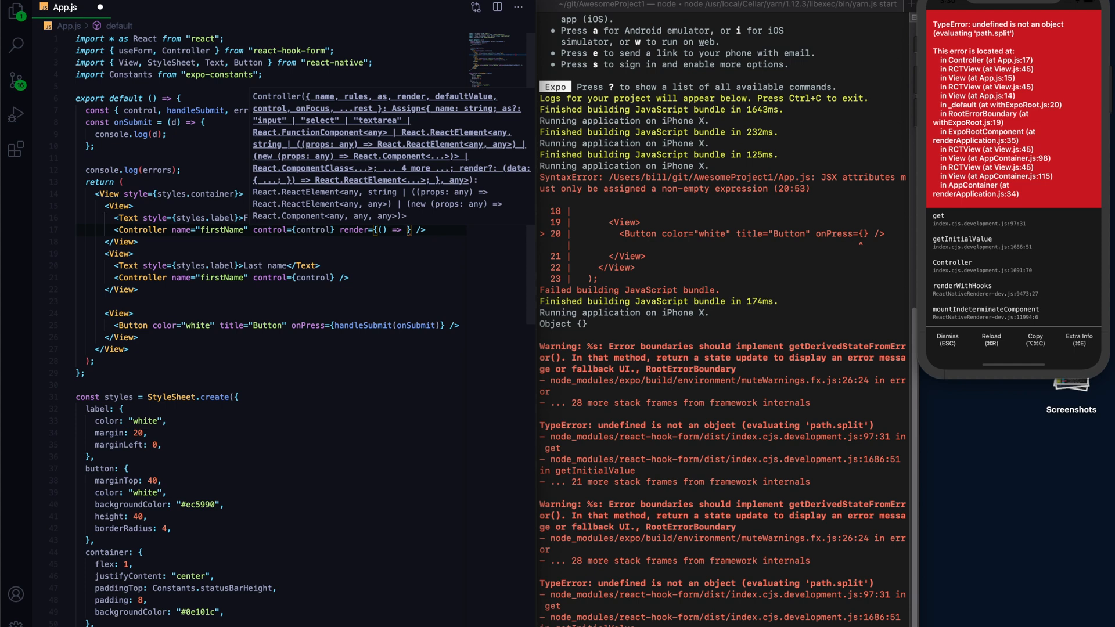
type("TextInput {...props} />}")
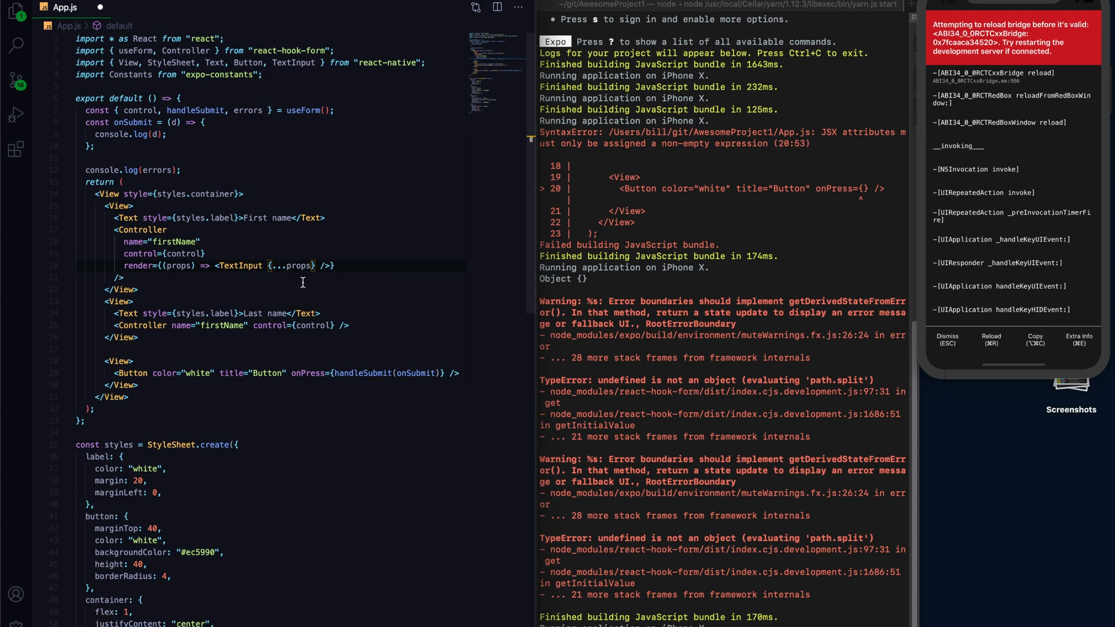
mouse_move(183, 268)
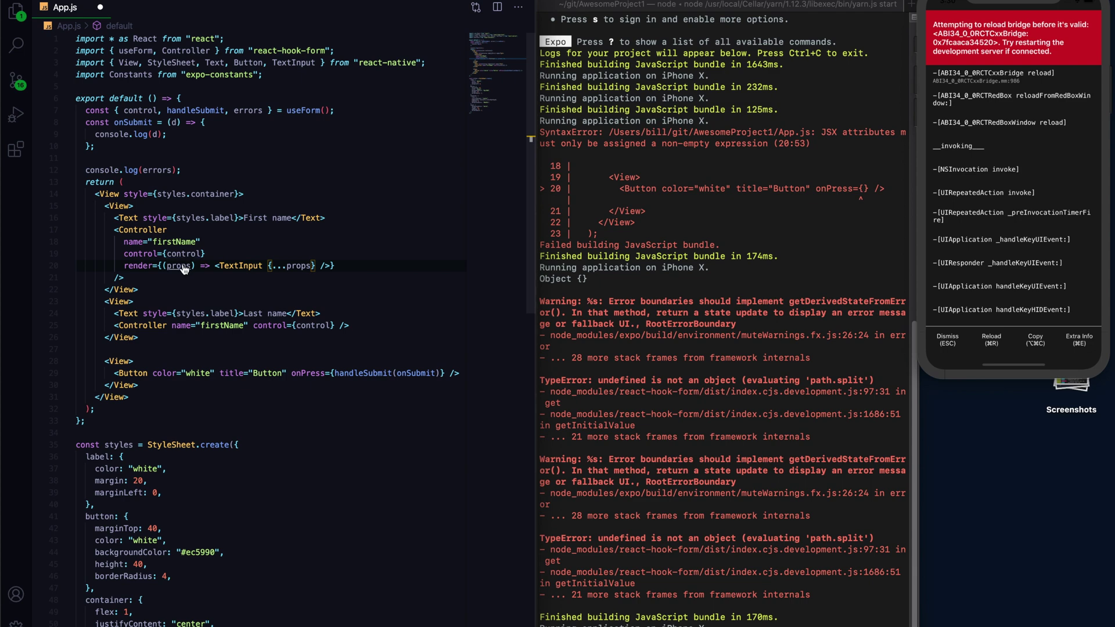
mouse_move(181, 269)
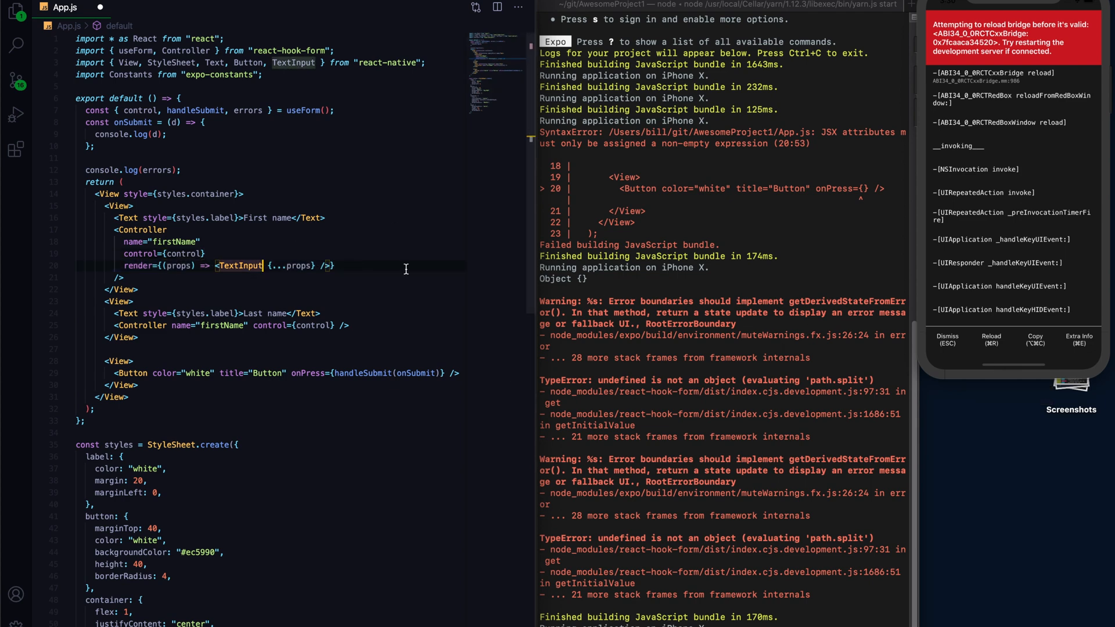
Render TextInputs whose onChangeText calls props.onChange(value), naming the second Controller lastName.
type("on")
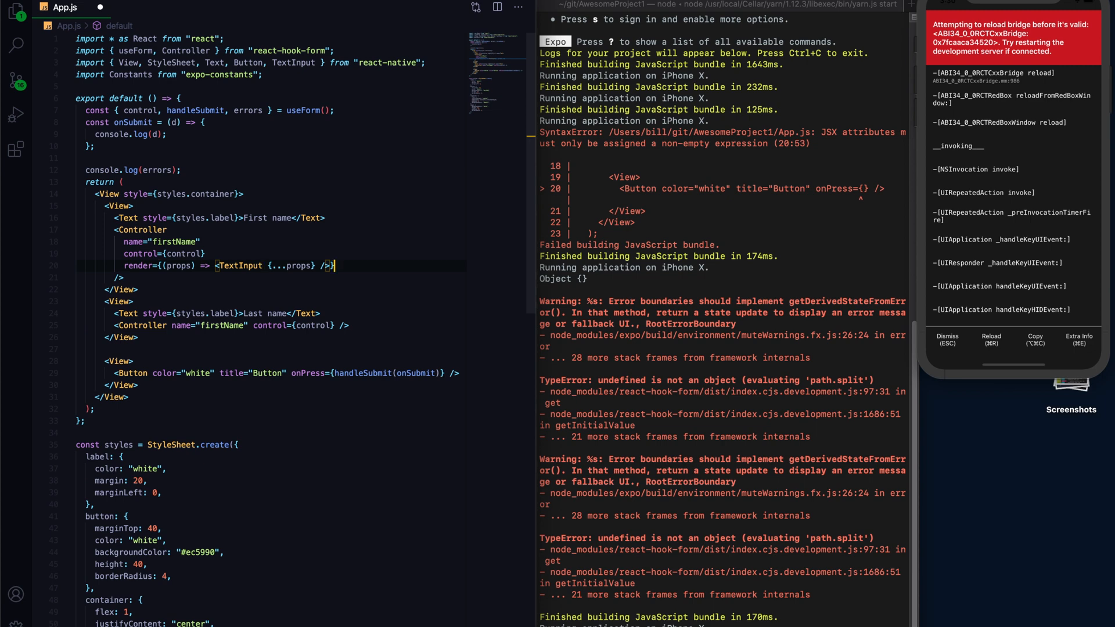
type("onChangeText={}")
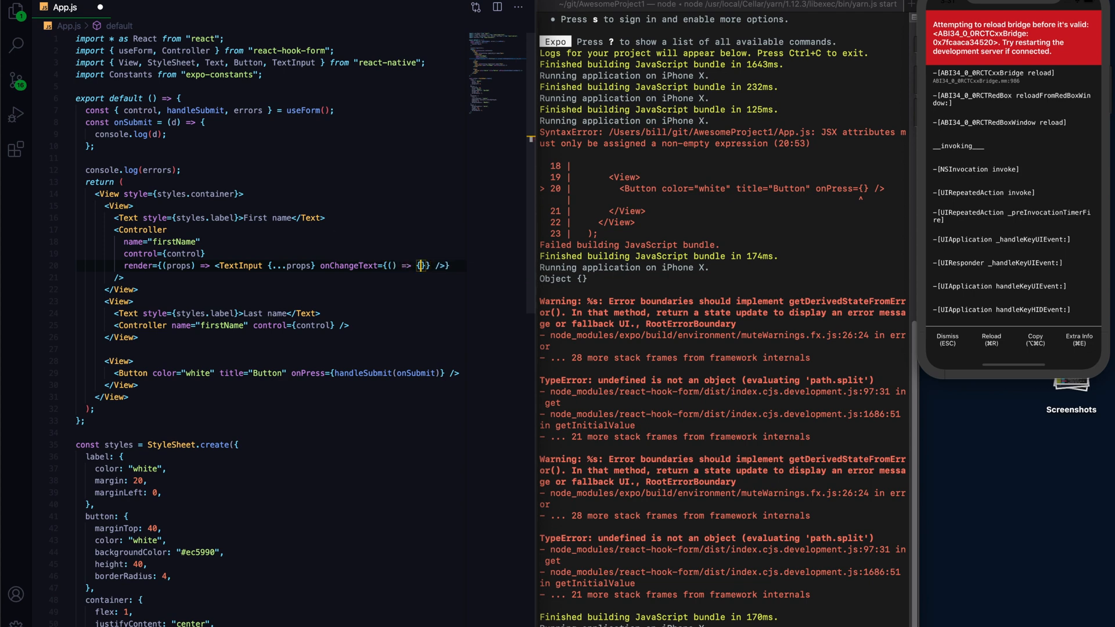
type("props.onChange(")
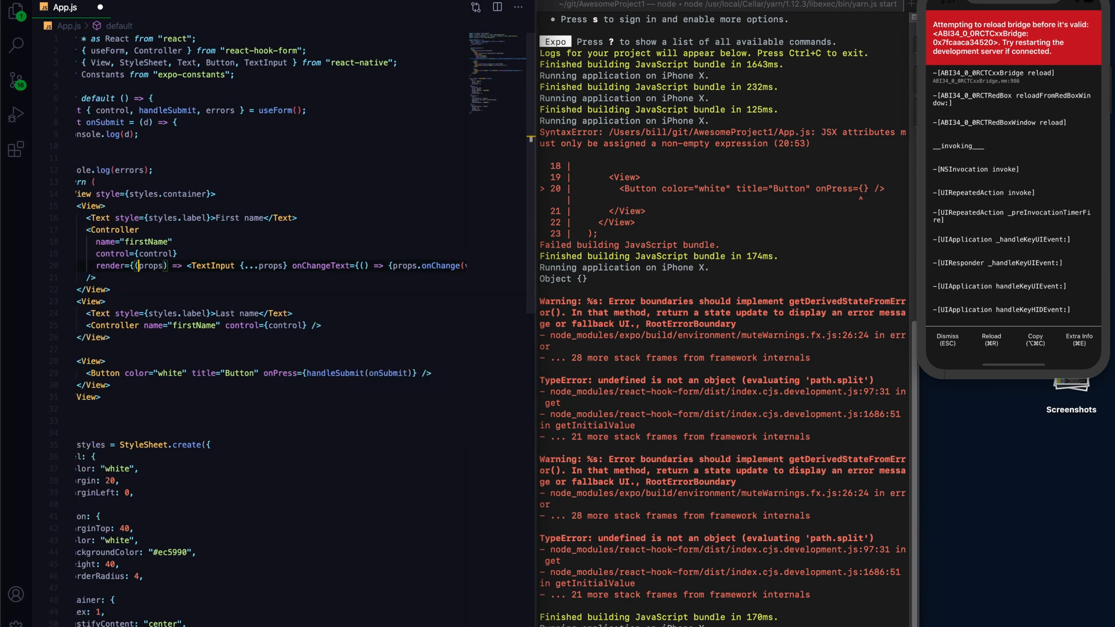
type("value);")
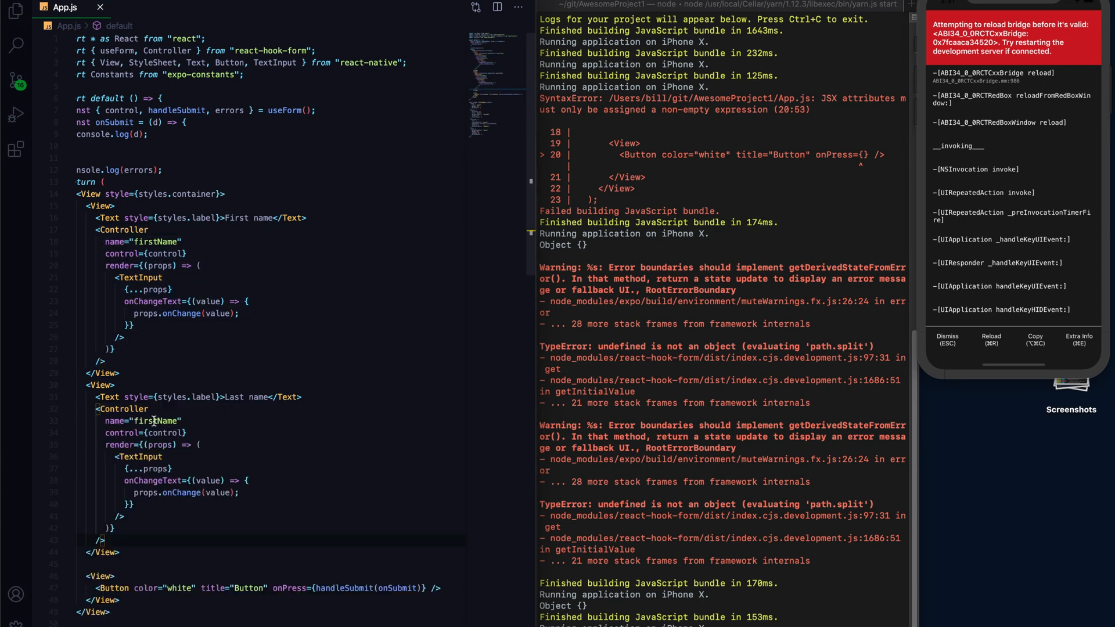
type("lastName")
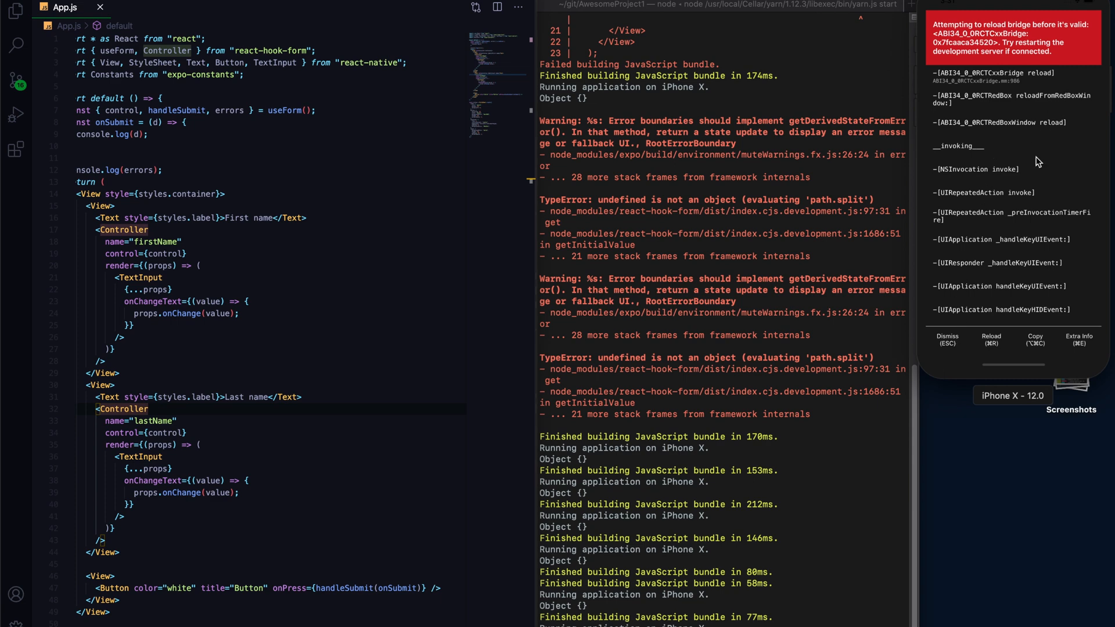
mouse_move(1029, 335)
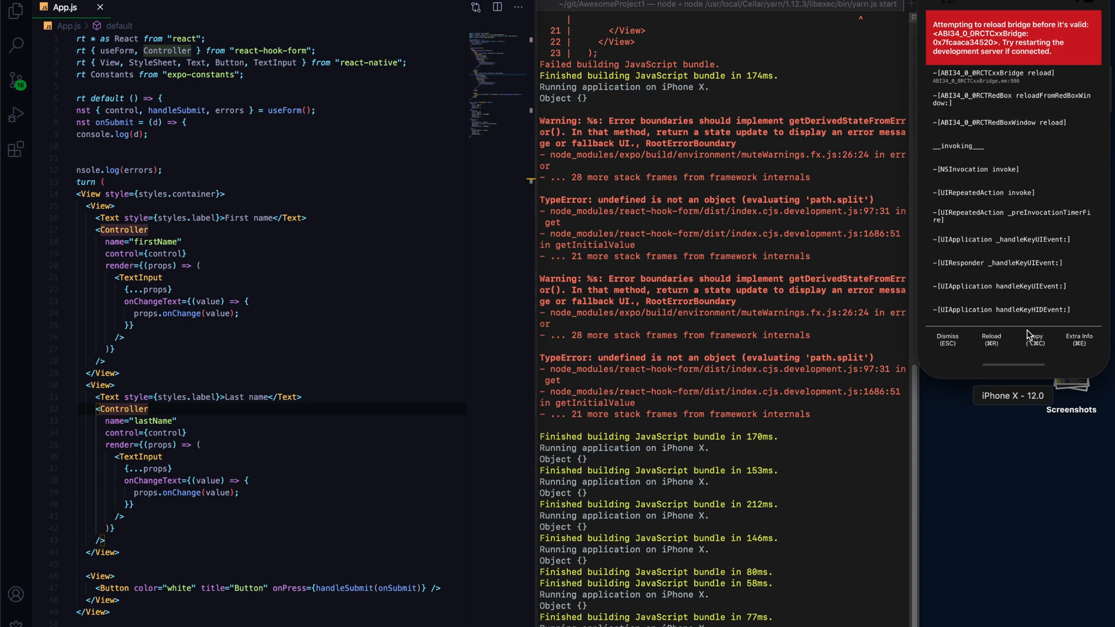
Reload the app from the red error screen and tap Button to log undefined names.
left_click(947, 340)
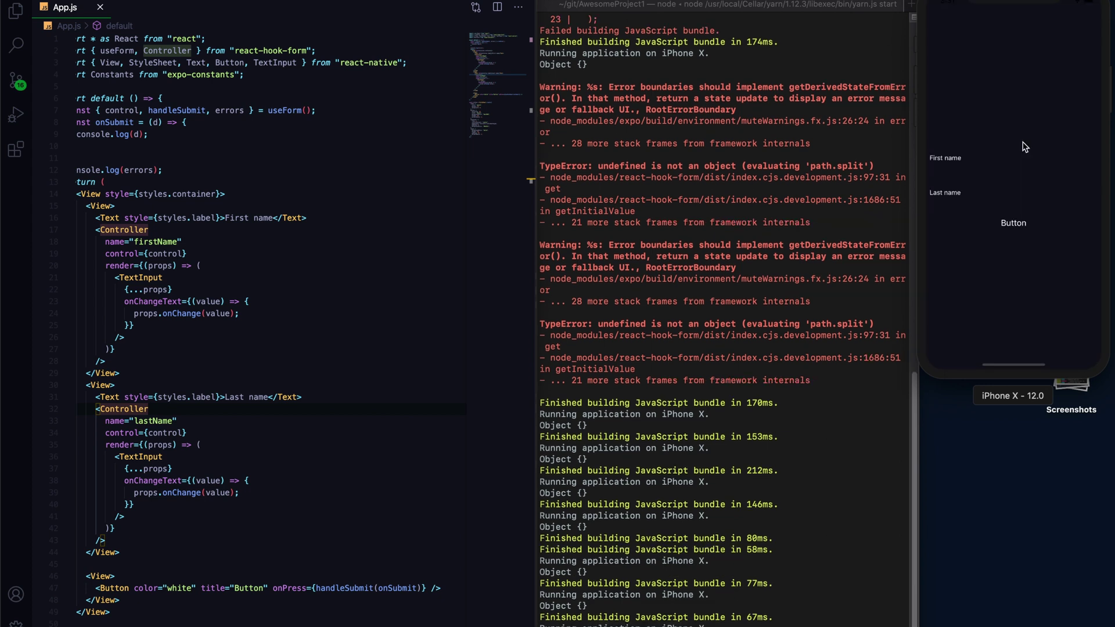
left_click(960, 171)
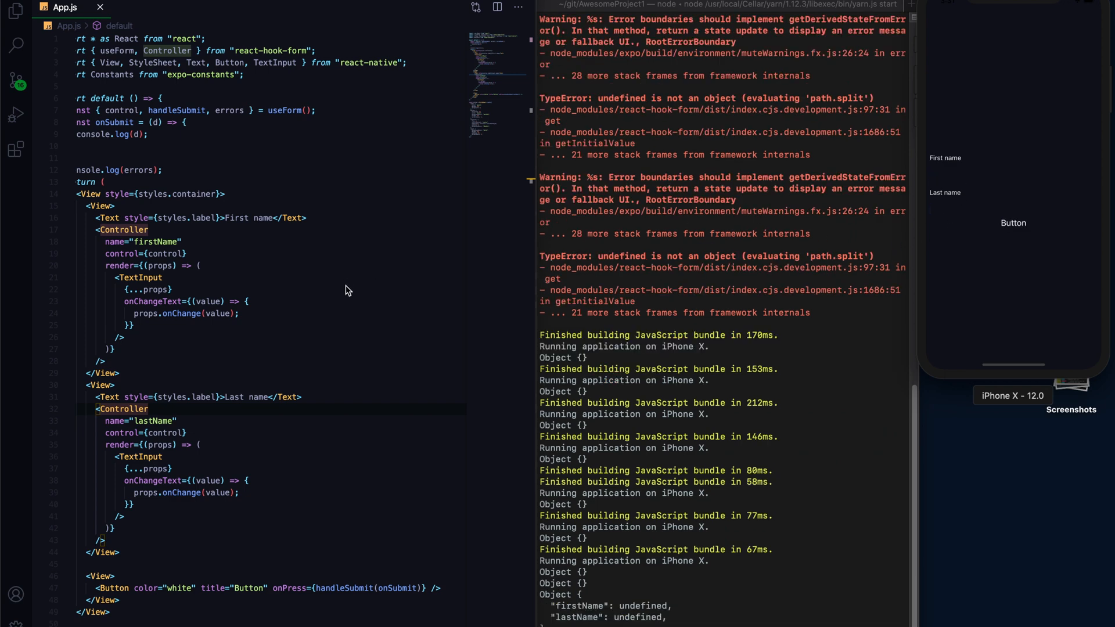
mouse_move(222, 265)
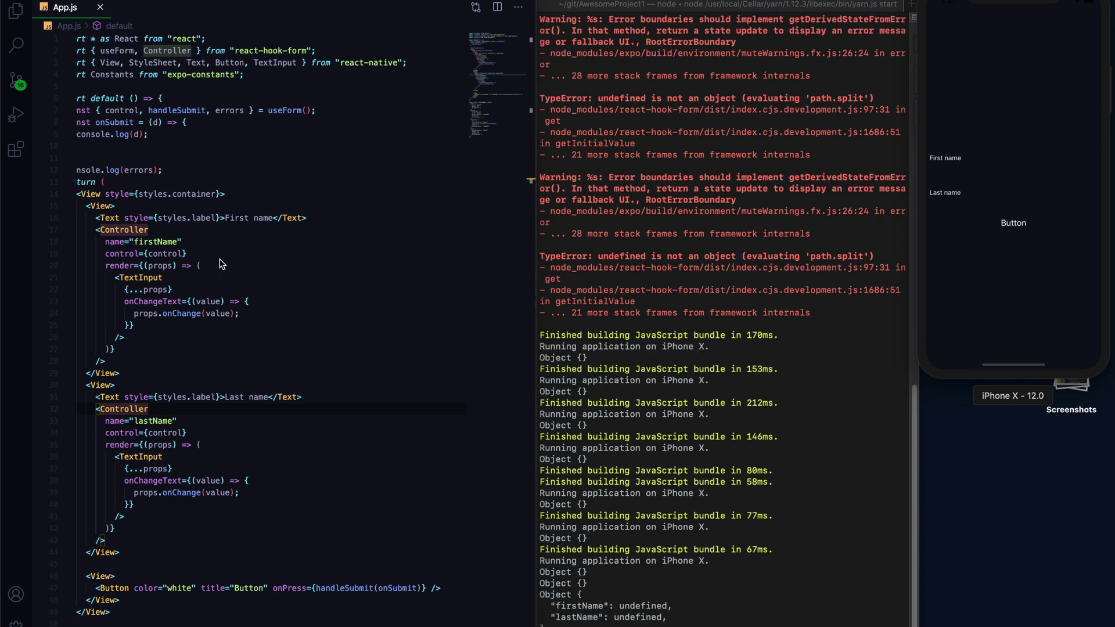
Add style={styles.input} to both TextInputs so they render as white boxes.
type("st")
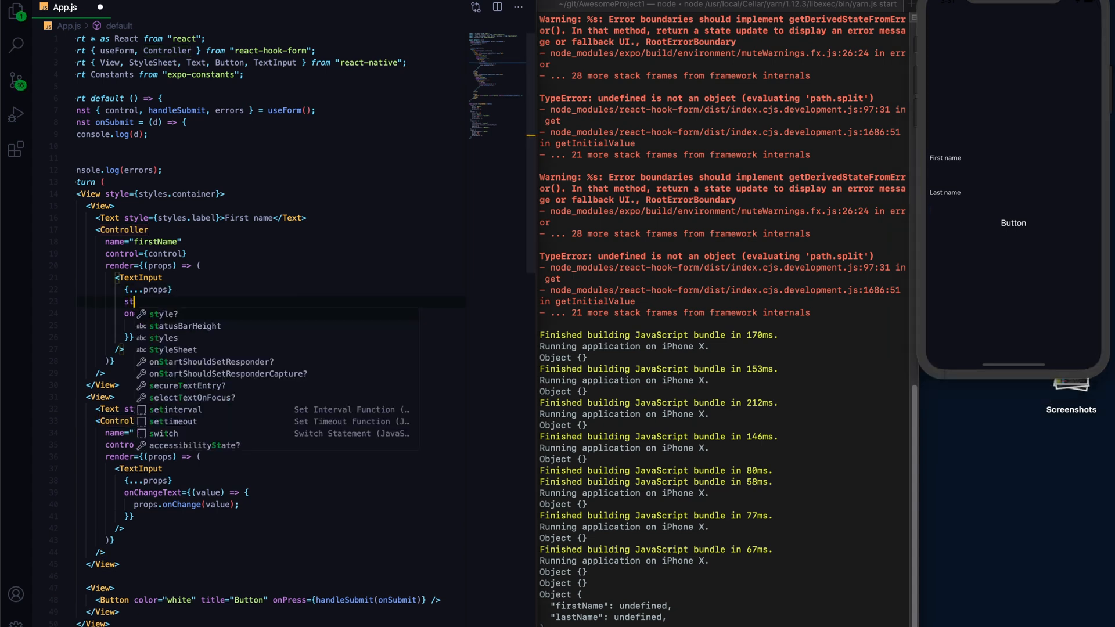
type("styles")
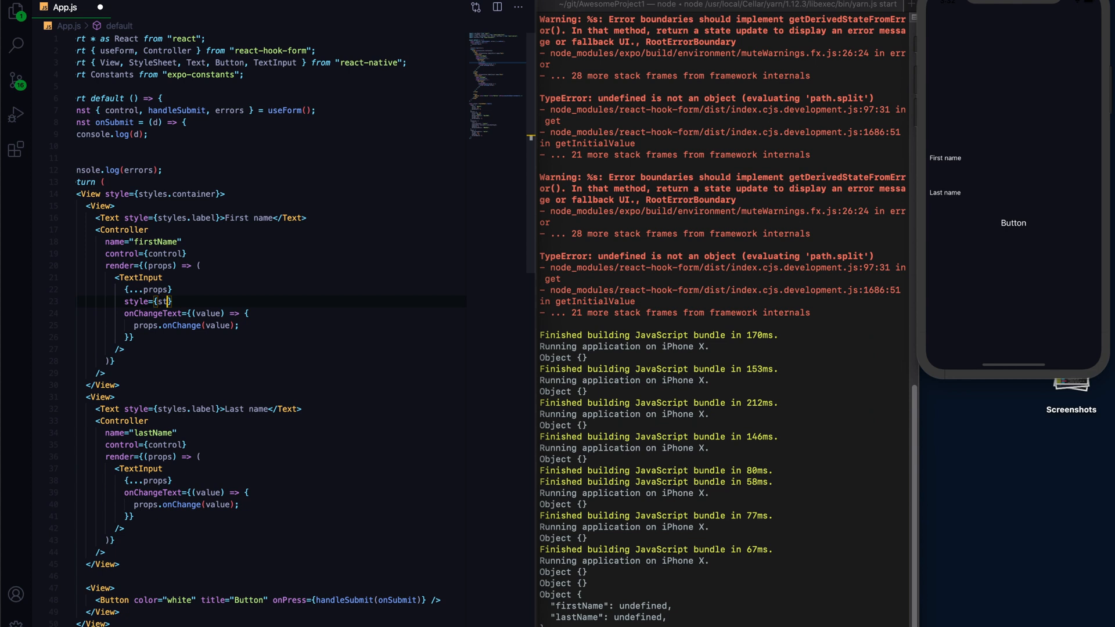
type(".")
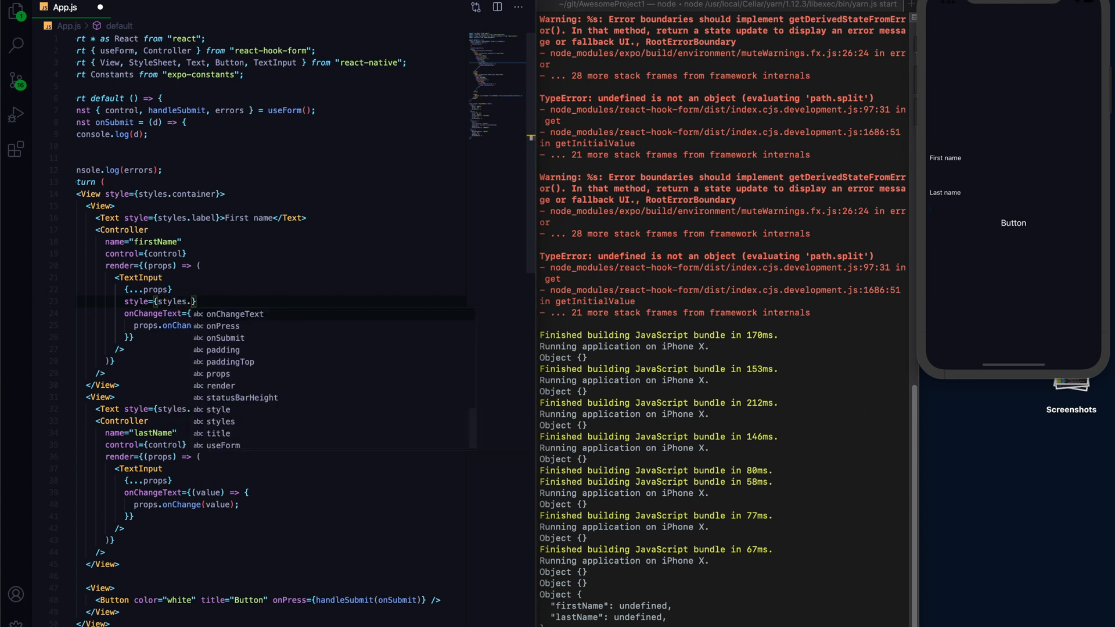
type("input")
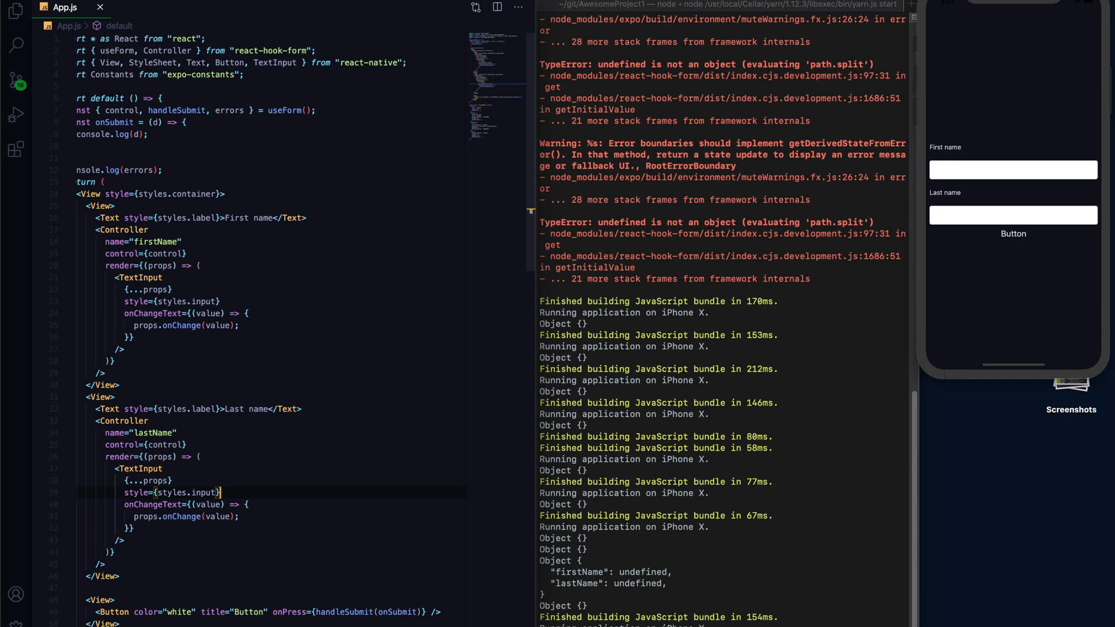
scroll("down", 3)
type(" style={styles.button}")
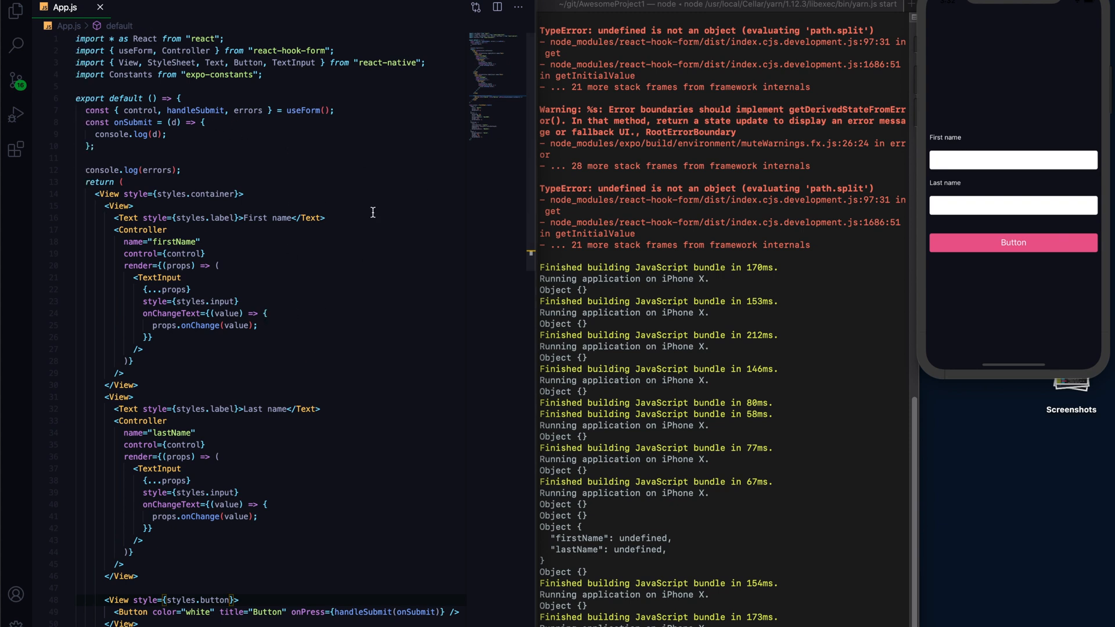
Change the log to console.log('errors', errors) and submit Bill and Luo in the simulator.
double_click(156, 169)
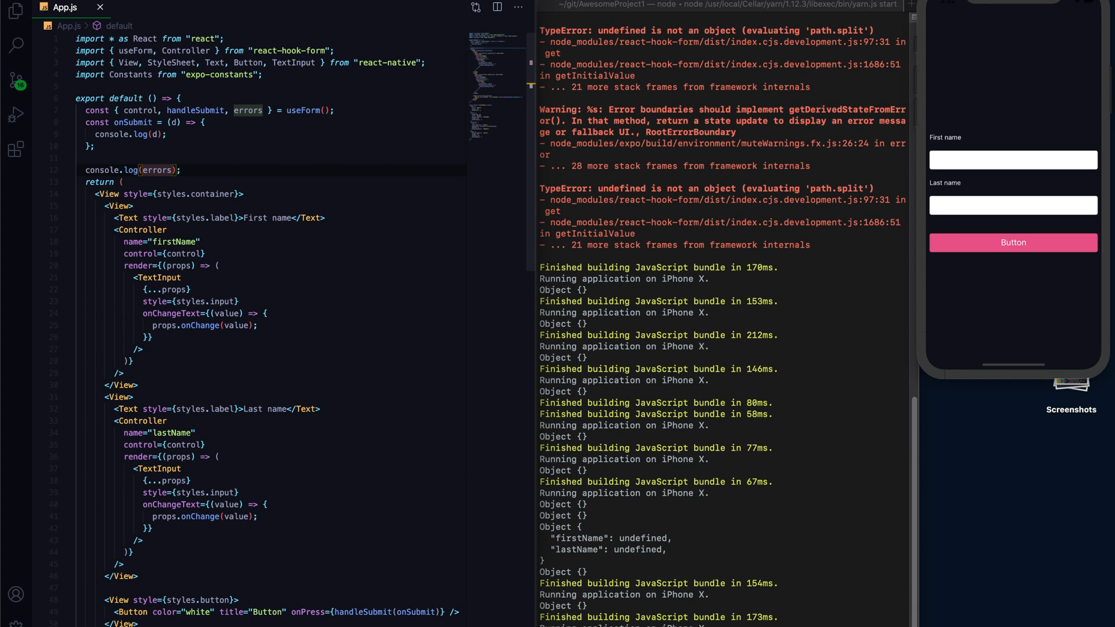
type("'errors',")
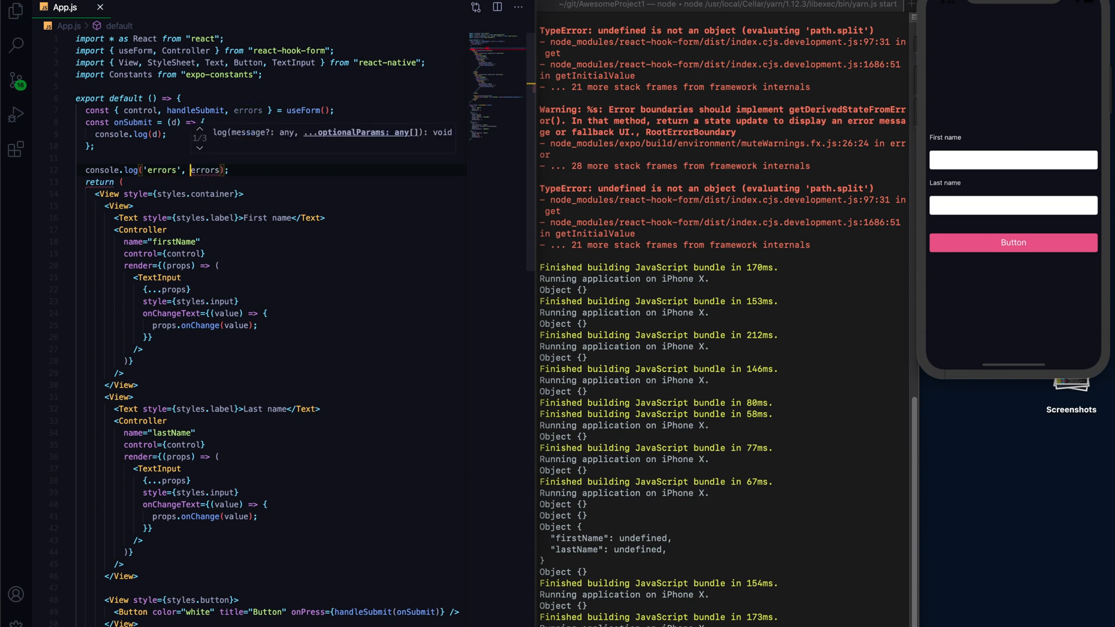
left_click(1013, 160)
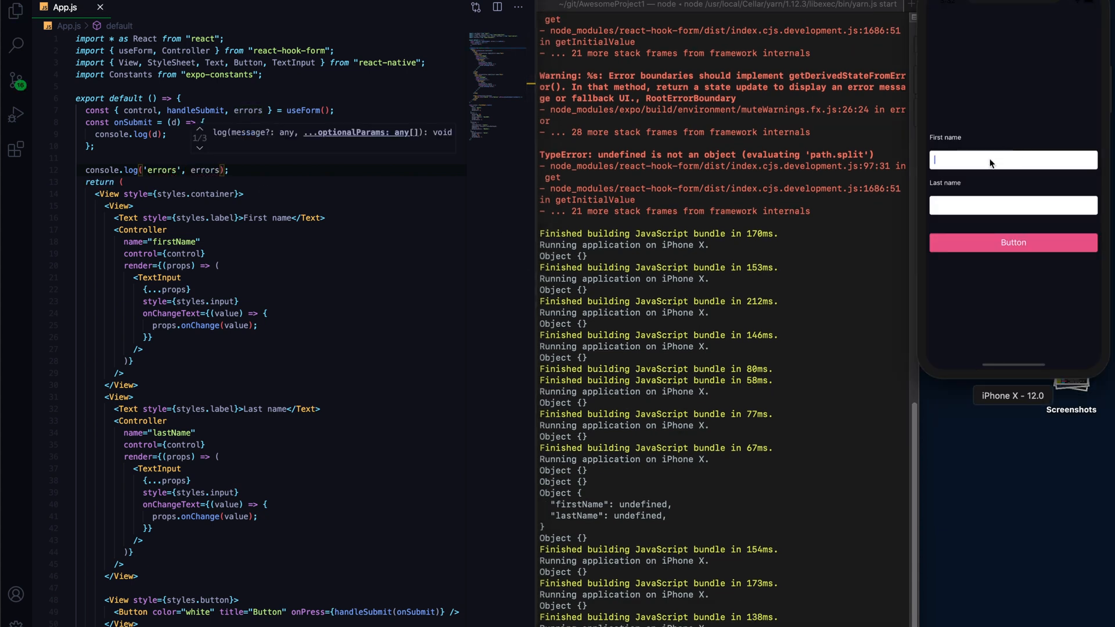
type("Luo")
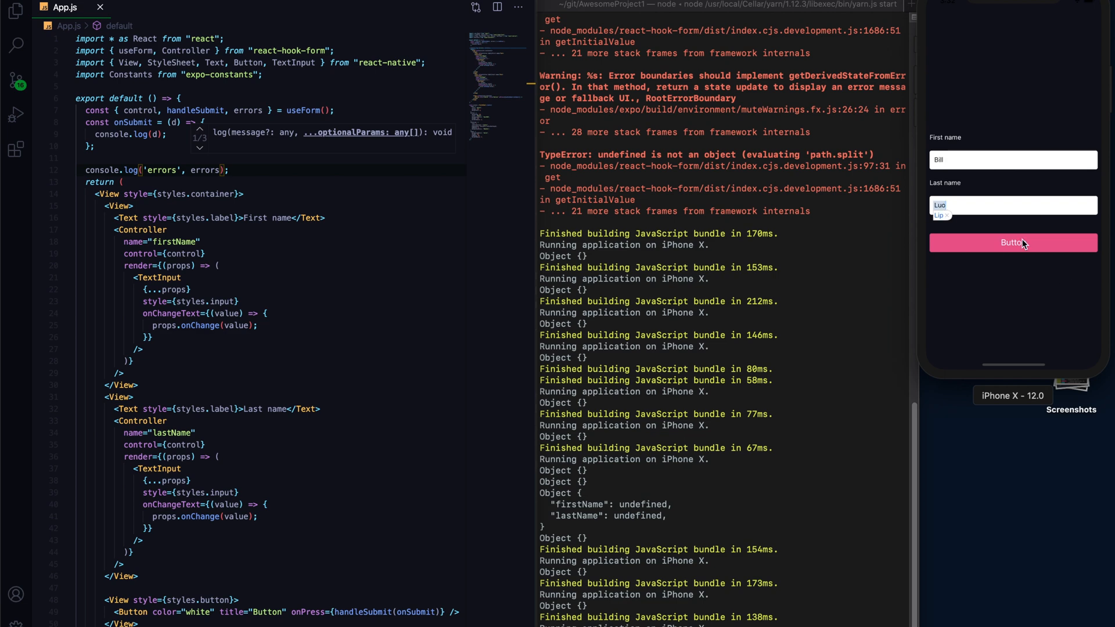
left_click(1013, 242)
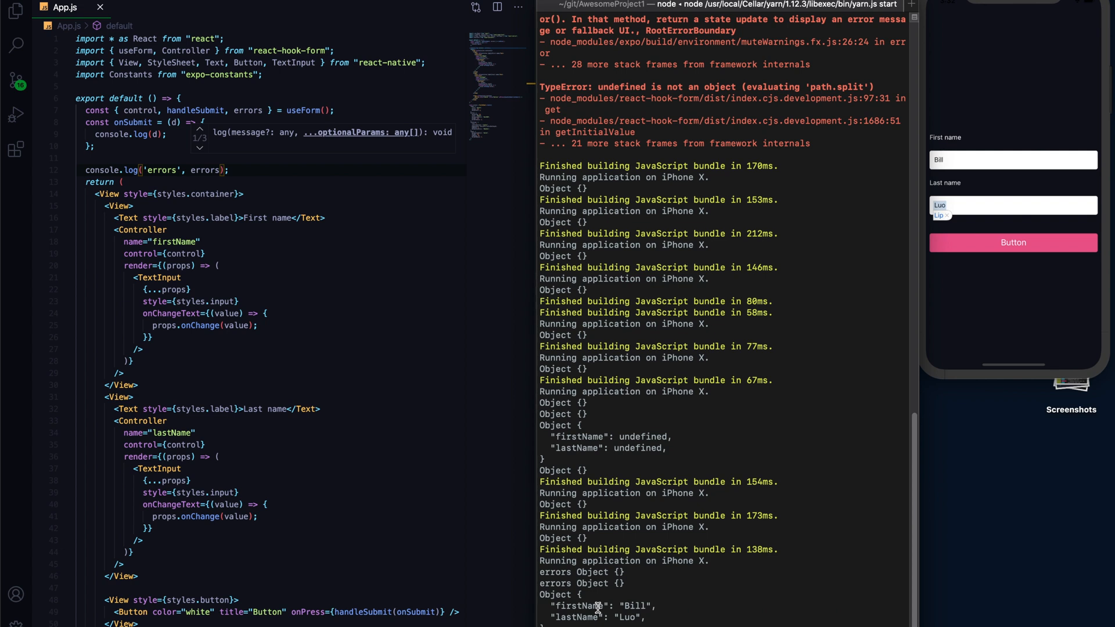
key("Cmd+Tab")
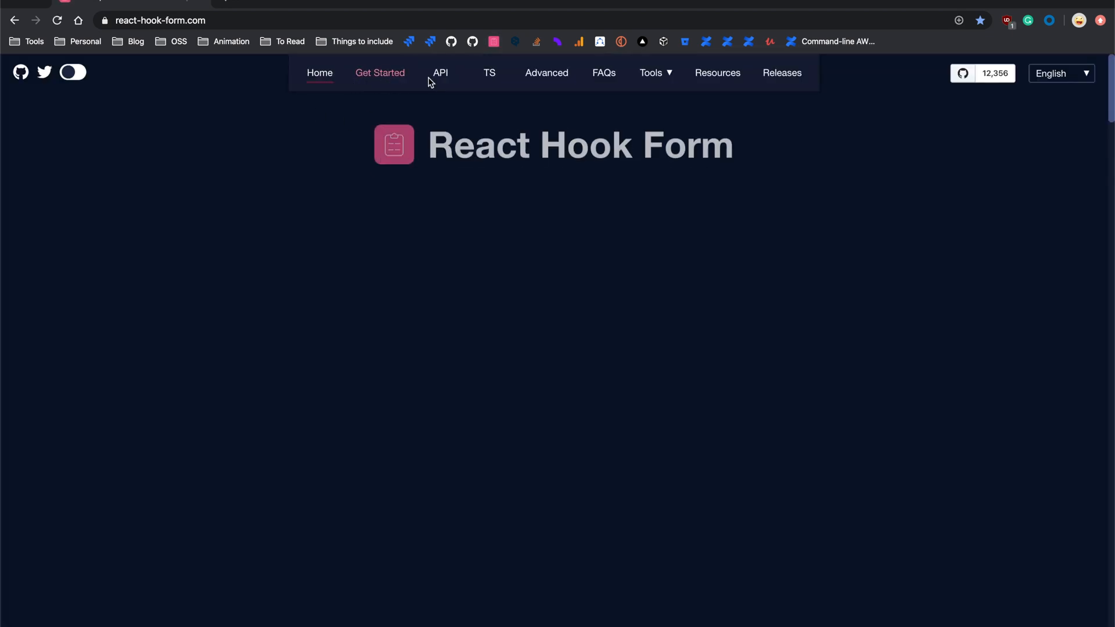
Open the Controller page of the React Hook Form API docs and highlight the rules prop.
left_click(440, 73)
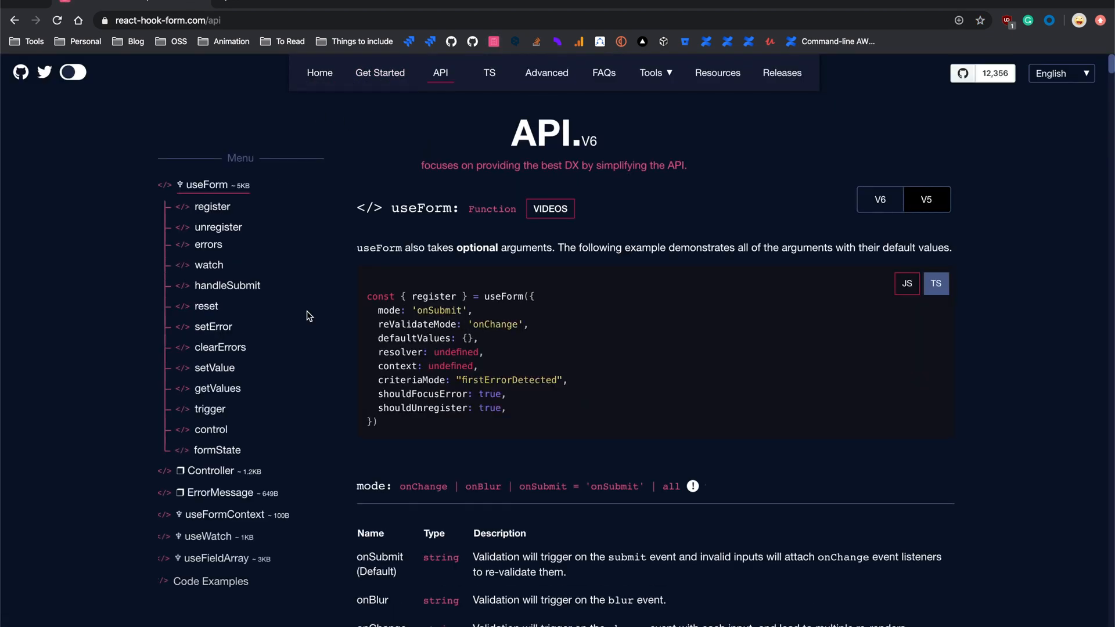
left_click(208, 470)
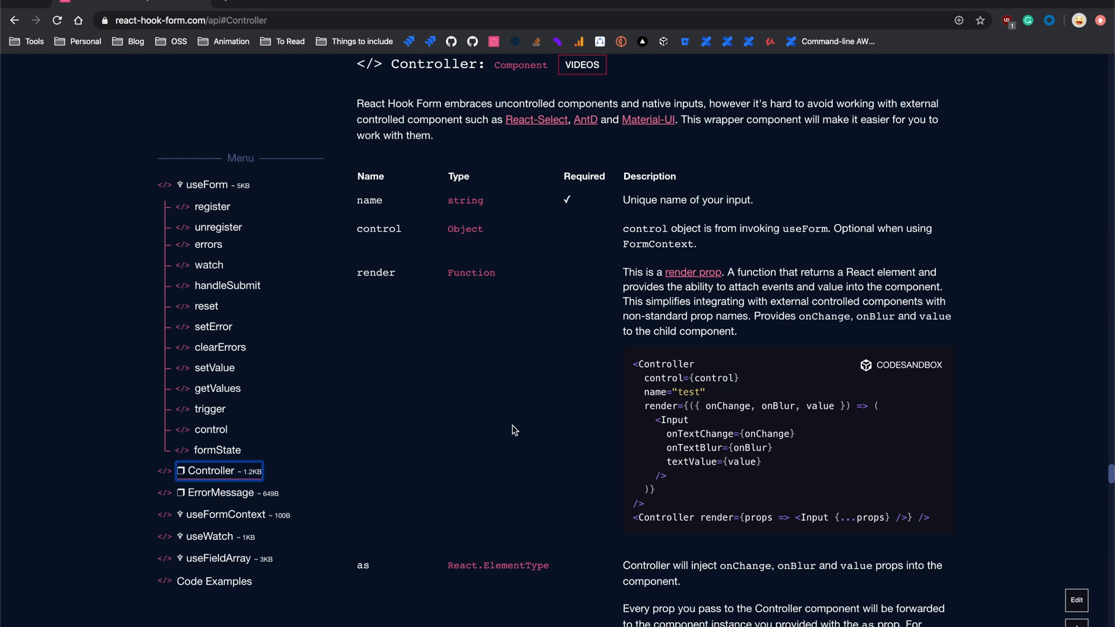
scroll("down", 3)
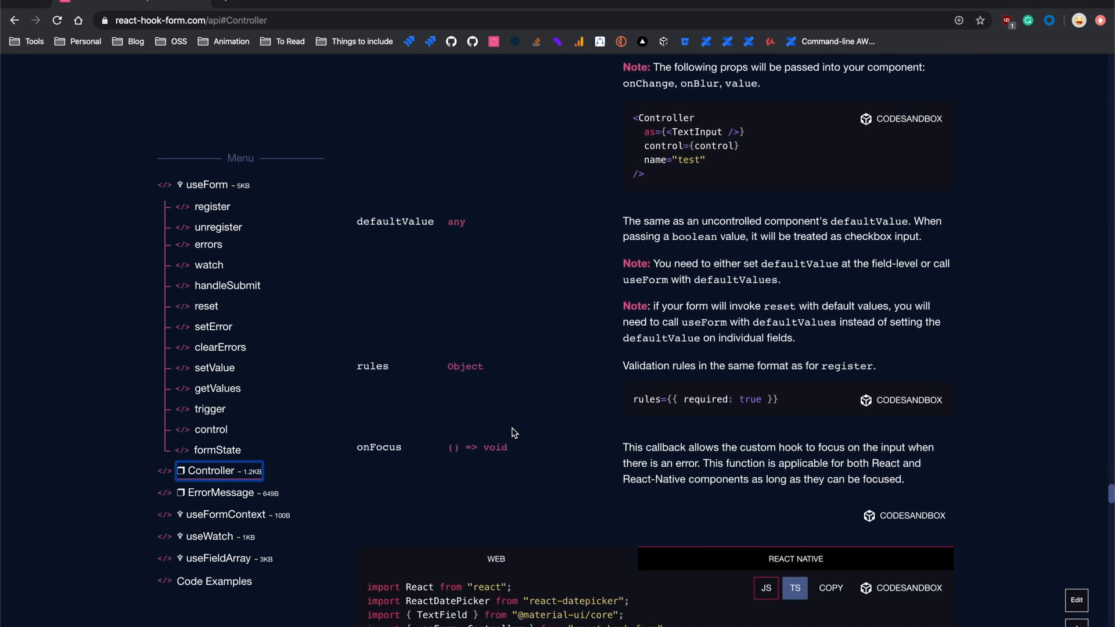
double_click(372, 366)
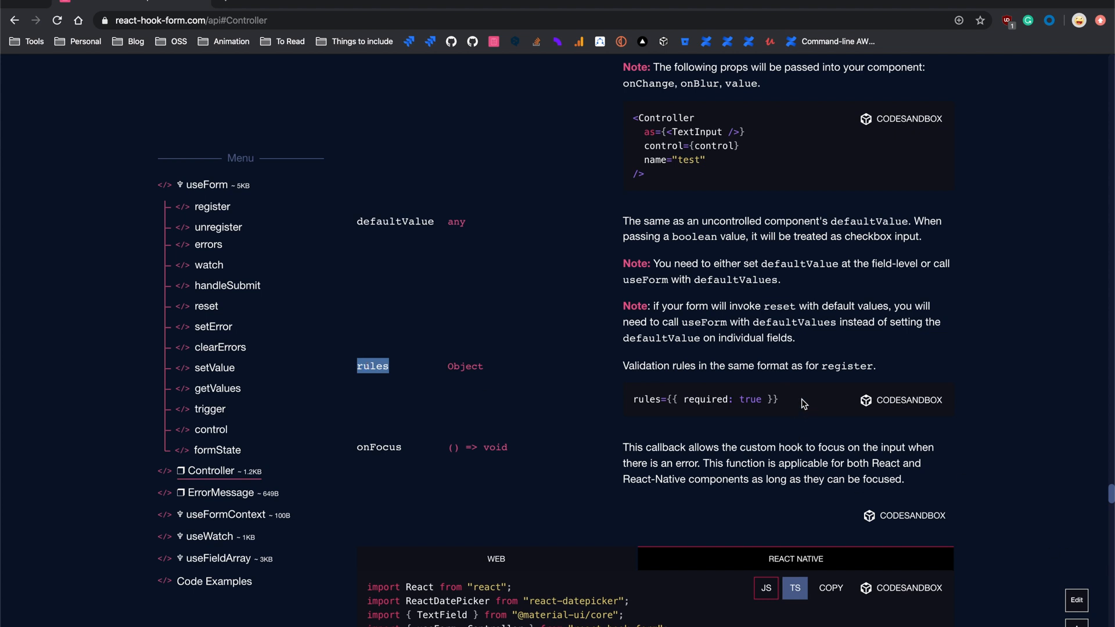
mouse_move(904, 405)
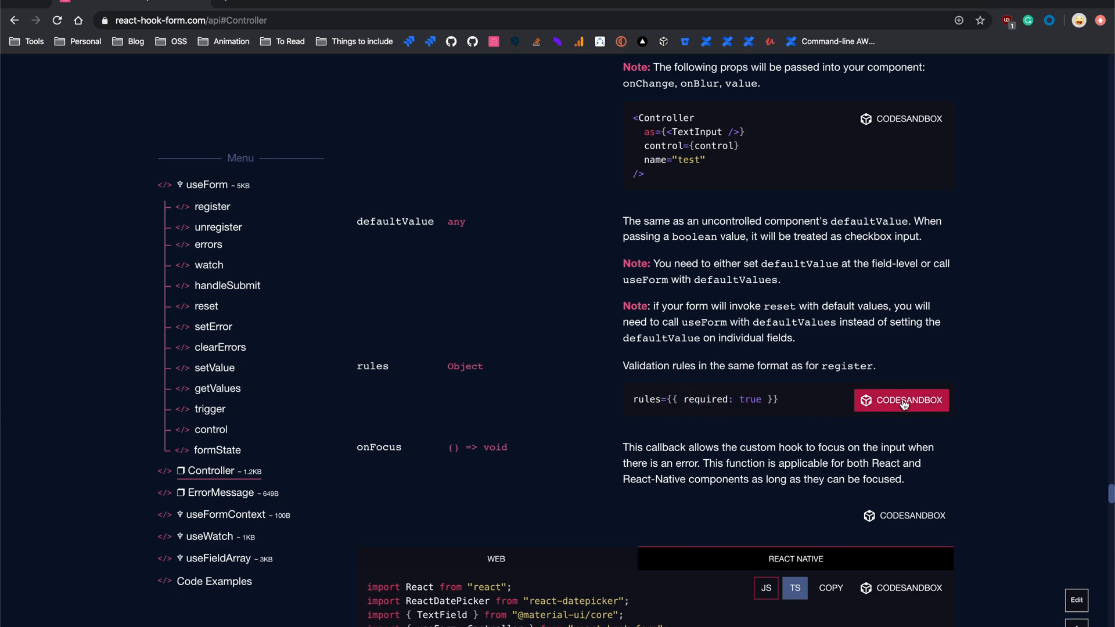
left_click(901, 401)
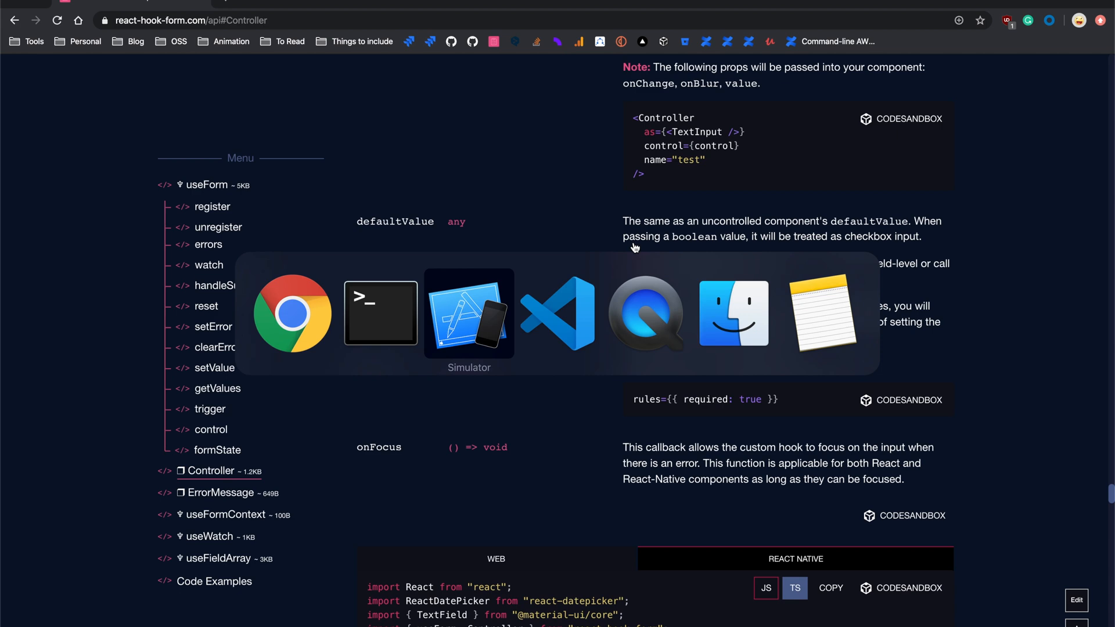
mouse_move(380, 315)
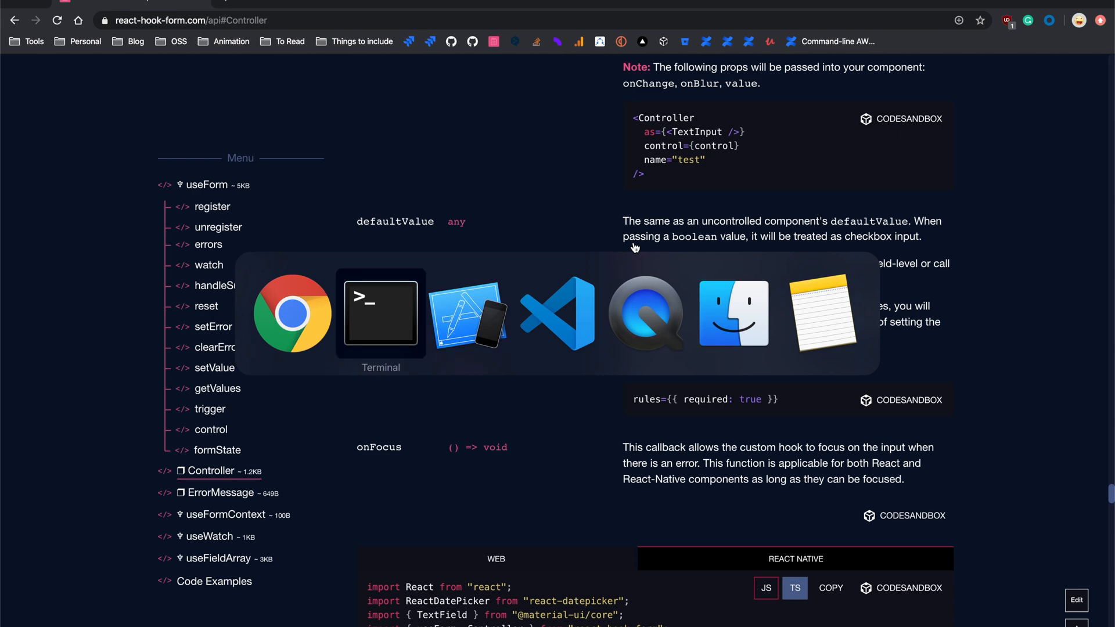
left_click(558, 314)
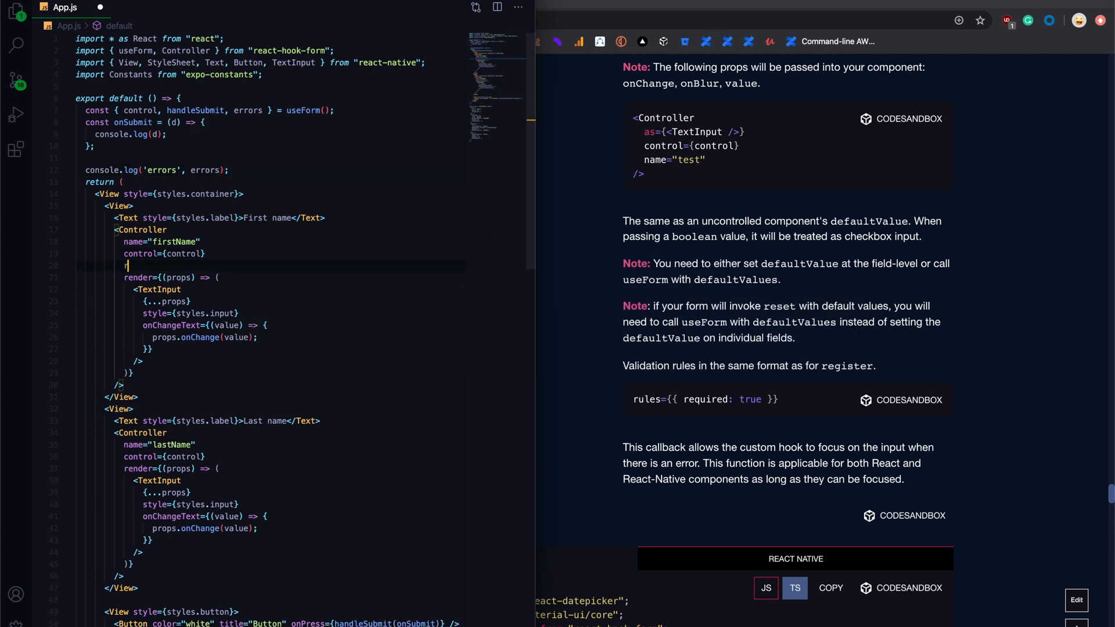
Add rules={{required: 'This is required.'}} to the firstName and lastName Controllers.
type("ule={{}}")
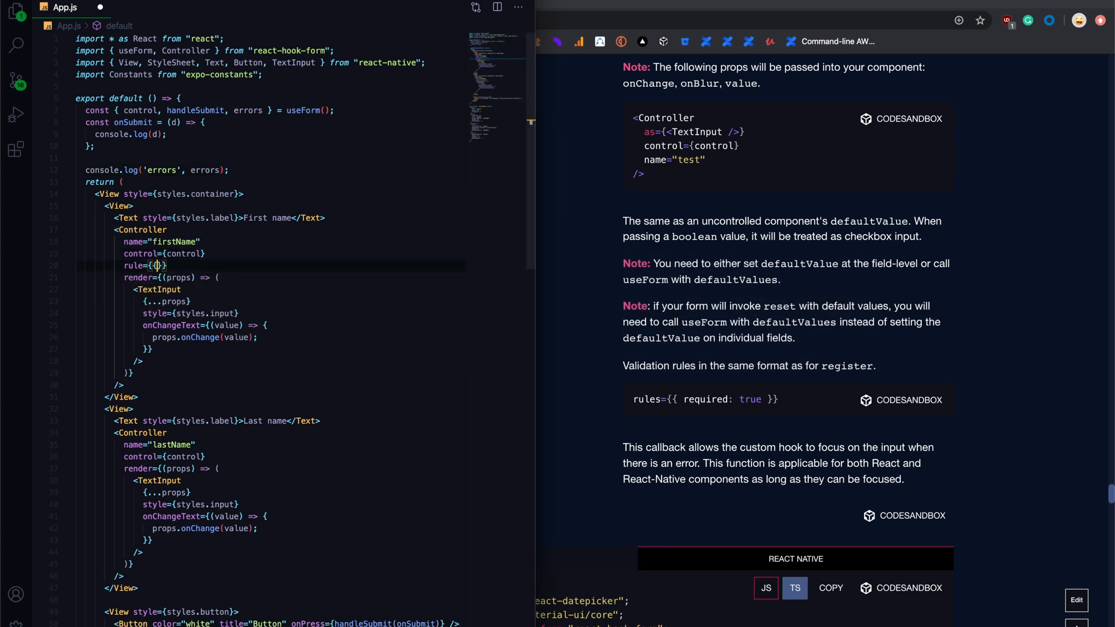
type("s")
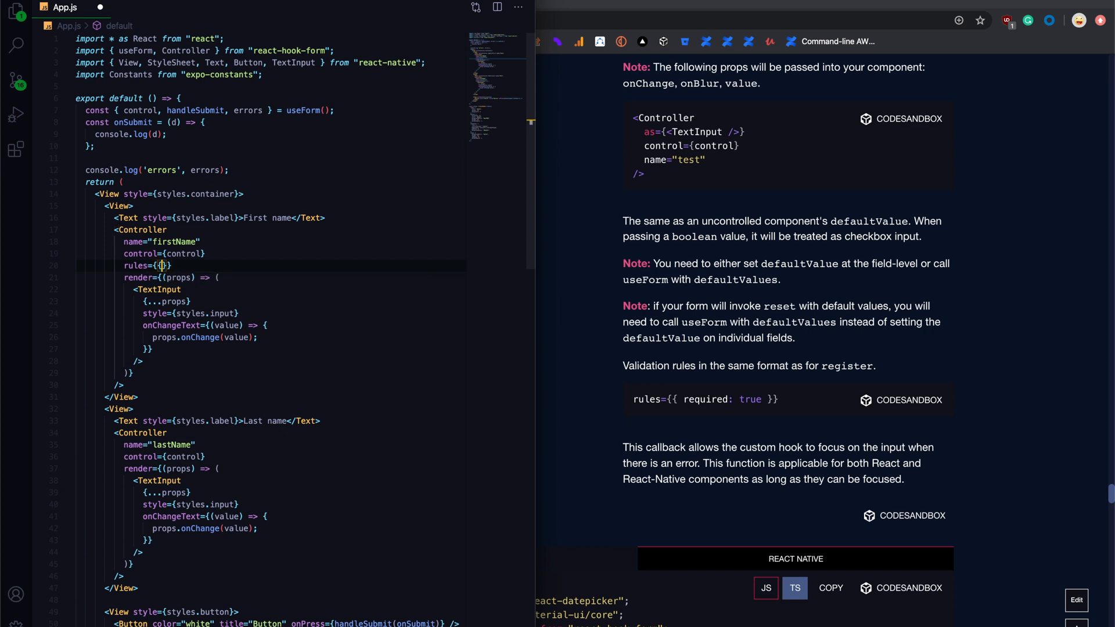
type("required: true")
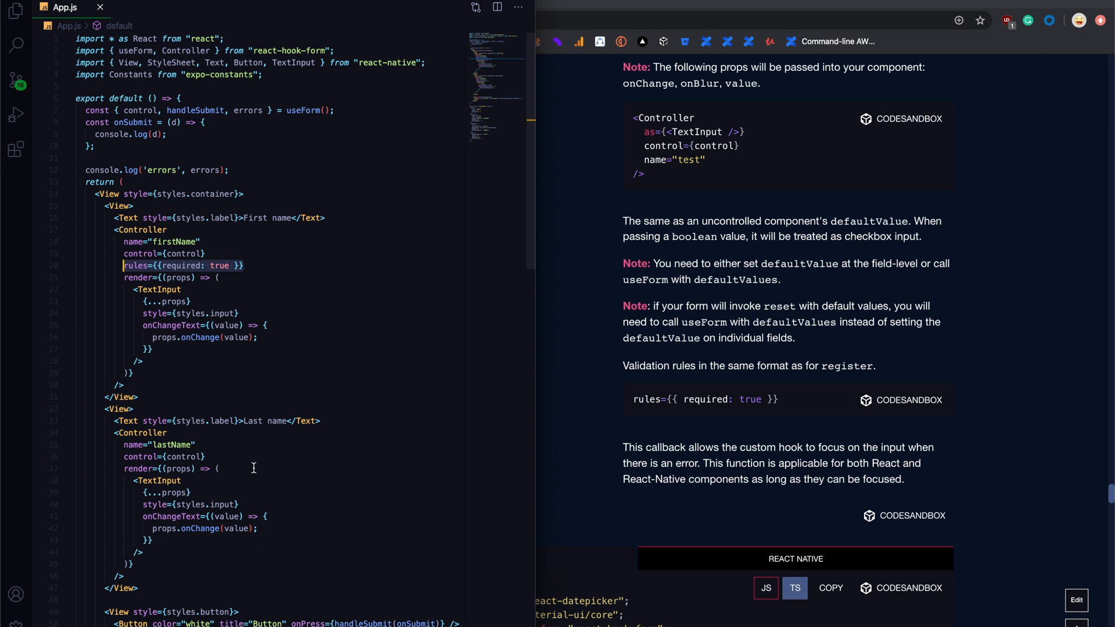
type("rules={{required: true }}")
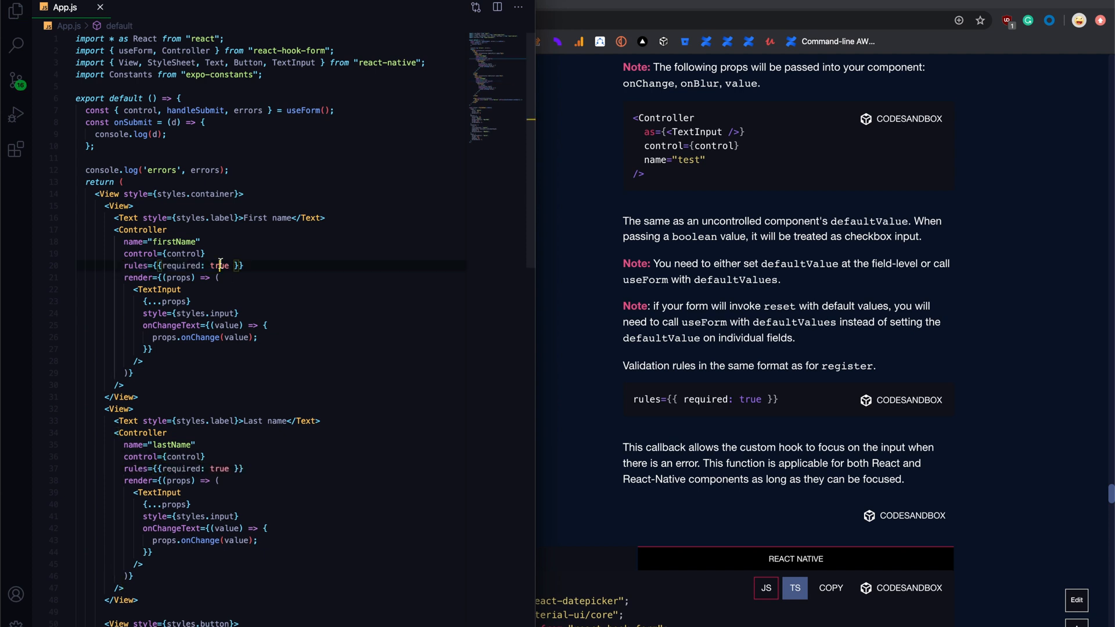
type("'This is '")
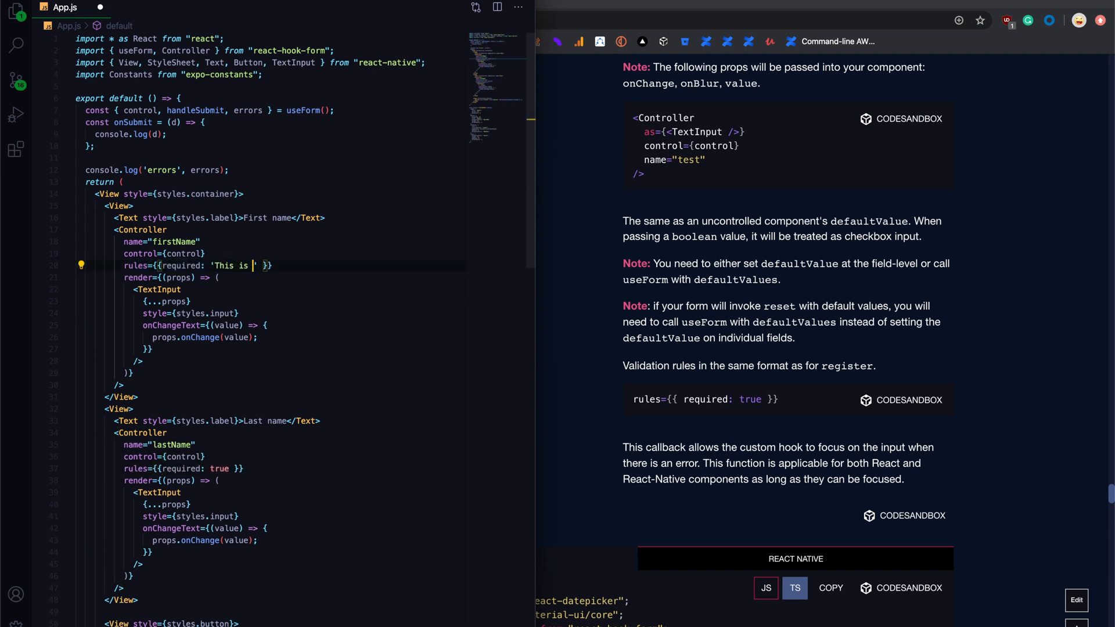
type("required.")
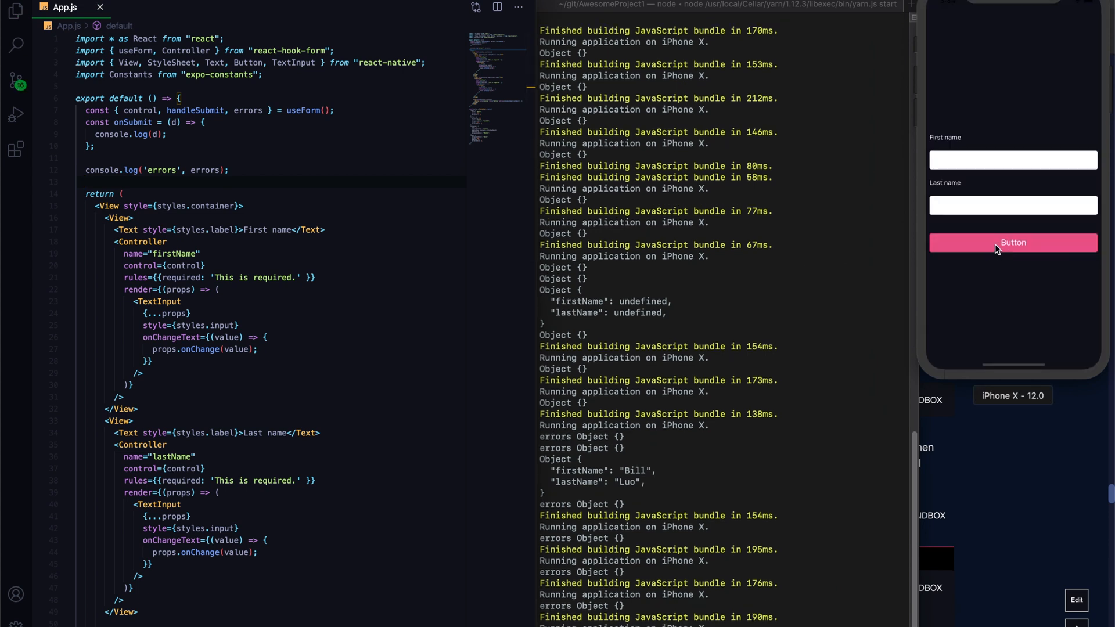
Tap Button with both fields empty and read the 'This is required.' errors in Terminal.
left_click(1013, 243)
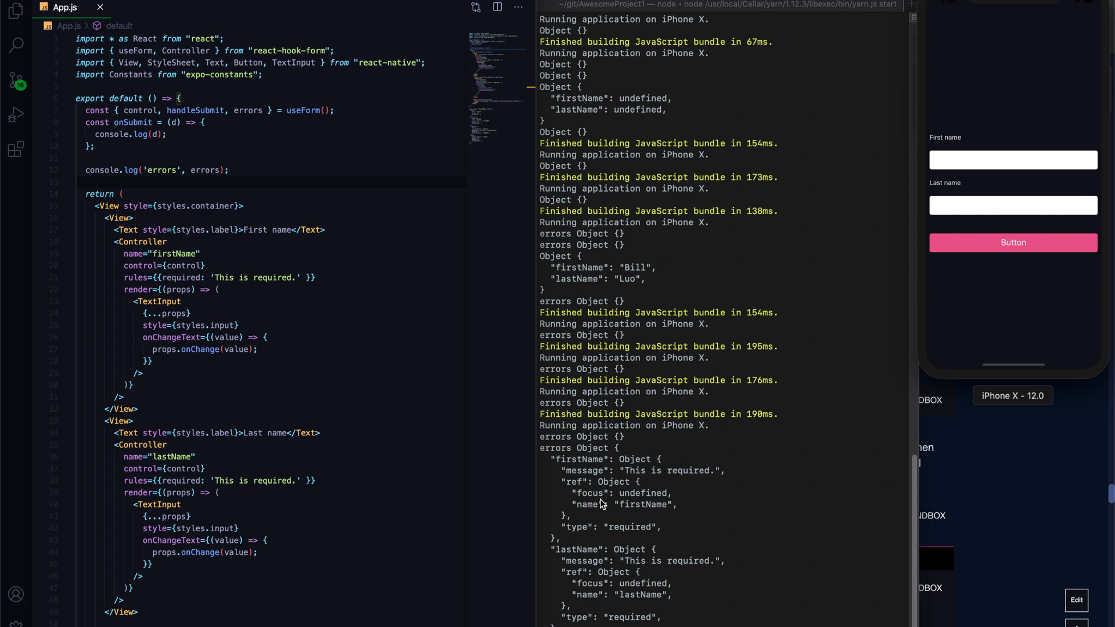
mouse_move(335, 278)
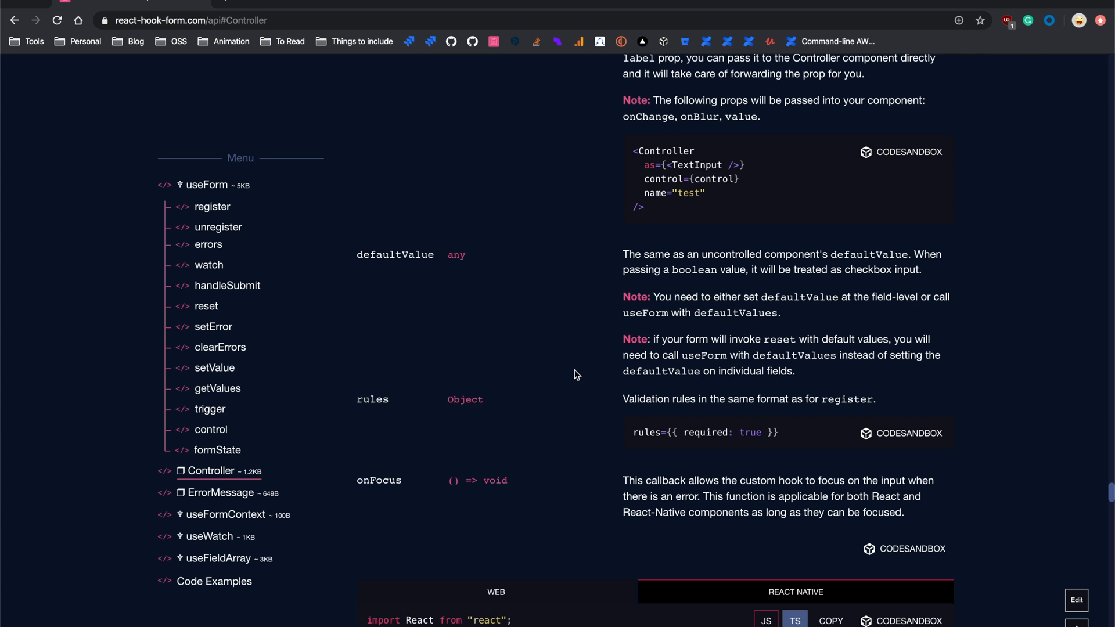
double_click(379, 480)
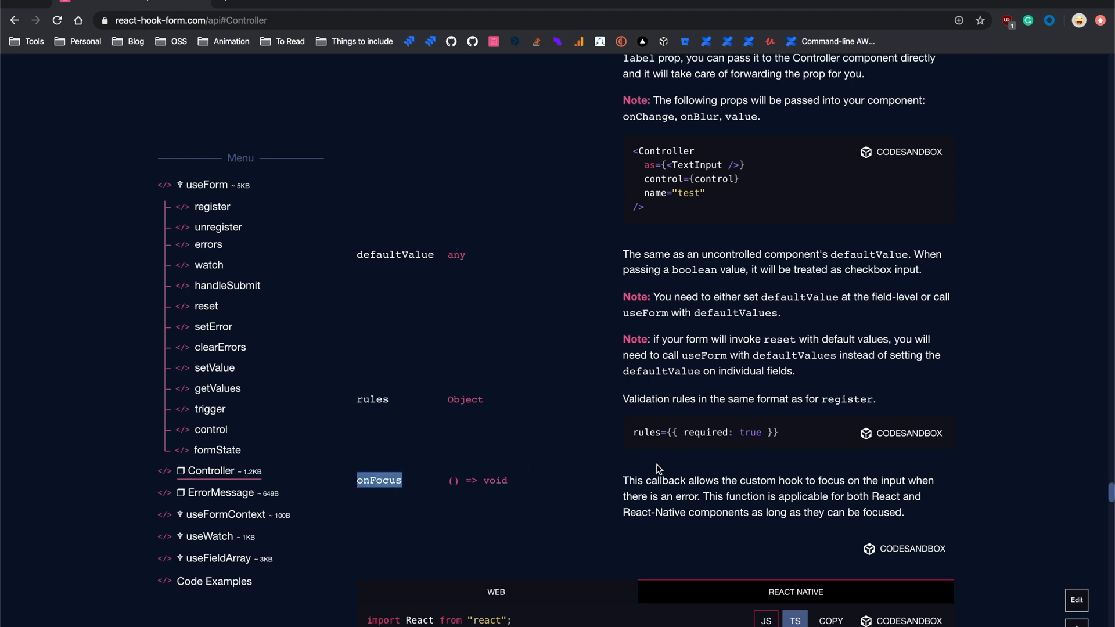
scroll("down", 3)
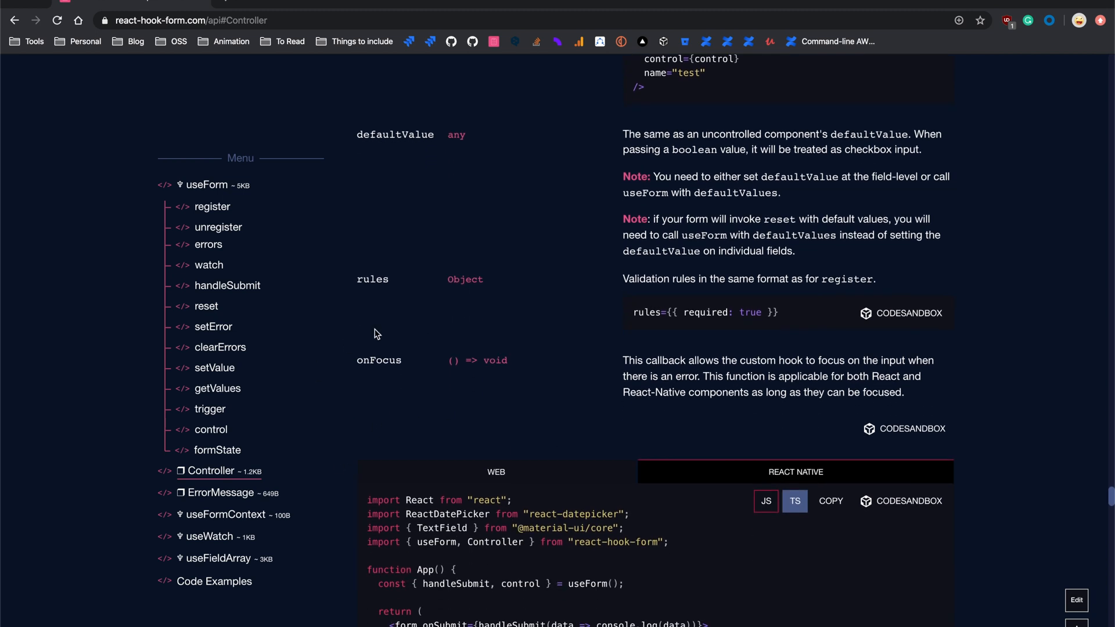
double_click(380, 360)
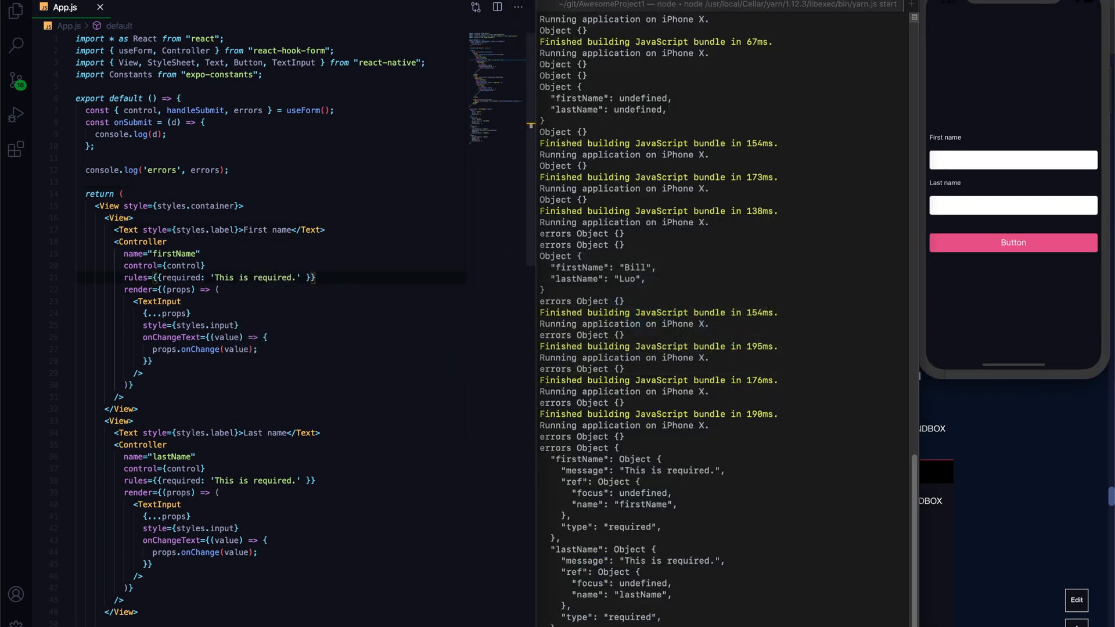
Add onFocus={() => {}} below the rules prop of each Controller.
type("onFocus={()}")
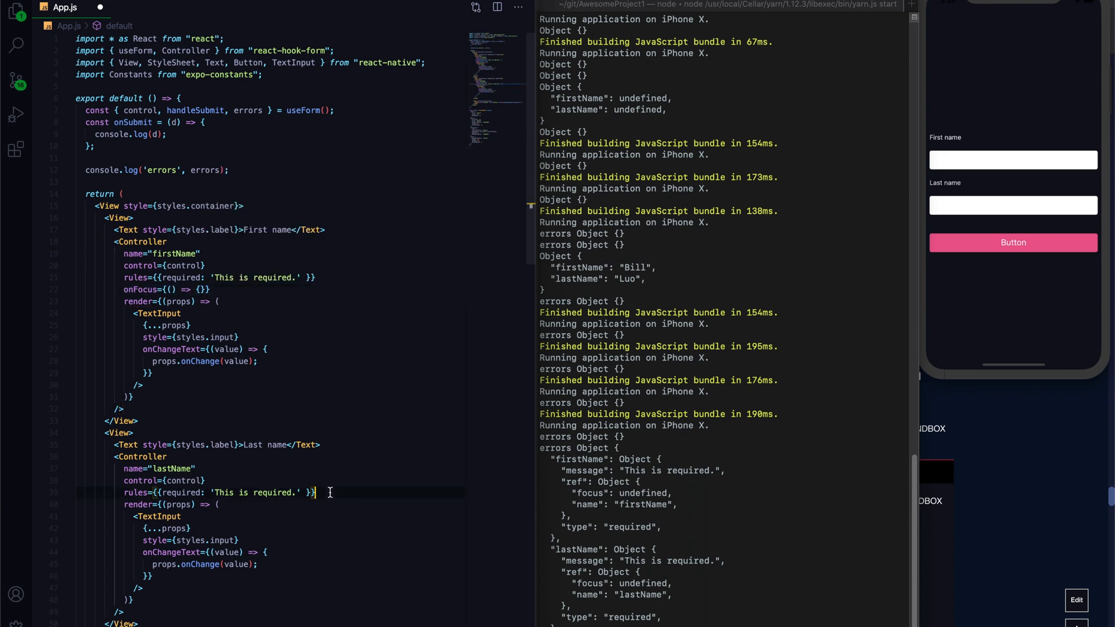
type("onFocus={() => {}}")
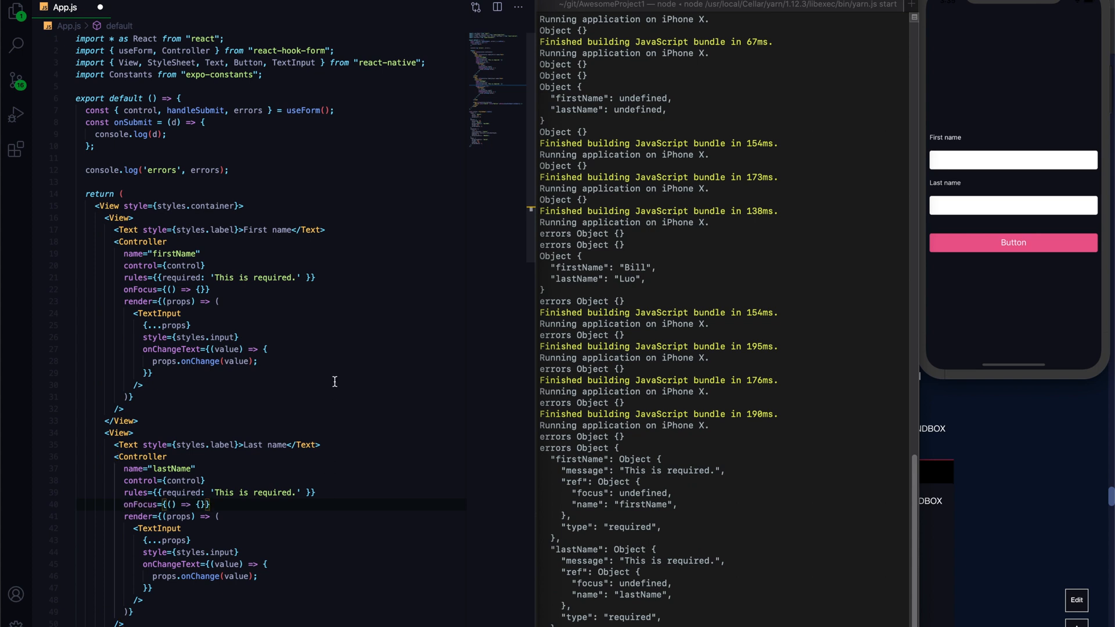
mouse_move(372, 89)
type("const")
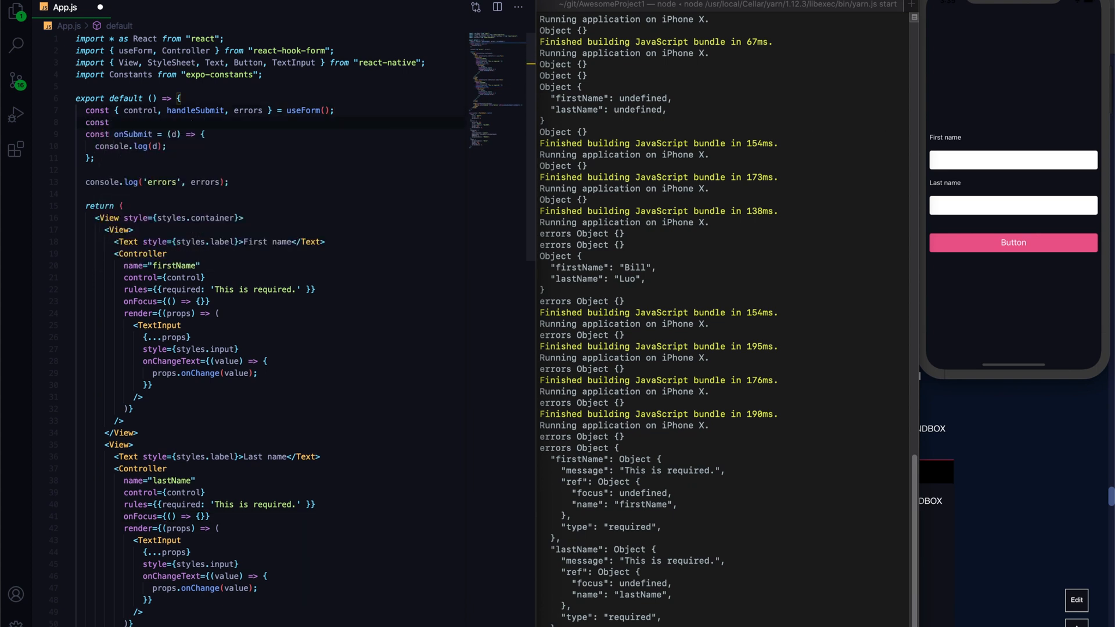
Declare firstNameInputRef and lastNameInputRef with React.useRef().
type("first")
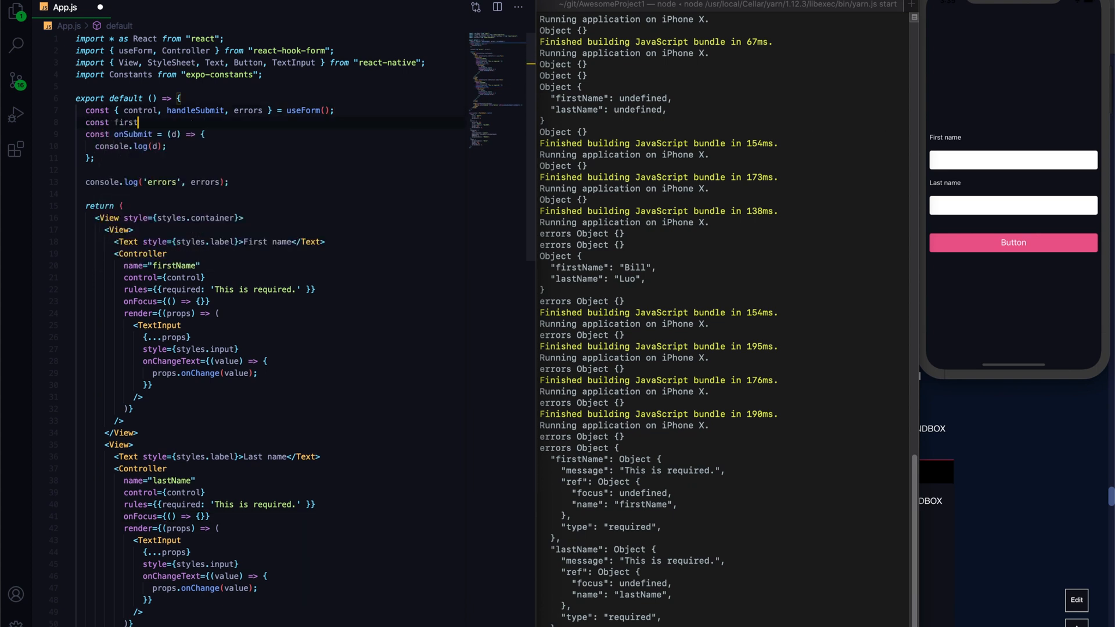
type("Name")
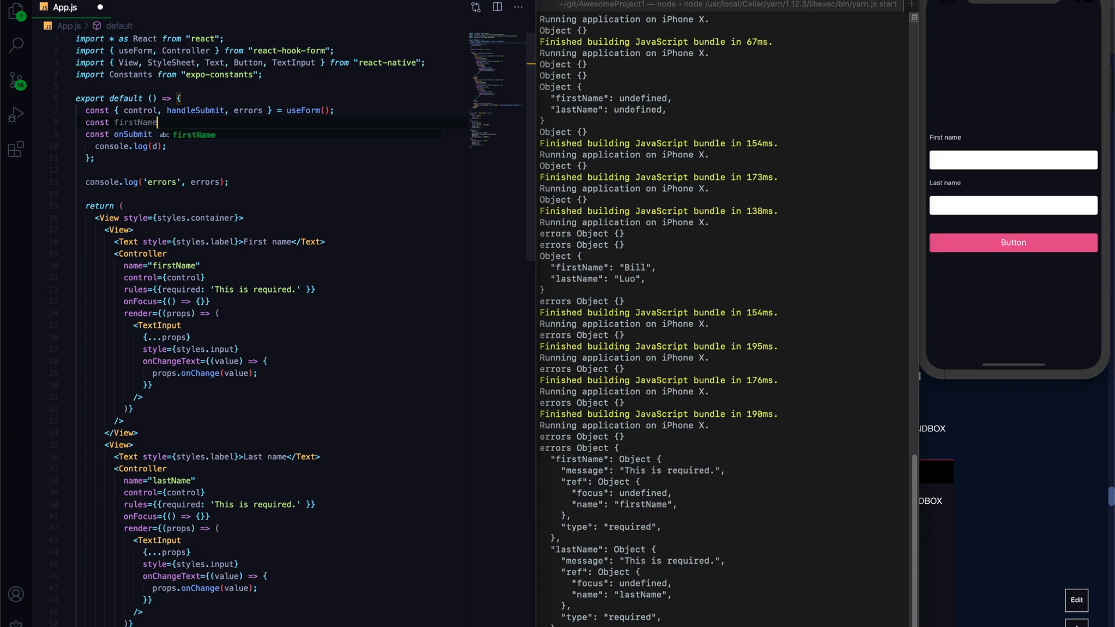
type("InputRef = React.c")
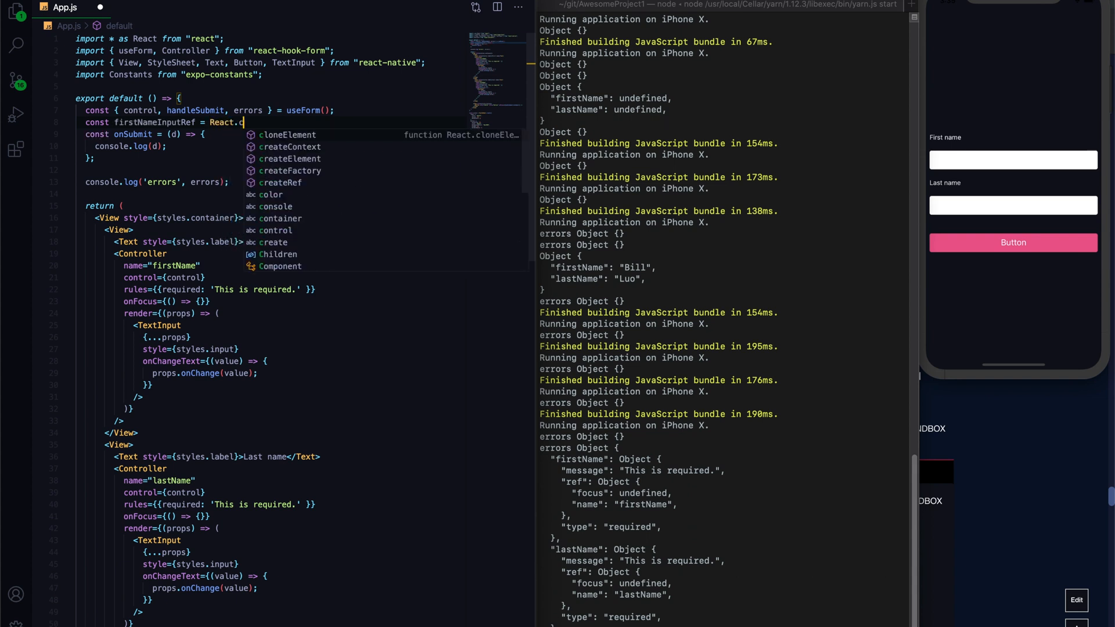
type("se")
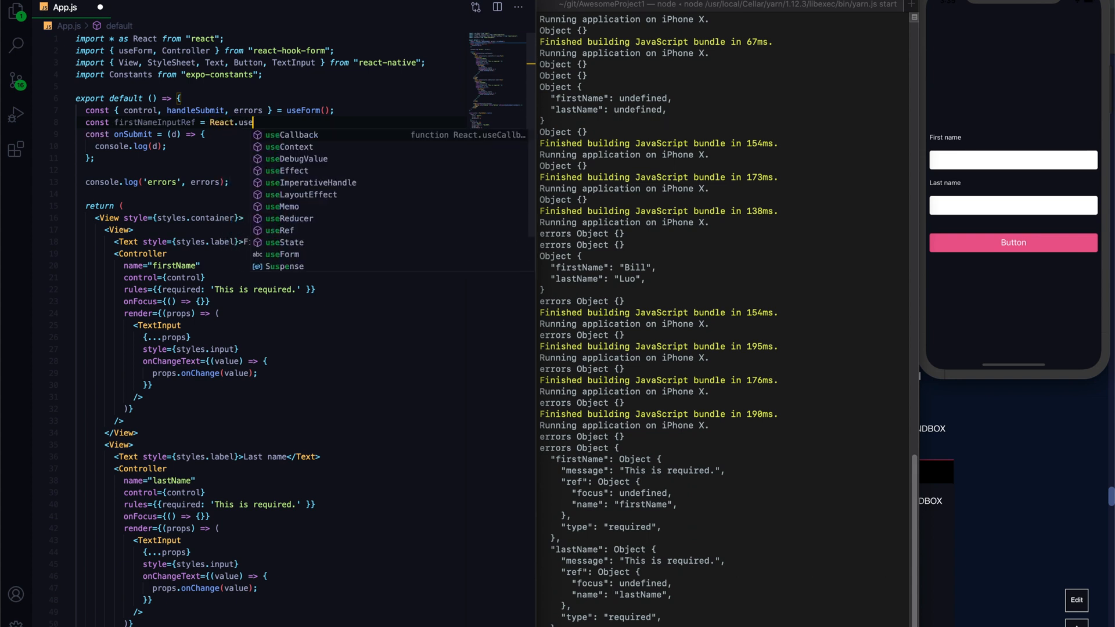
type("Ref();")
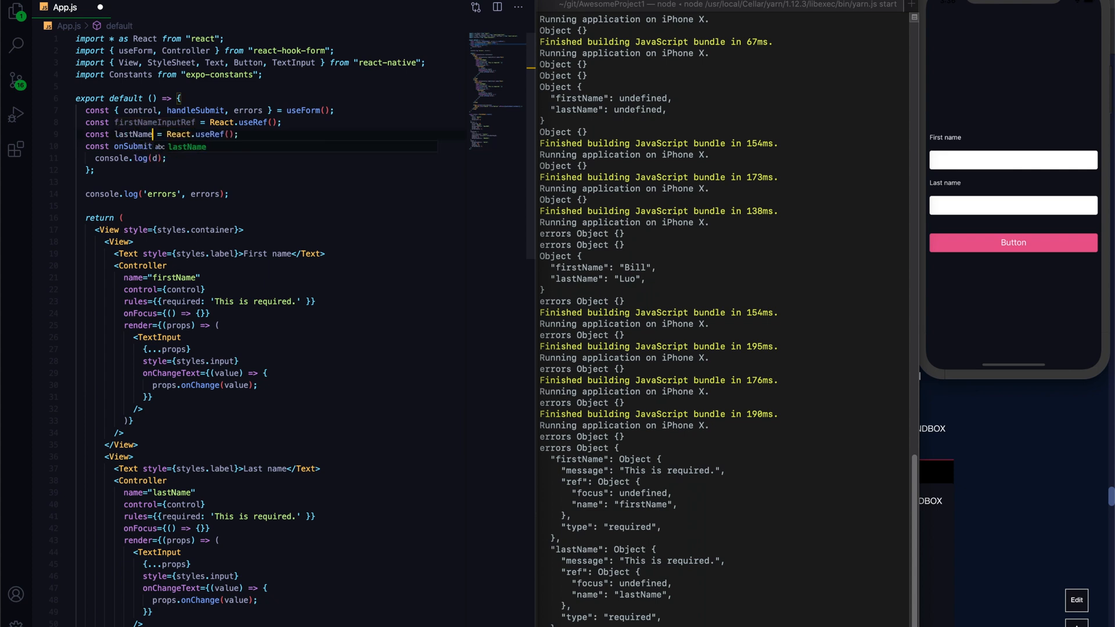
type("InputRef")
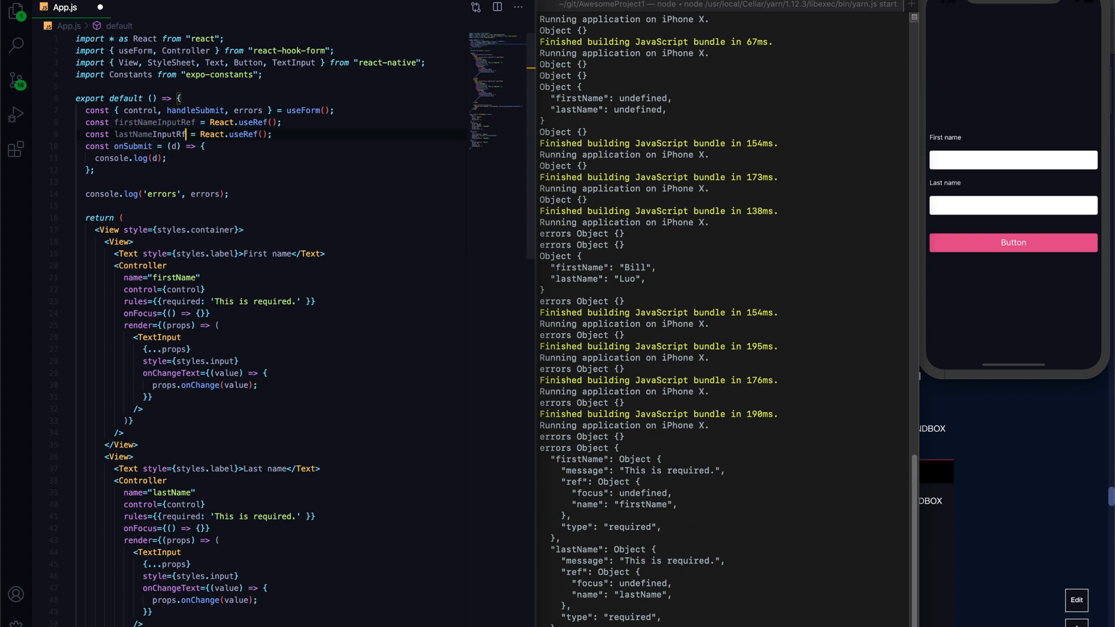
Pass ref={firstNameInputRef} to the first name TextInput.
left_click(183, 122)
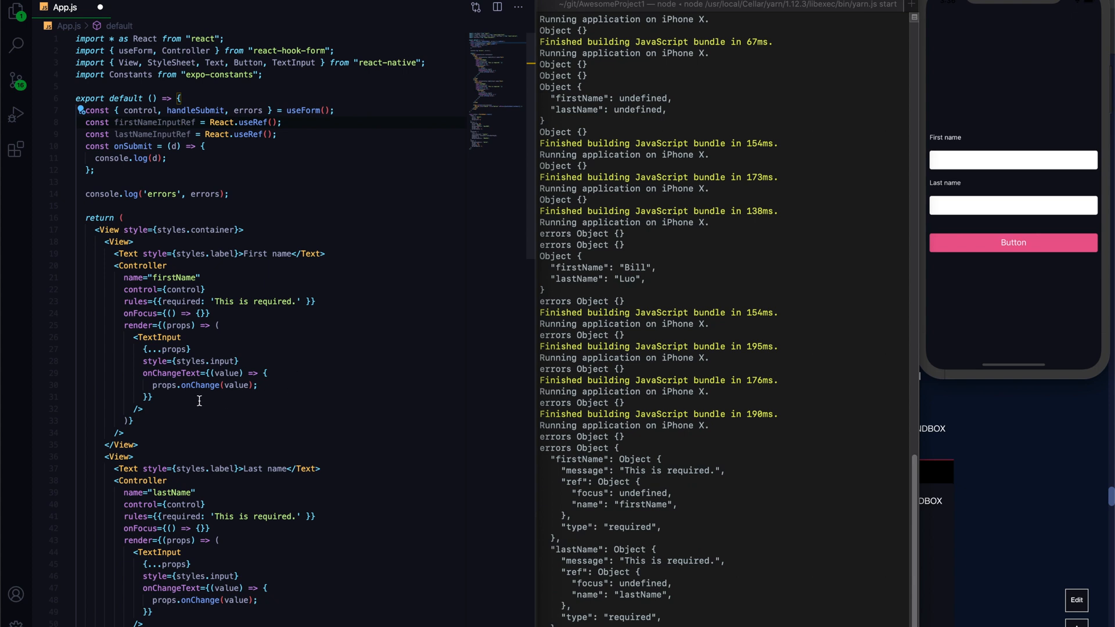
type("ref={}")
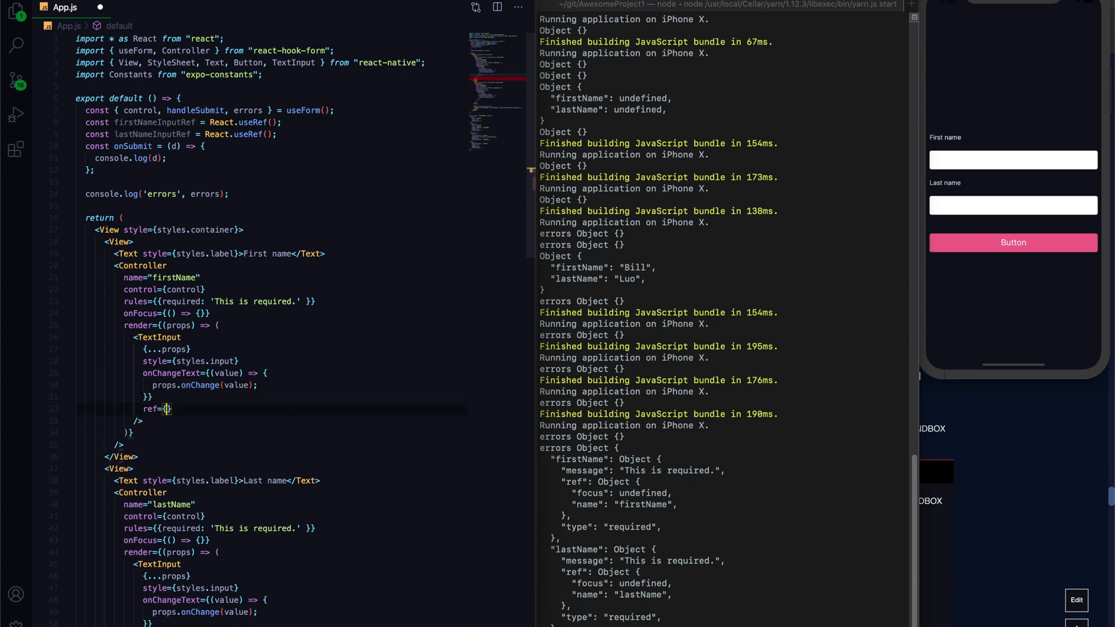
type("firstNameInputRef")
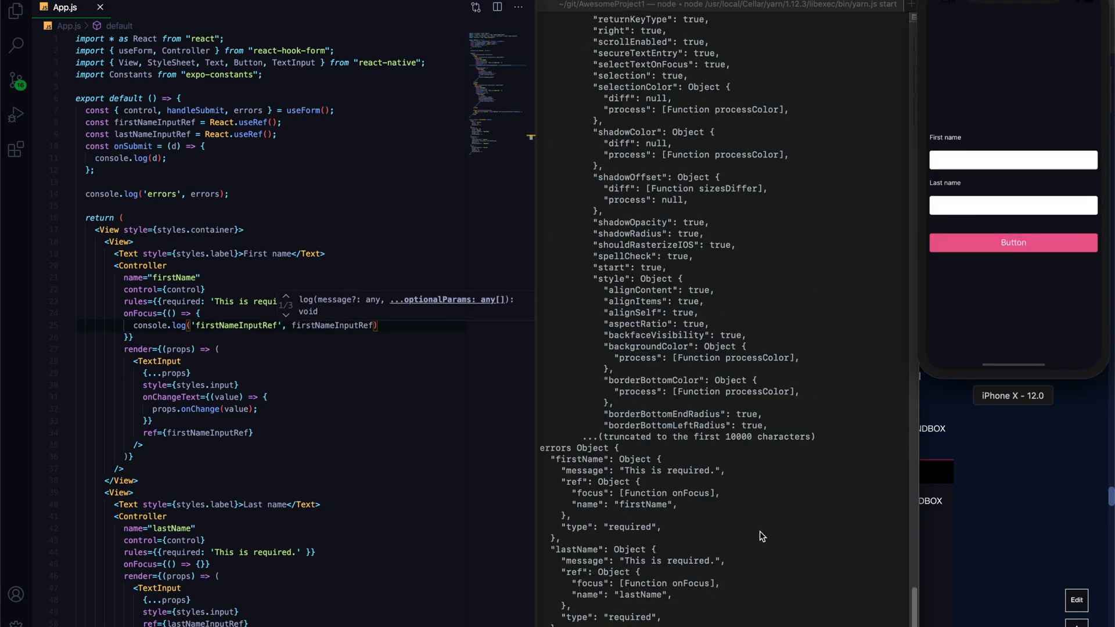
Scroll through the logged firstNameInputRef output, then select the ref-logging statement.
scroll("down", 3)
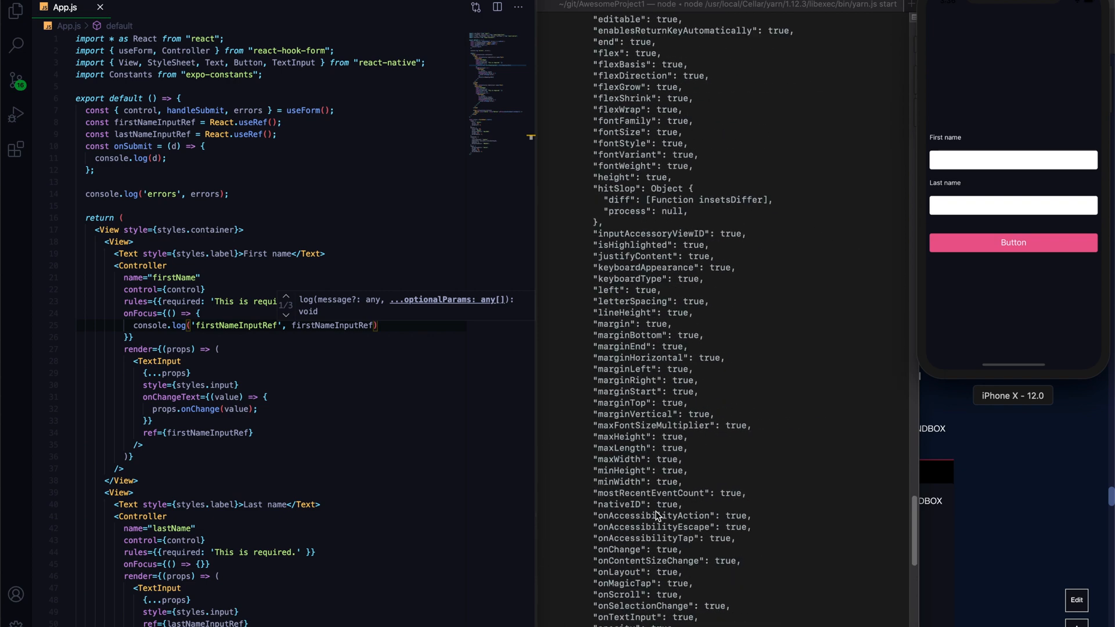
scroll("down", 3)
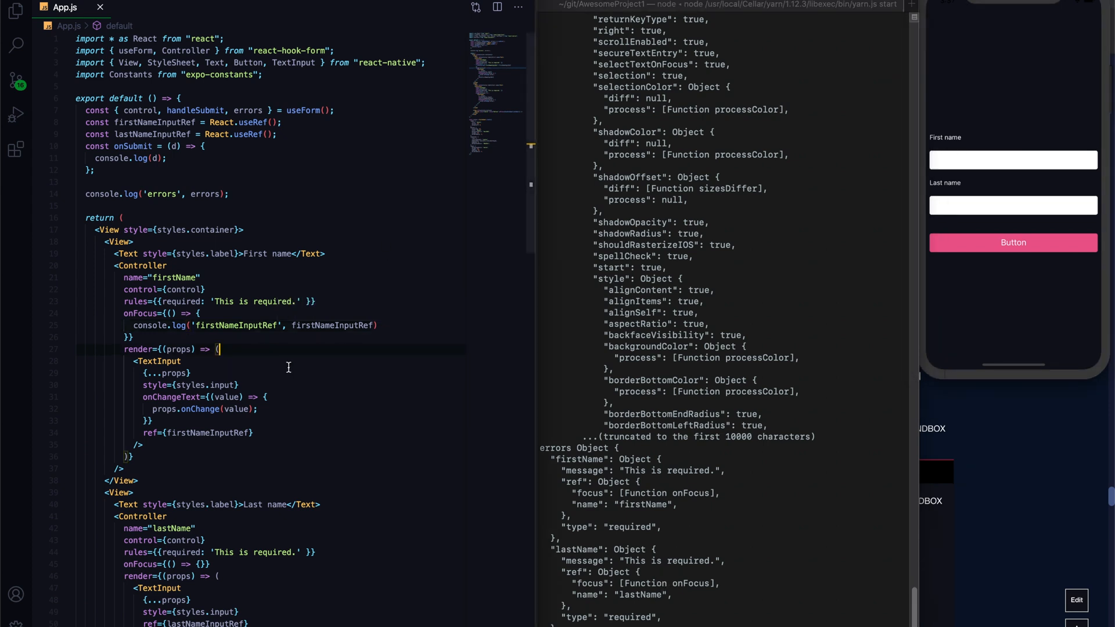
double_click(333, 325)
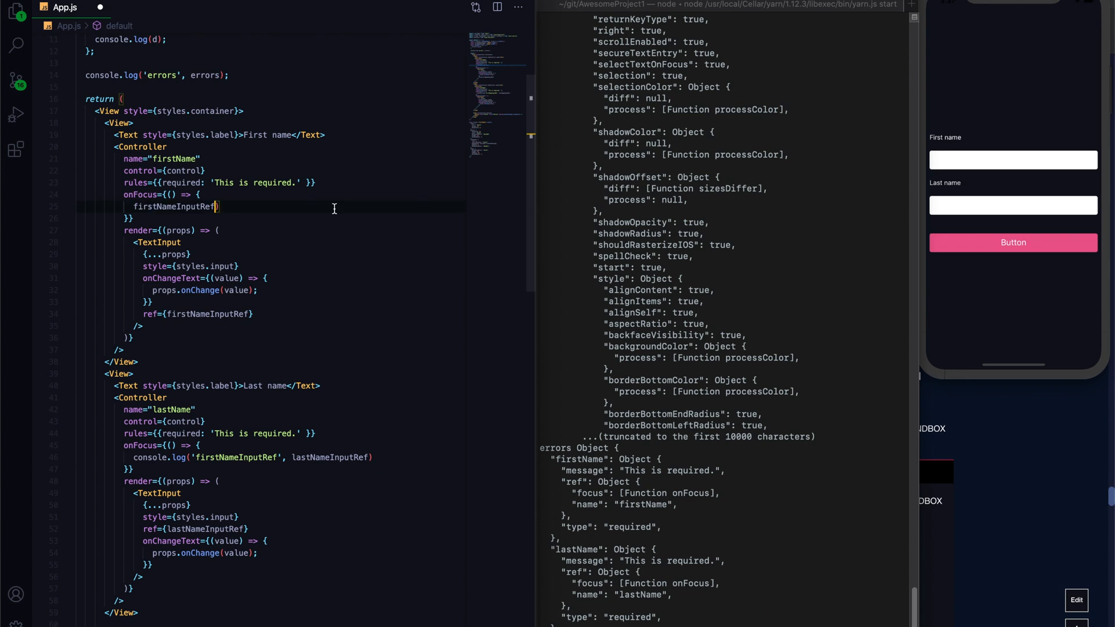
Make onFocus call firstNameInputRef.current.focus(); and test typing 'Asdasdasdasd' in the simulator.
type(".current")
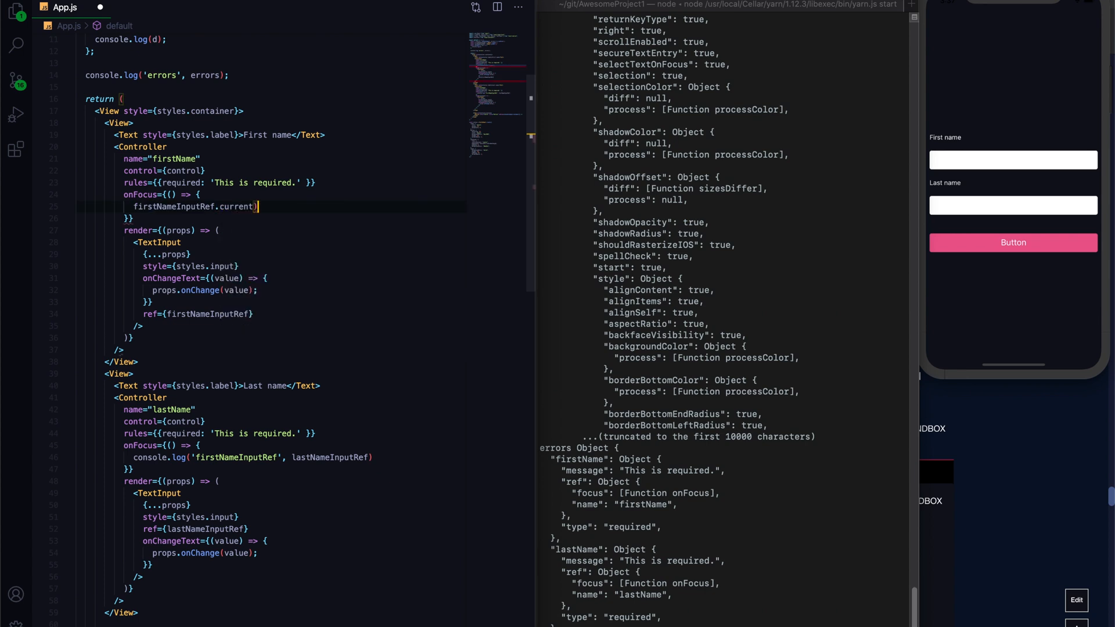
type(".")
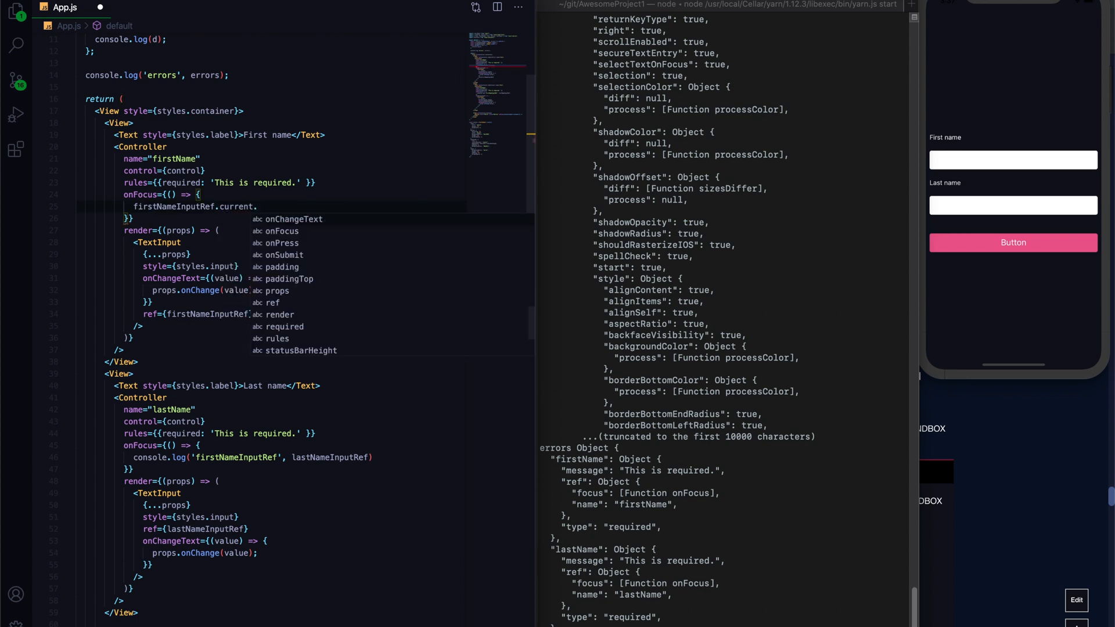
type("fo")
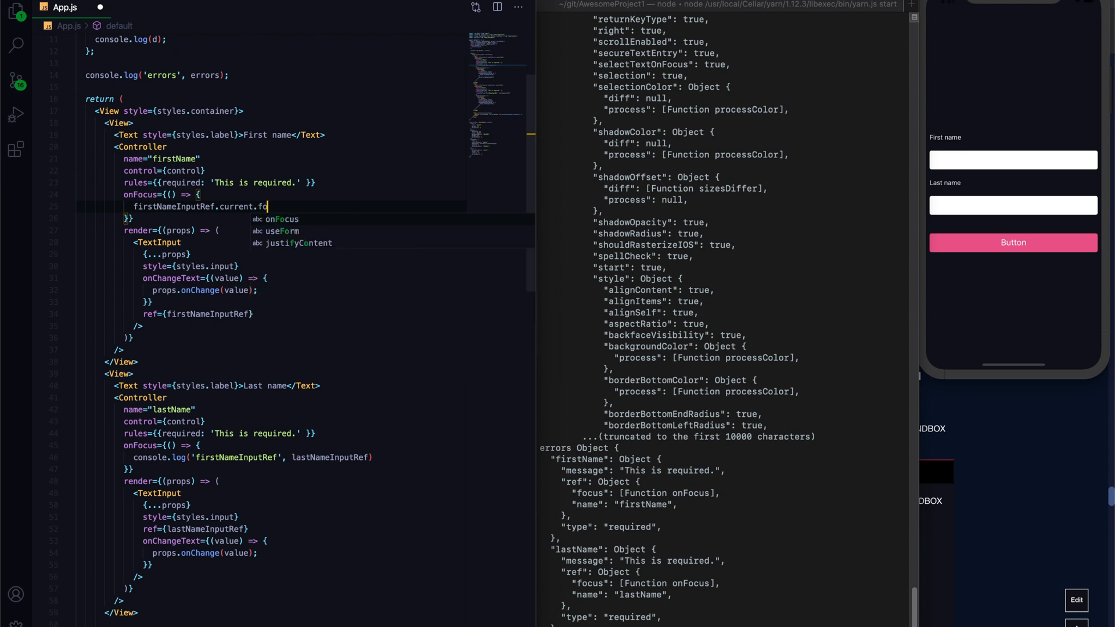
type("cus")
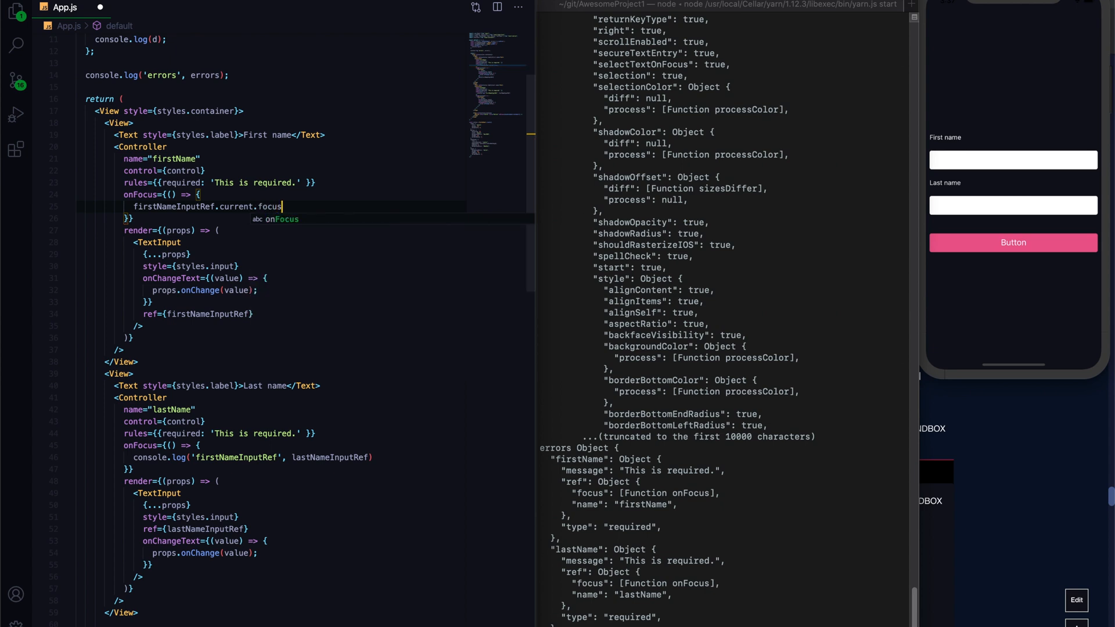
type("();")
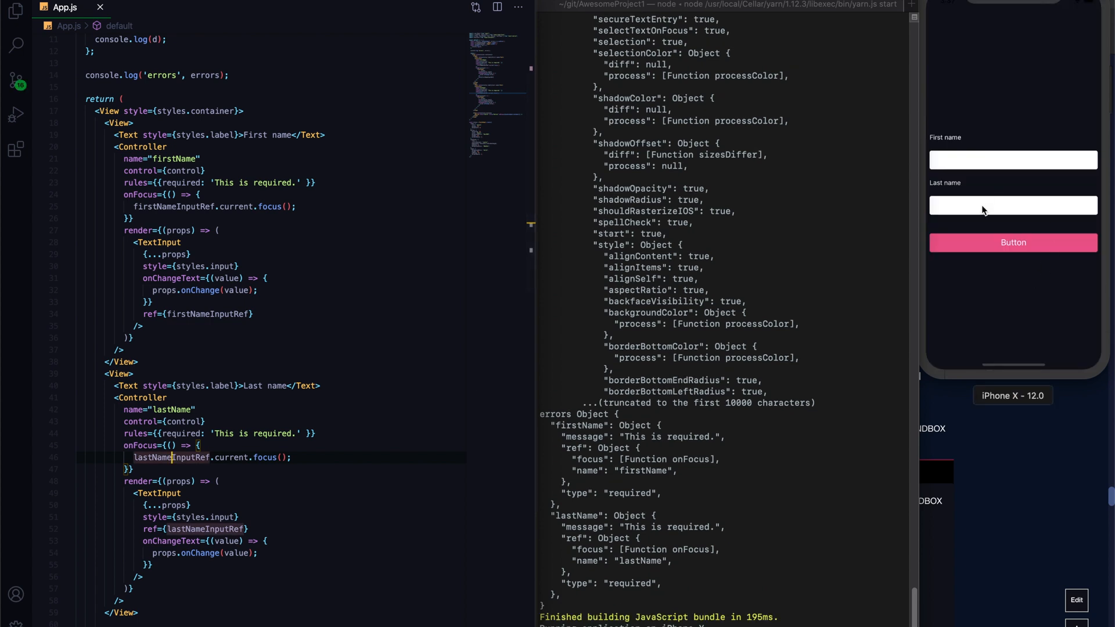
type("Asdasdasdasd")
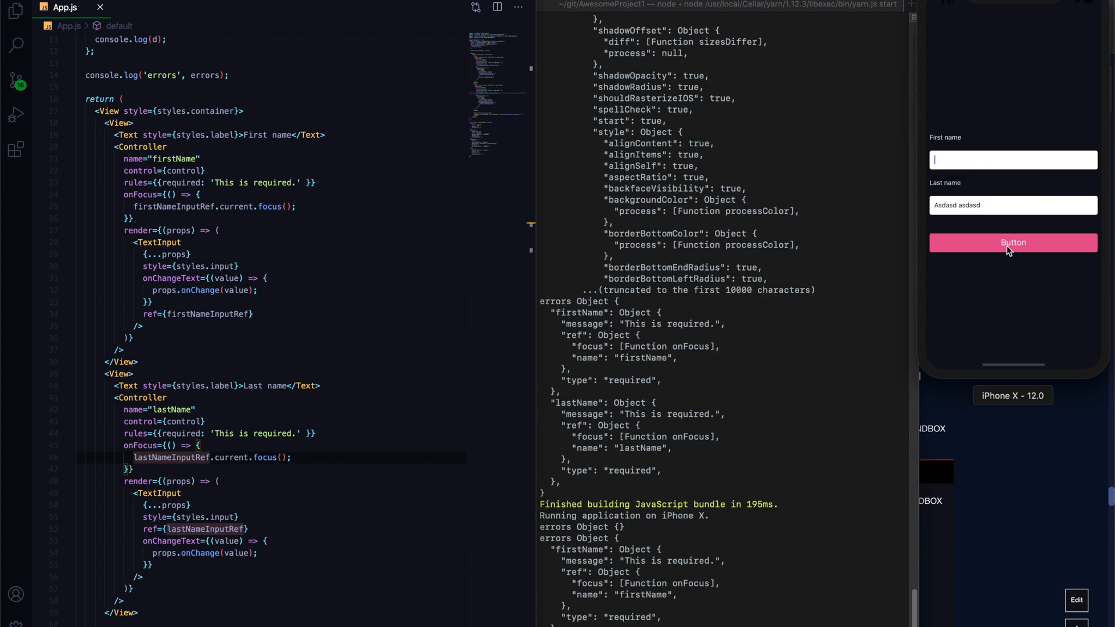
mouse_move(969, 173)
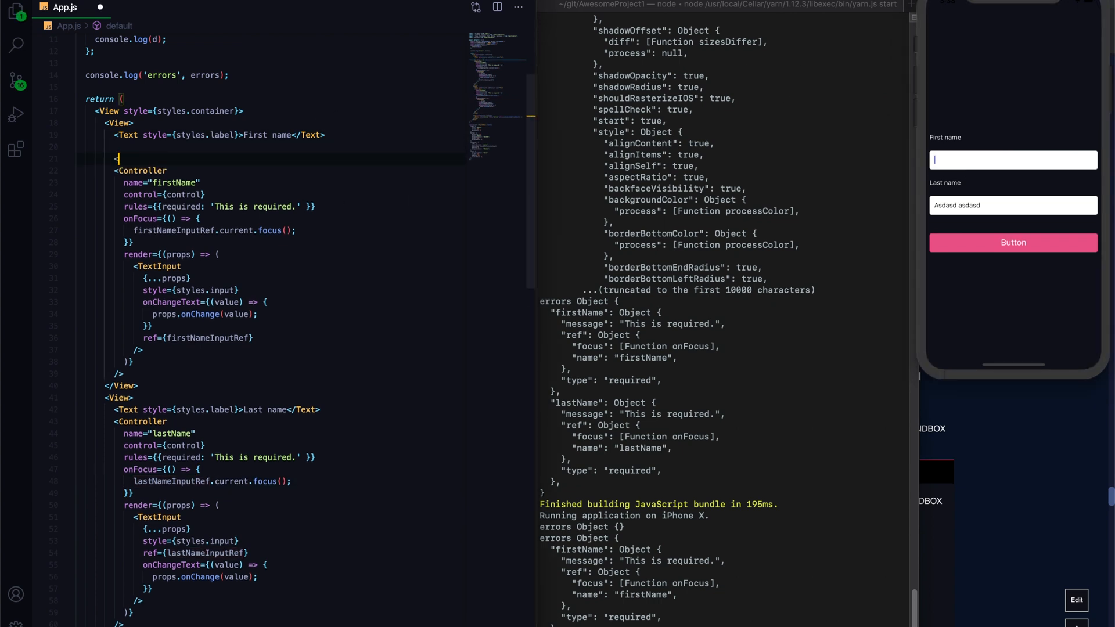
Insert a TextInput with an empty onChangeText, and add a React.useEffect calling register('bill').
type("TextInput onChange={")
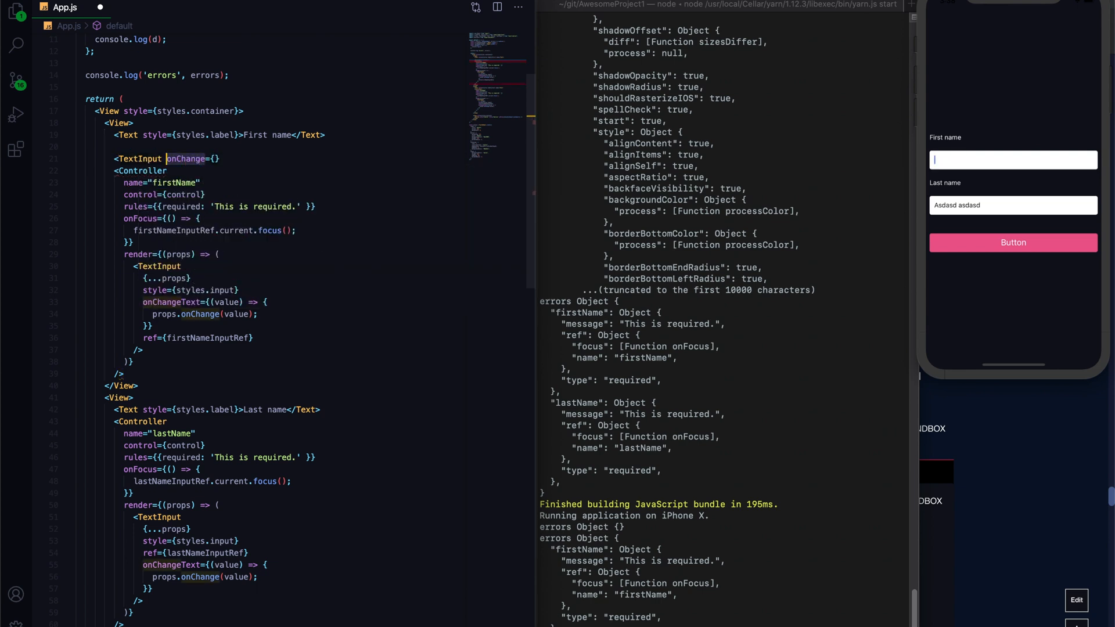
type("onText")
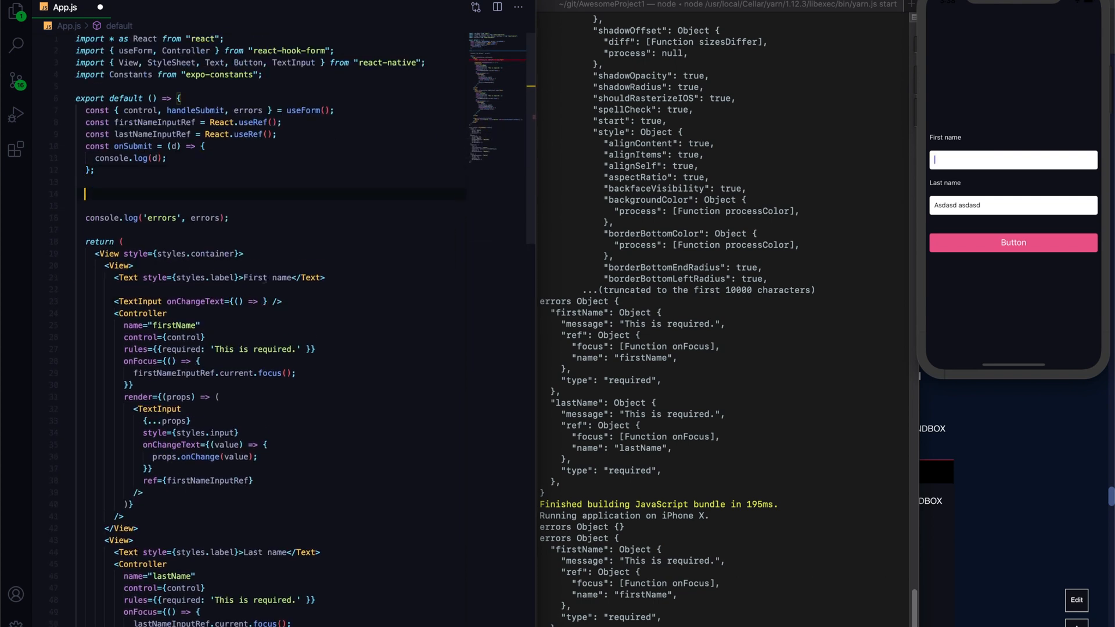
type("React.useEffect()")
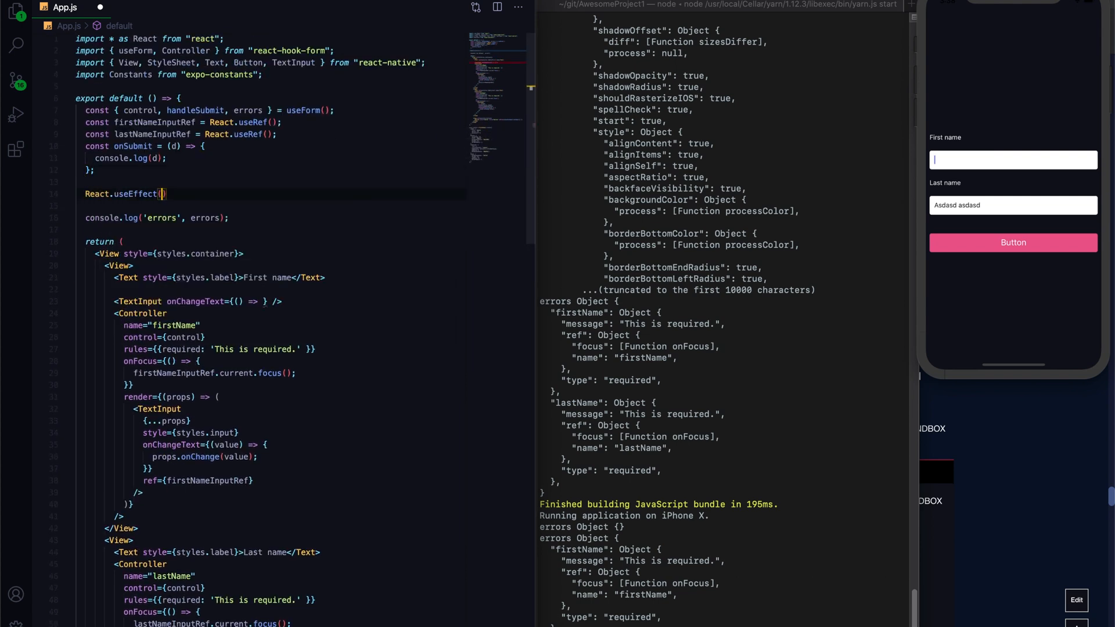
type("() => {")
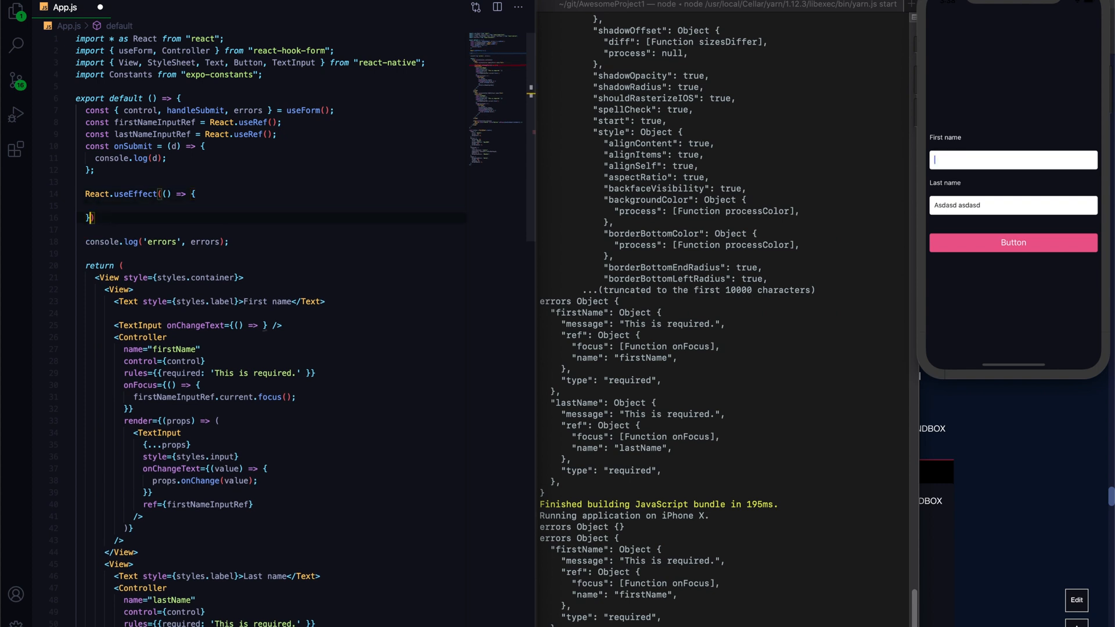
type("[register")
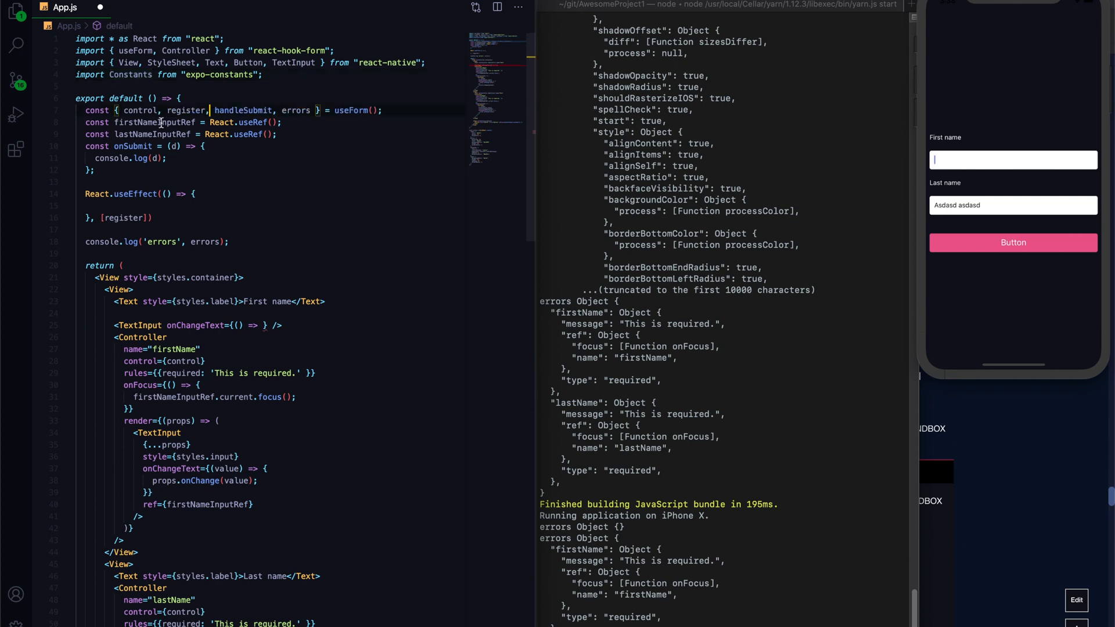
type("register()")
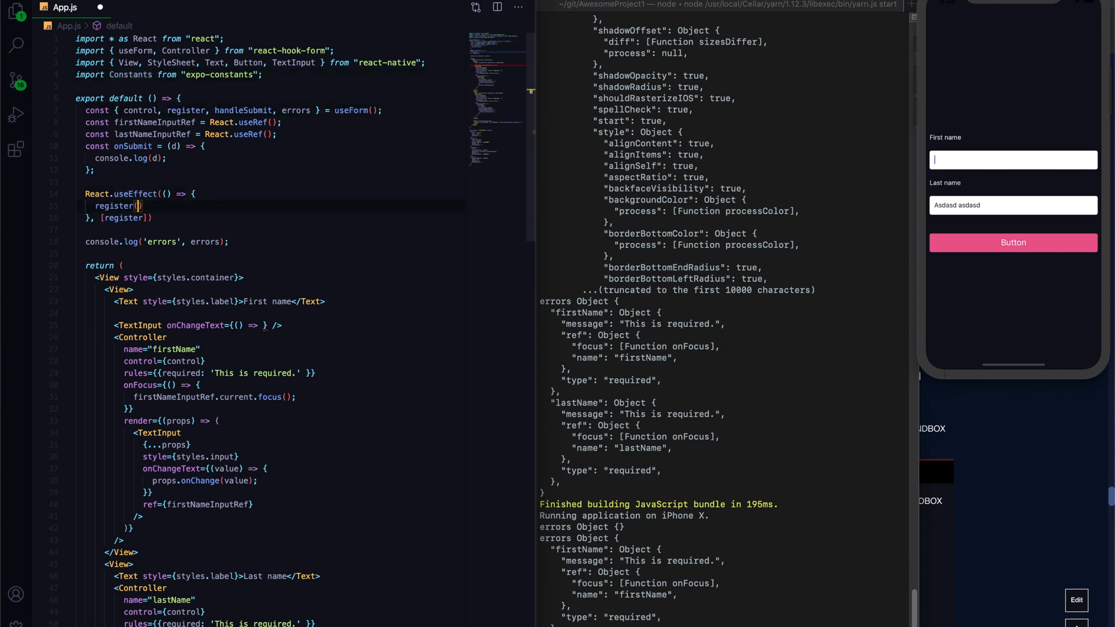
type("''")
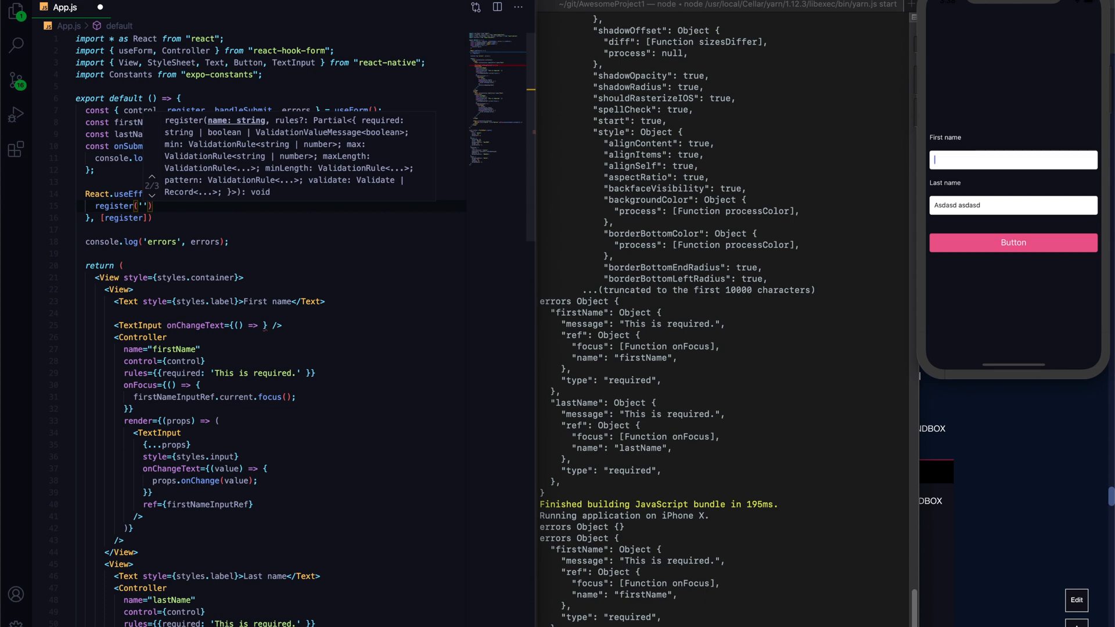
type("bill")
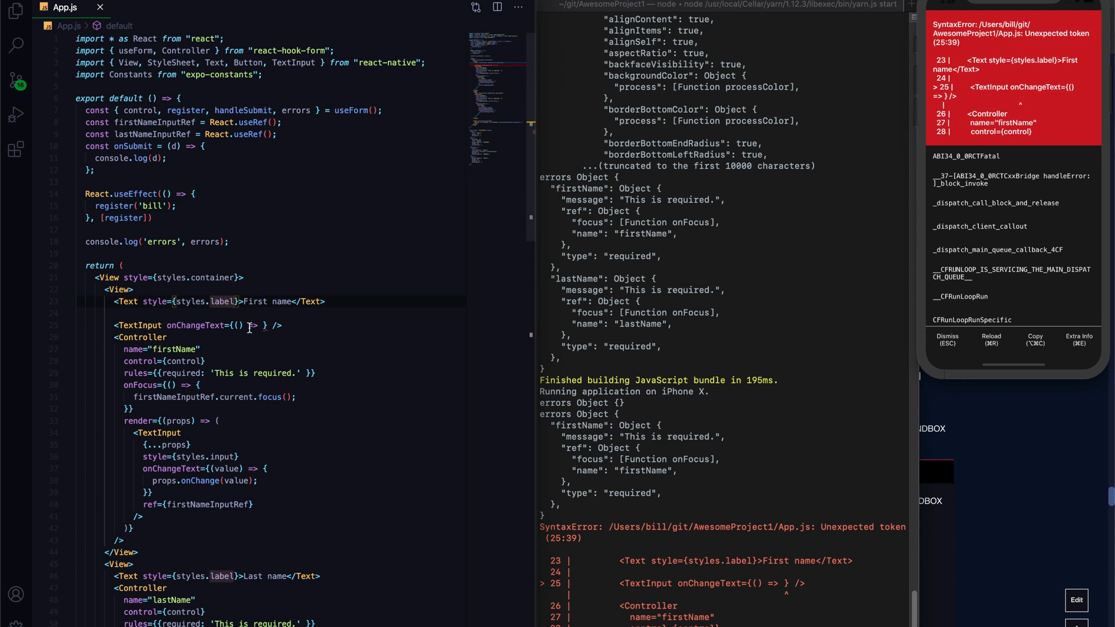
Call setValue("bill", value) in the TextInput's change handler and destructure setValue from useForm.
type("{")
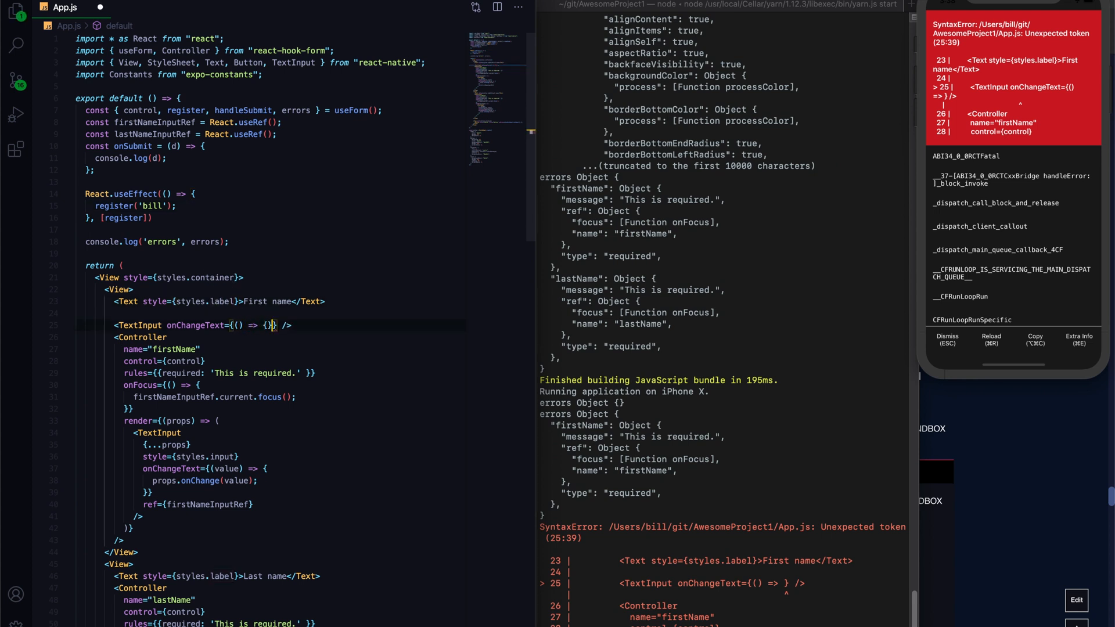
key("Enter")
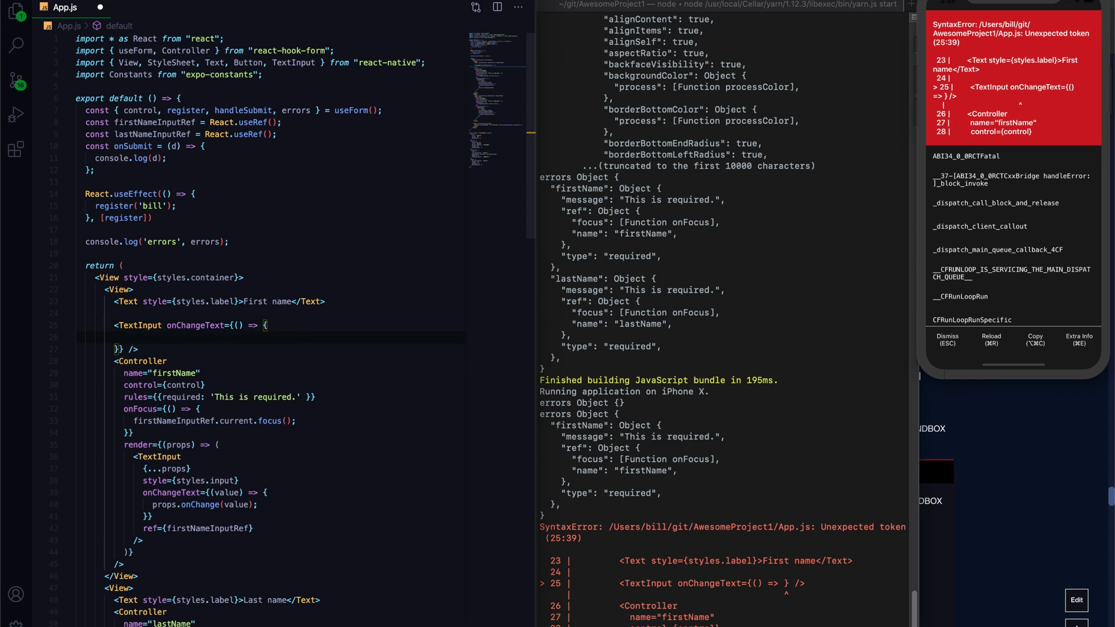
type("setVale")
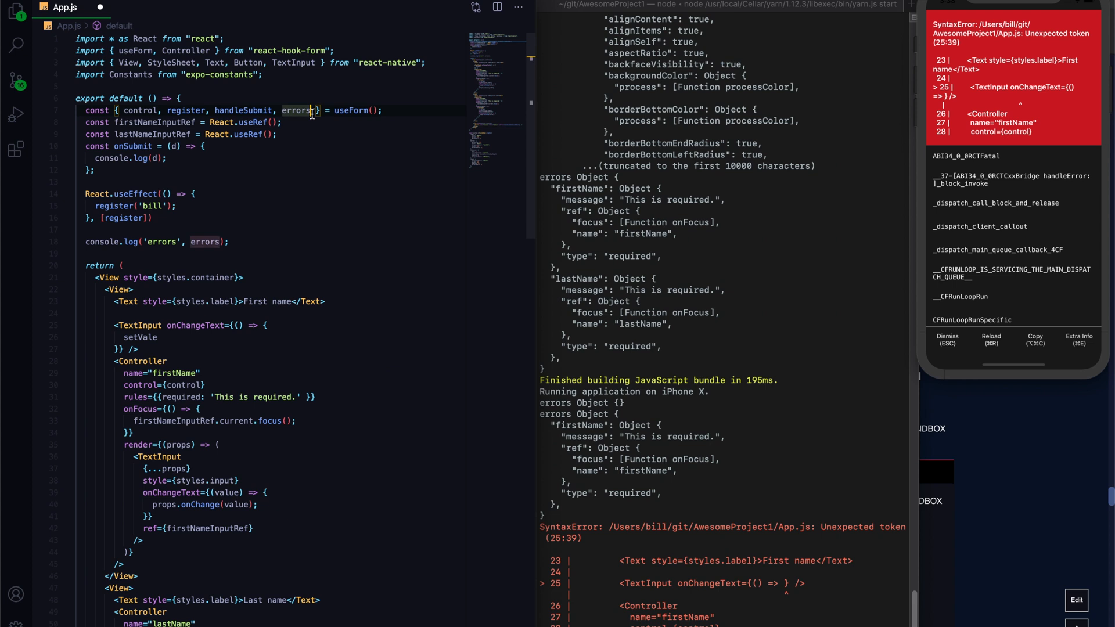
type(", setValue")
left_click(292, 337)
type("(\"bill\", value);")
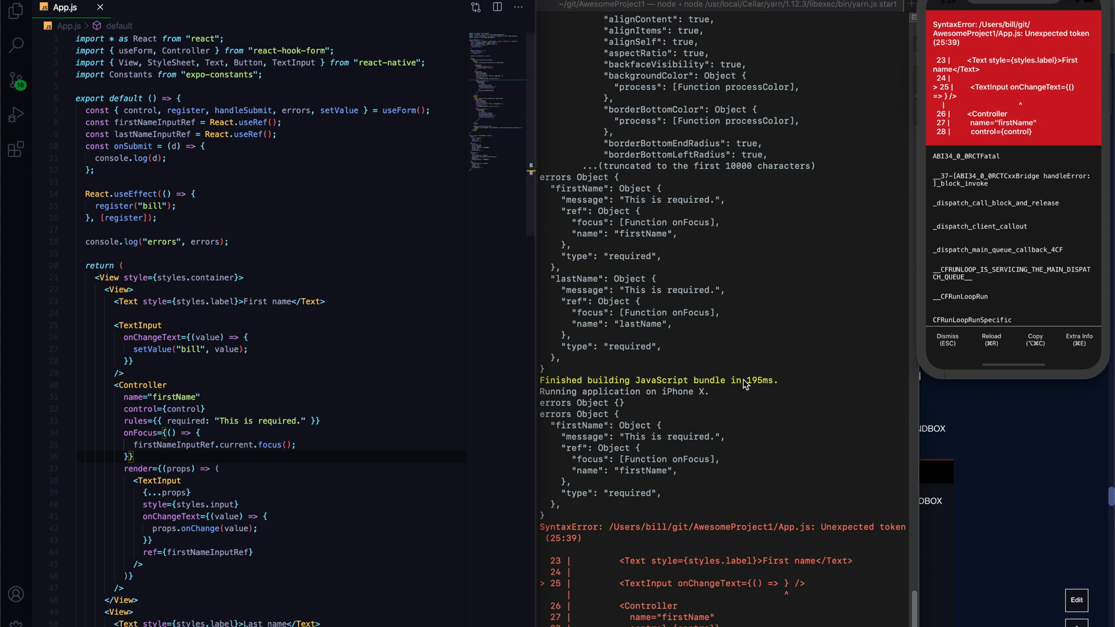
Reload the app past the SyntaxError and type 'Asdasd' and 'Asdasdasd' into the form inputs.
left_click(991, 339)
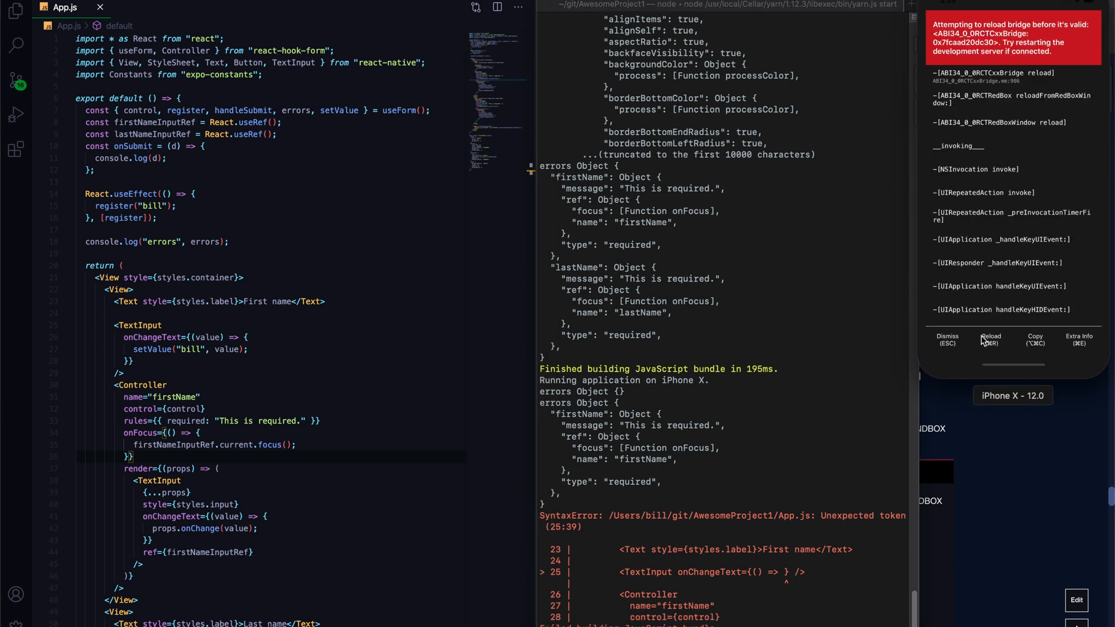
left_click(991, 339)
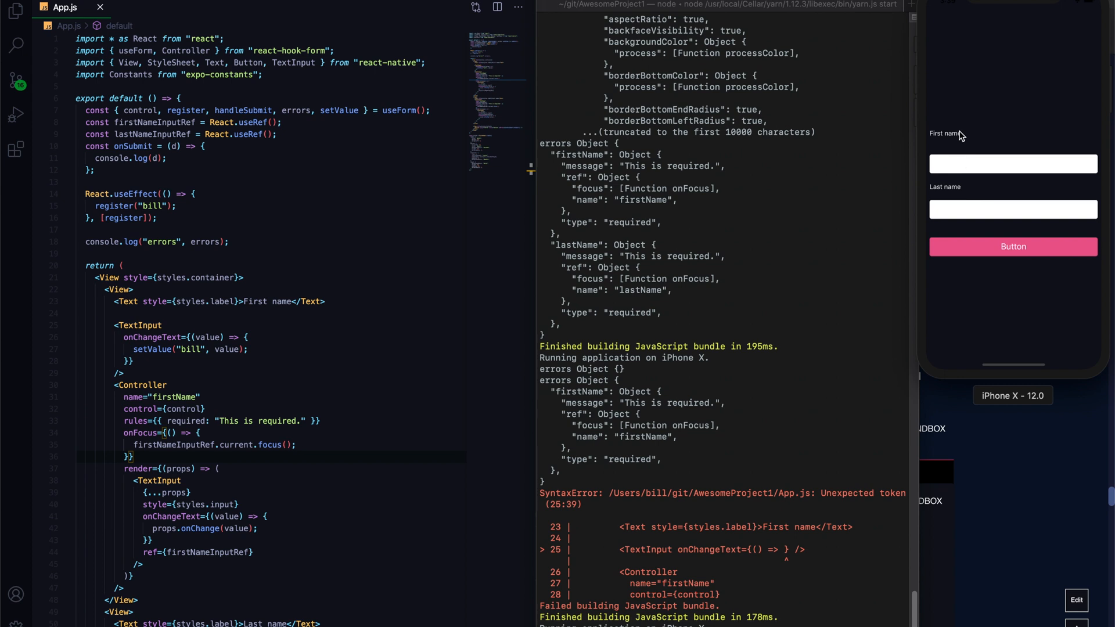
mouse_move(269, 323)
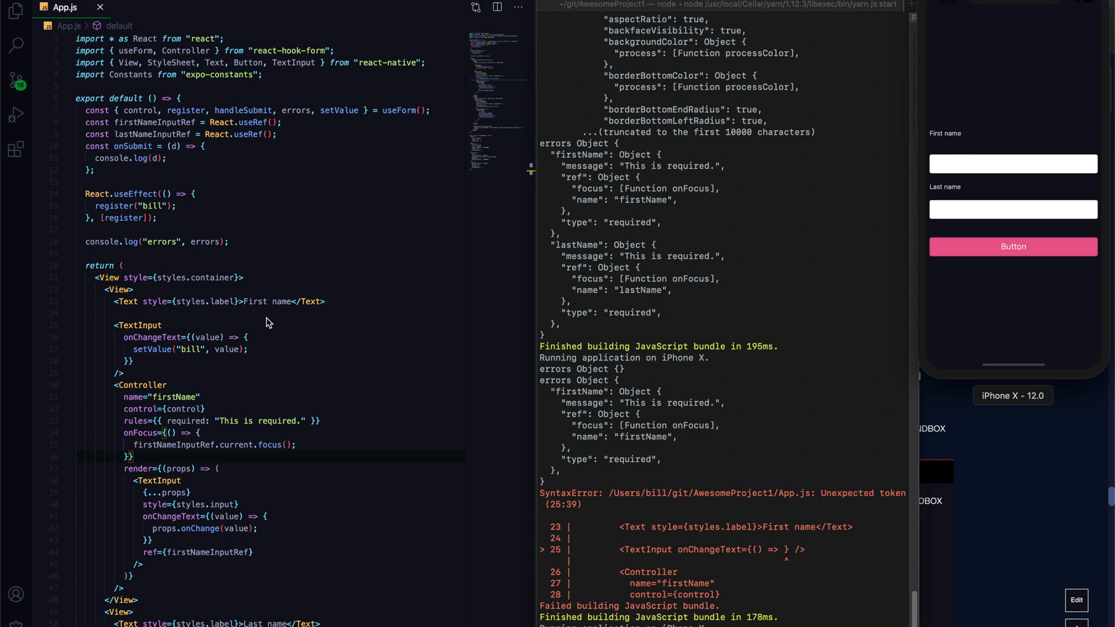
left_click(1013, 164)
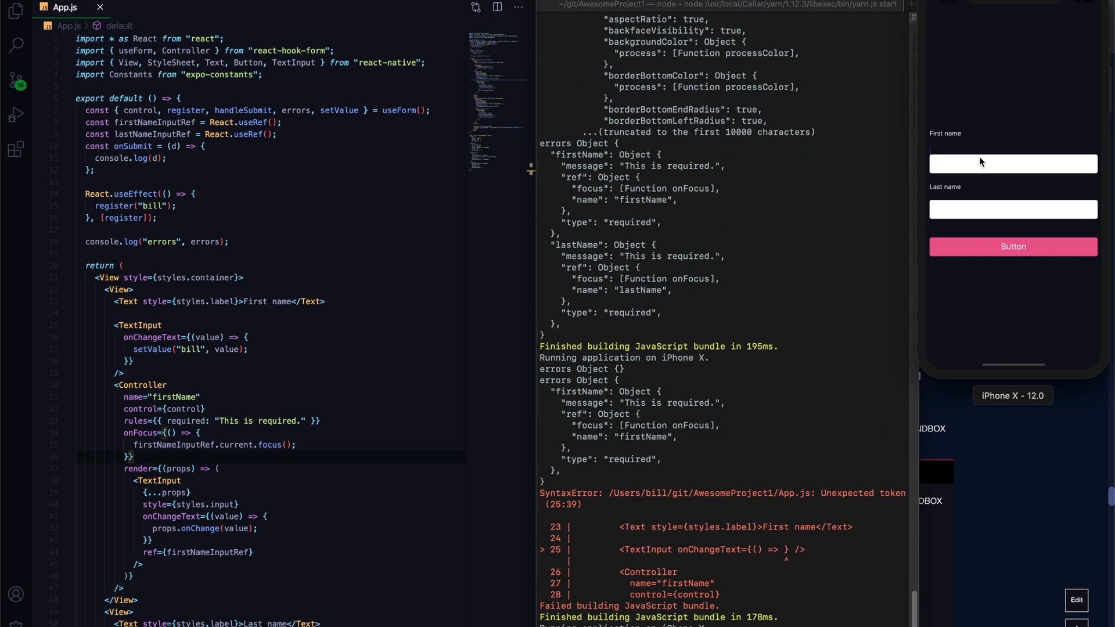
type("Asdasd")
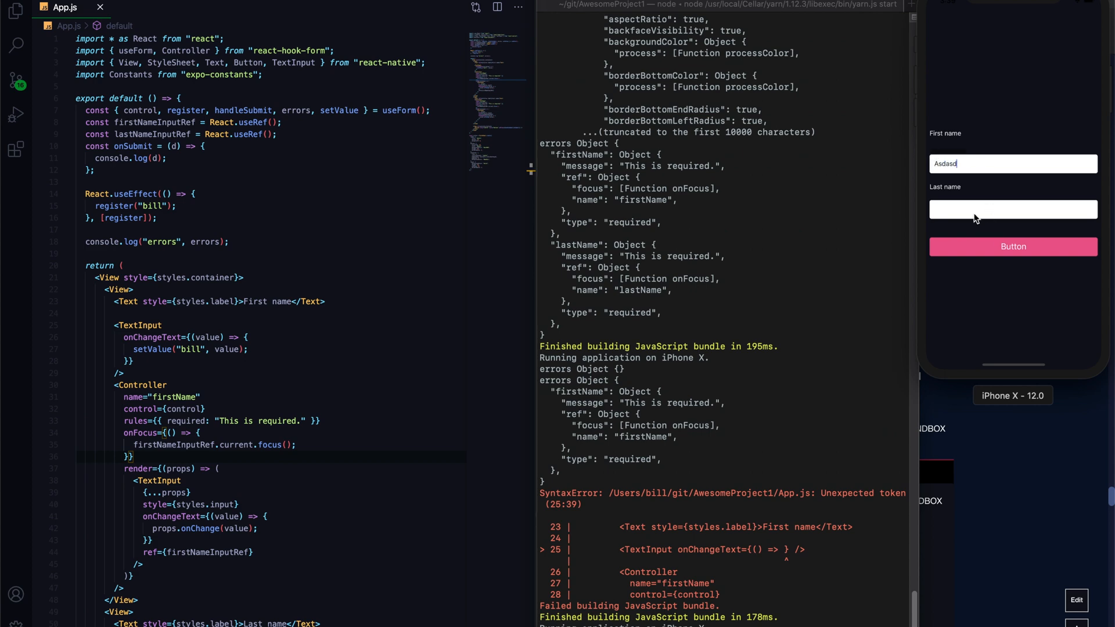
type("Asdasdasd")
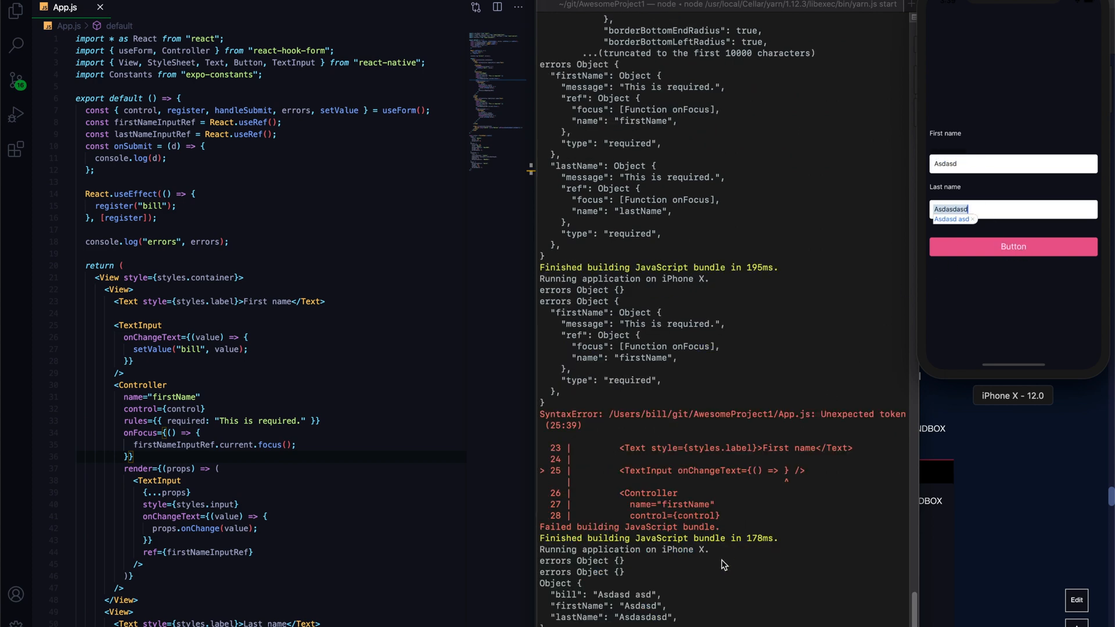